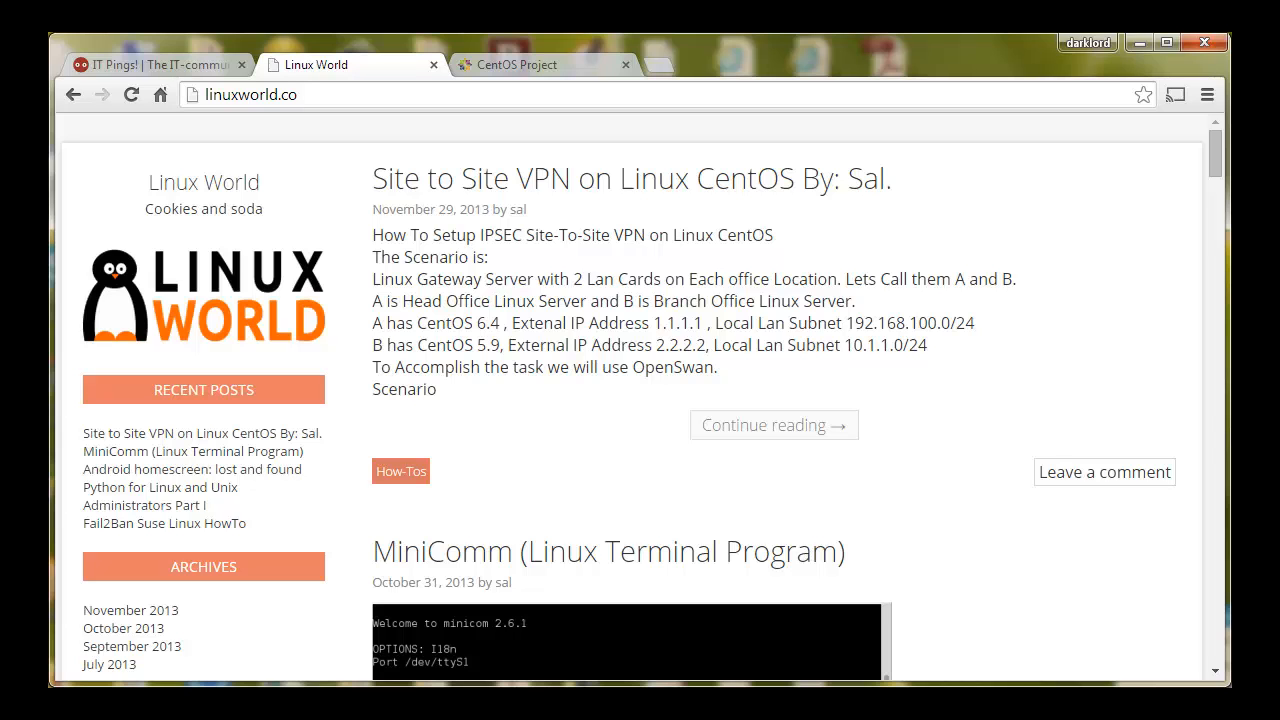
Step: Switch to the CentOS Project tab and scroll down to the Get CentOS 7 Now section
click(516, 64)
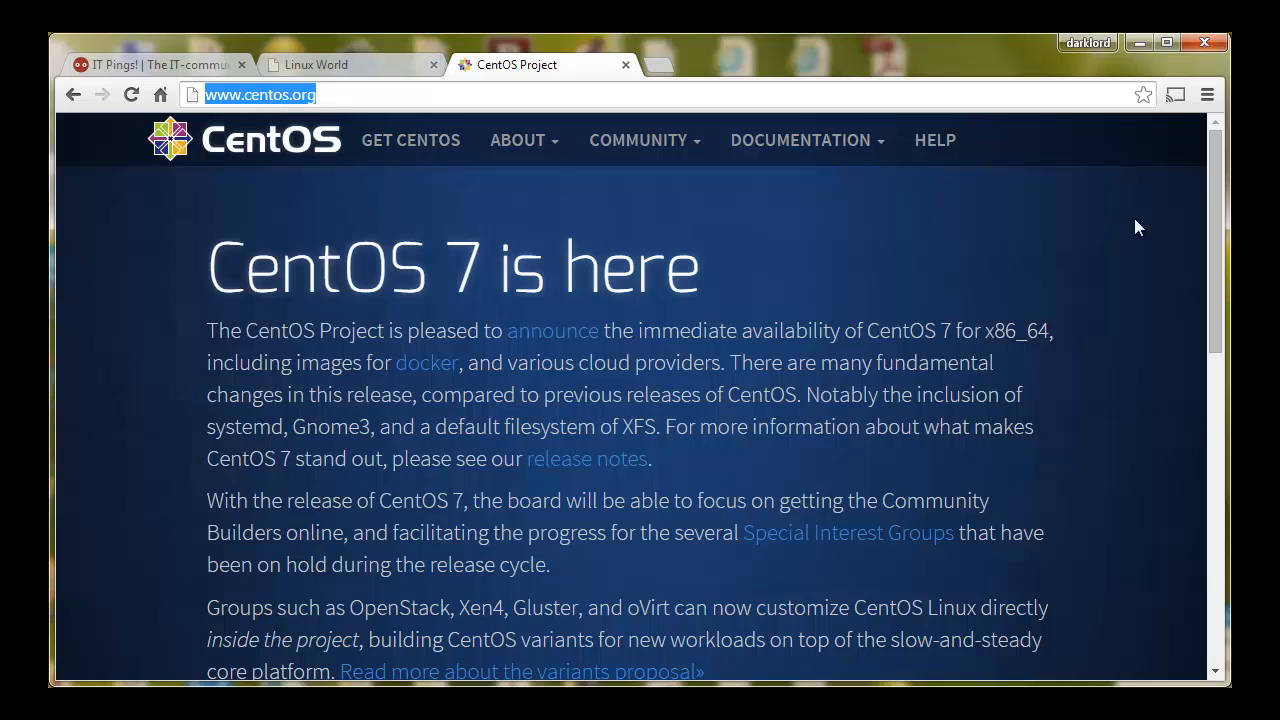
scroll(down, 3)
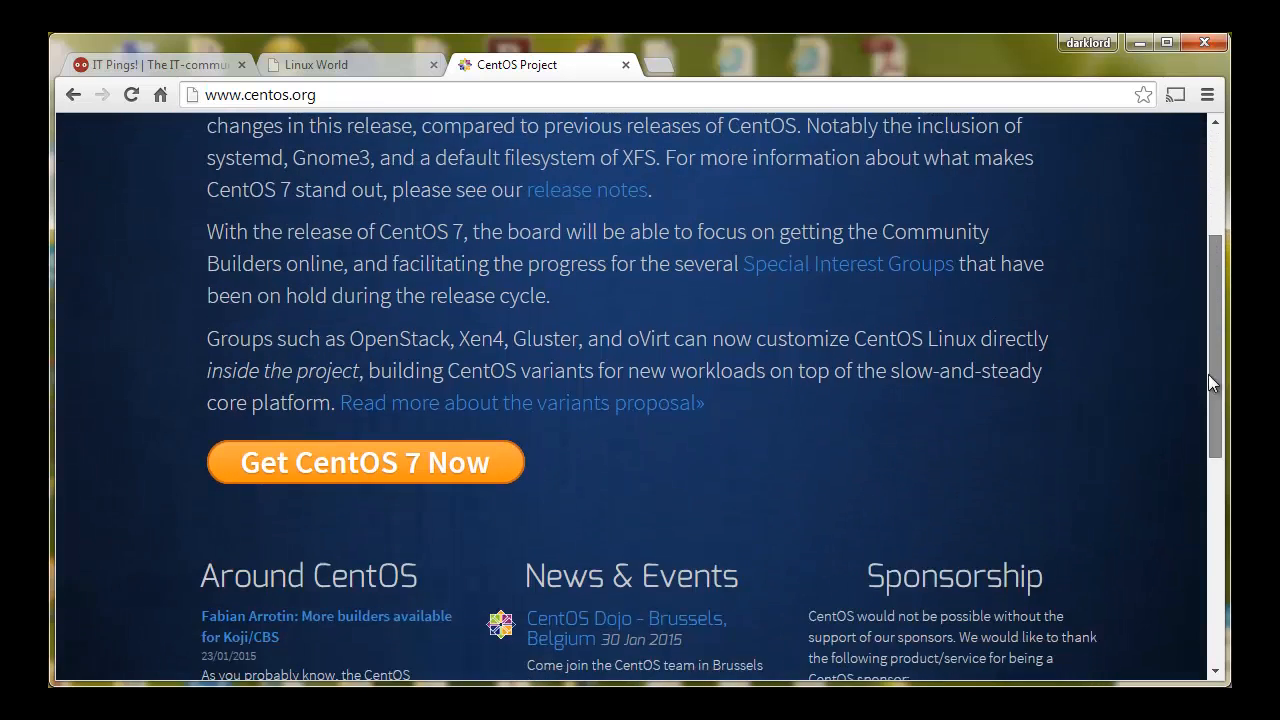
scroll(down, 3)
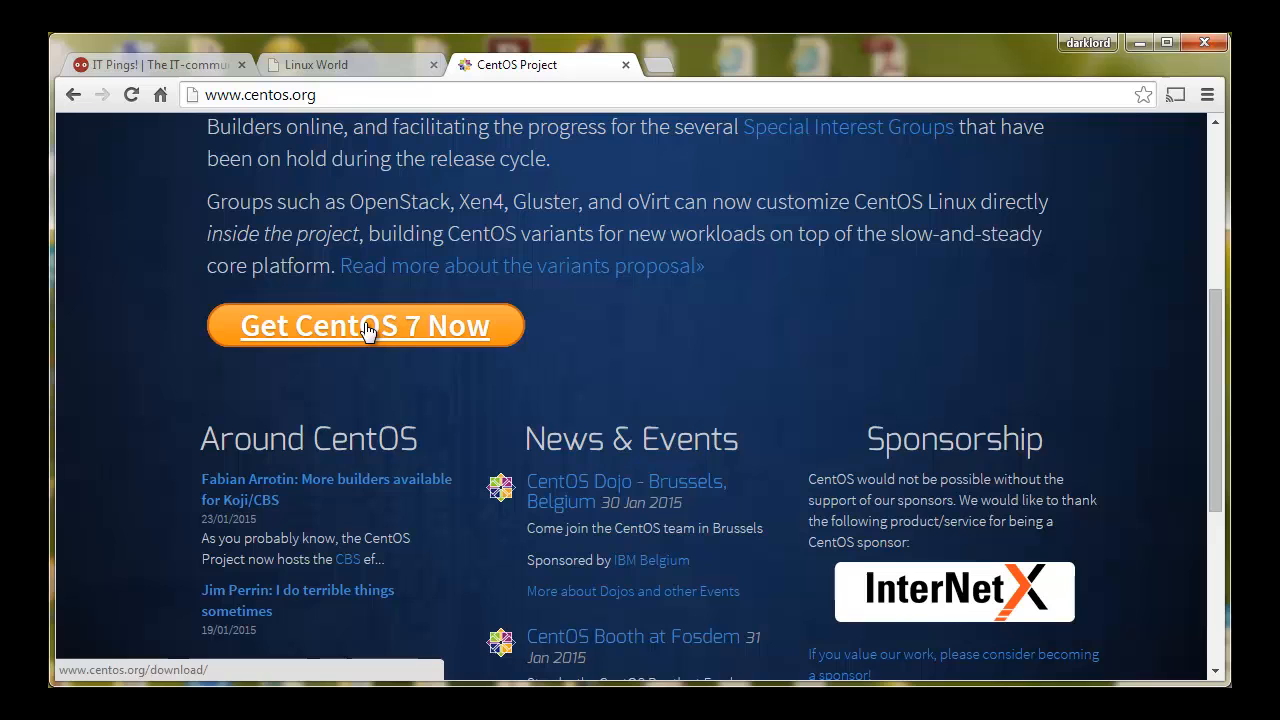
Step: From Get CentOS 7 Now, open the mirror list for the Minimal ISO download
click(364, 325)
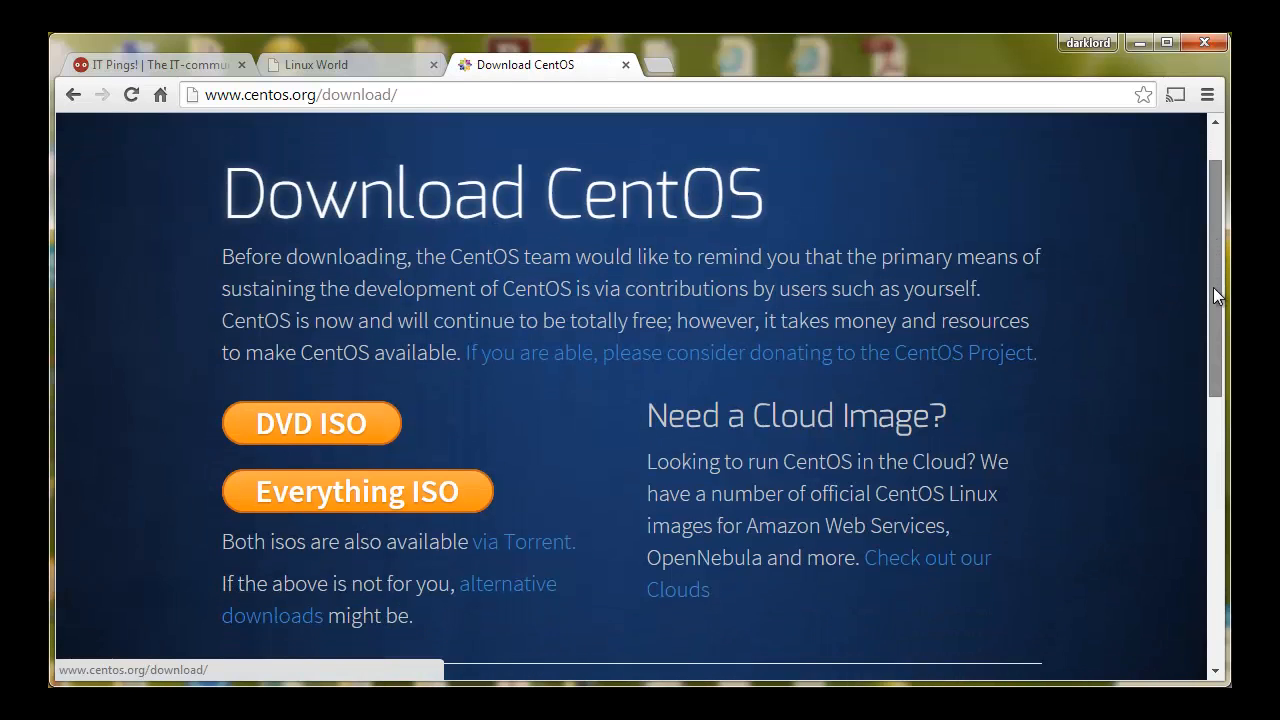
scroll(down, 3)
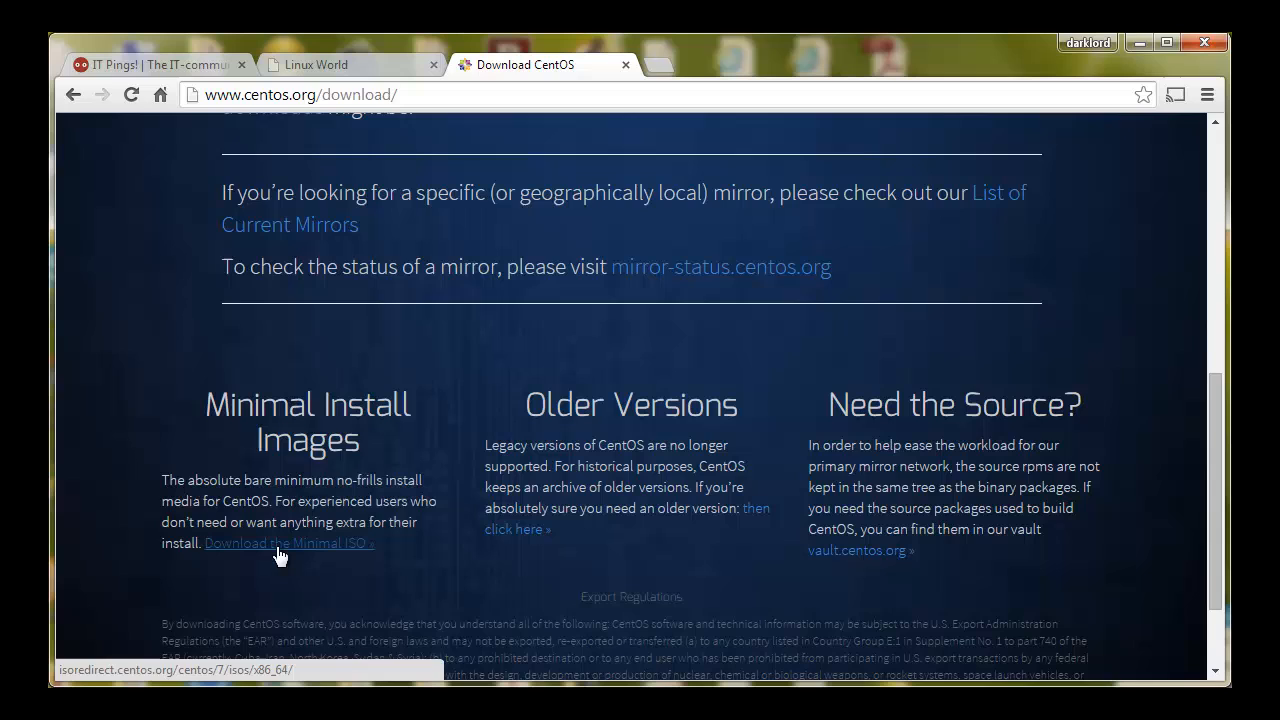
click(288, 543)
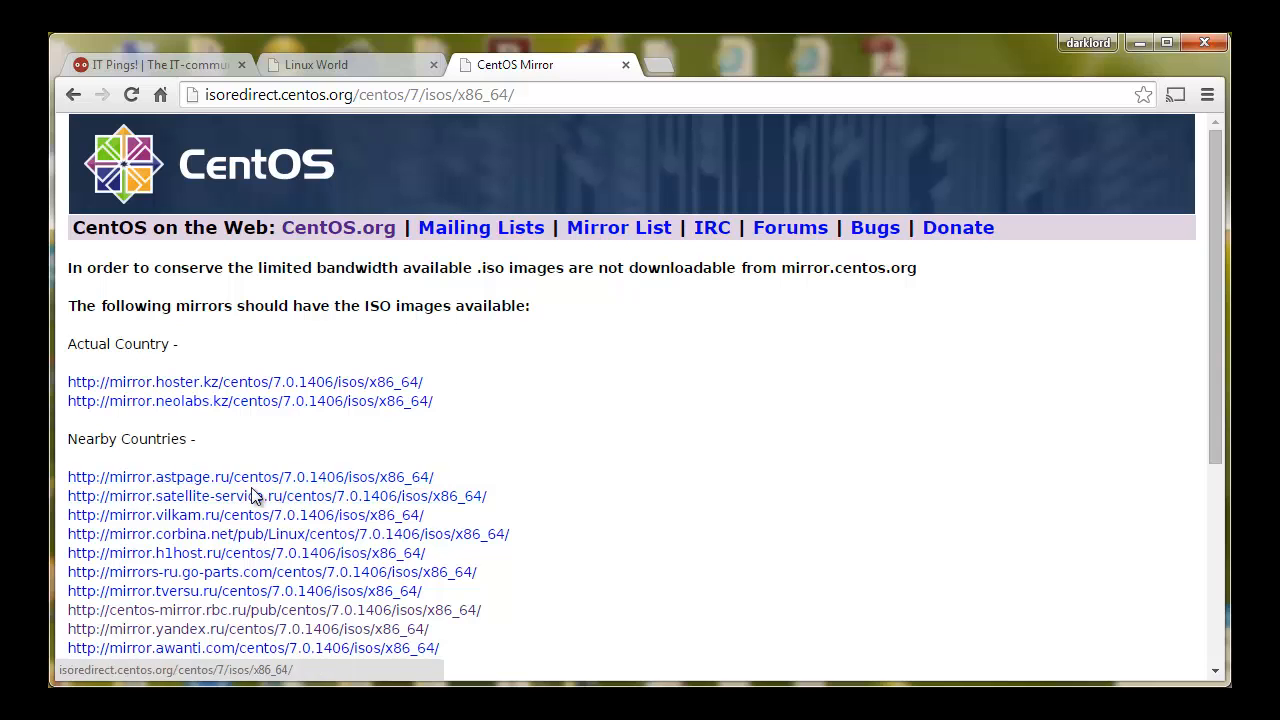
Step: Open the mirror.astpage.ru directory listing CentOS-7.0-1406-x86_64-Minimal.iso
click(250, 477)
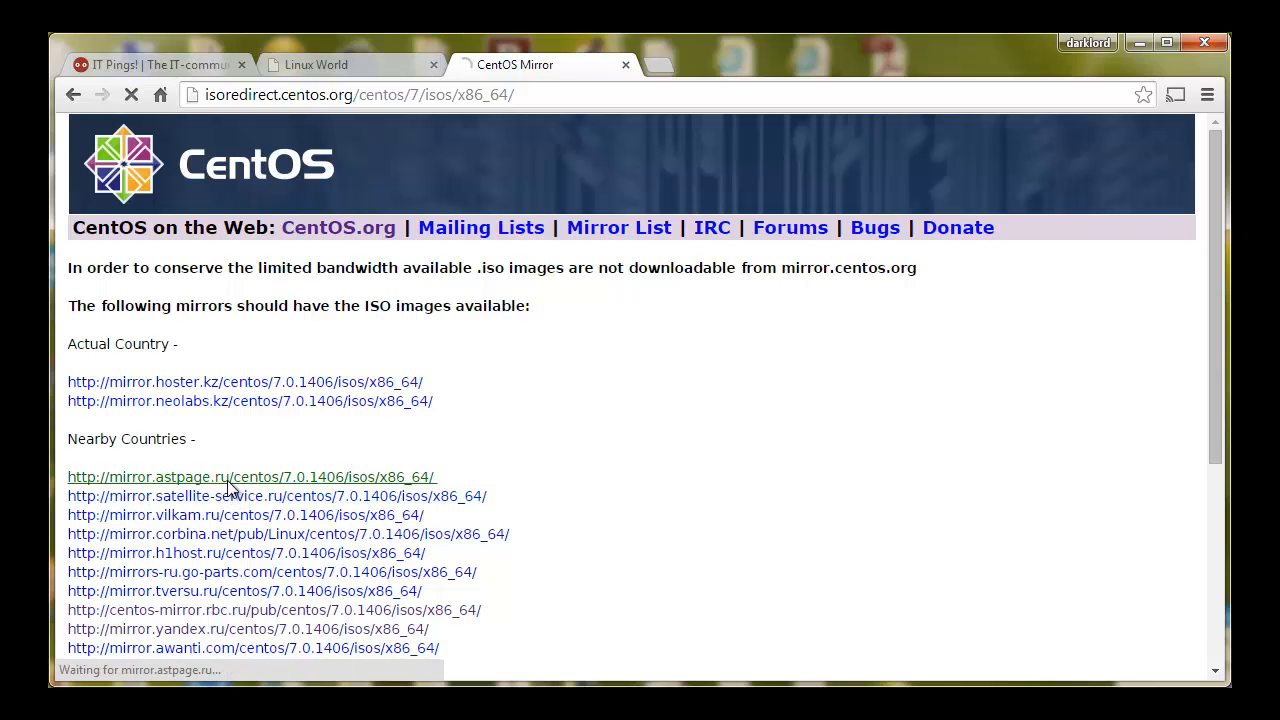
click(250, 477)
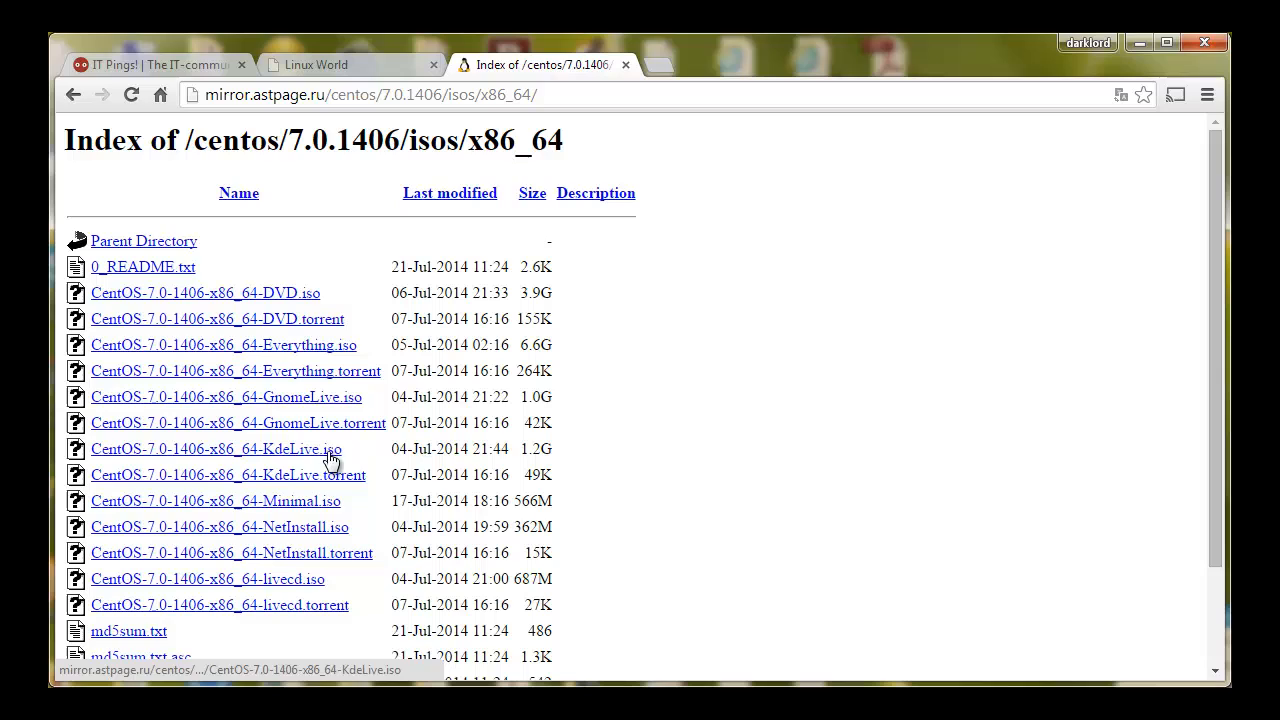
mouse_move(378, 518)
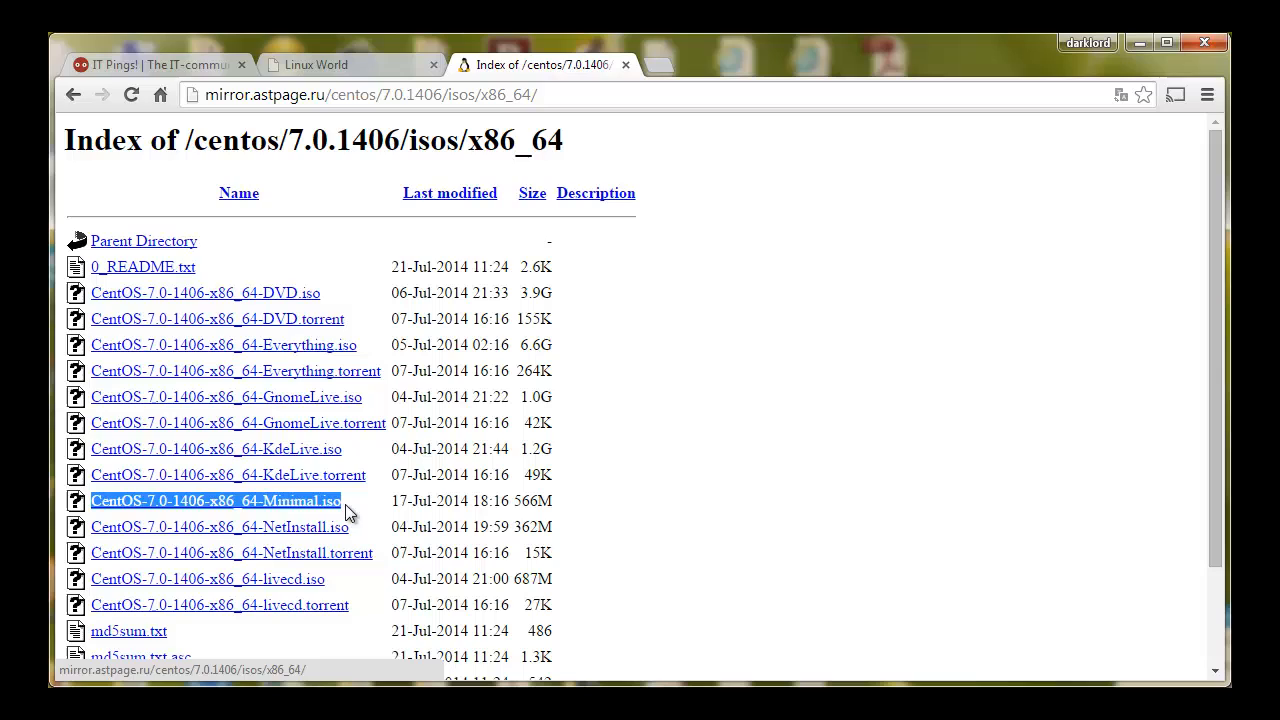
mouse_move(367, 513)
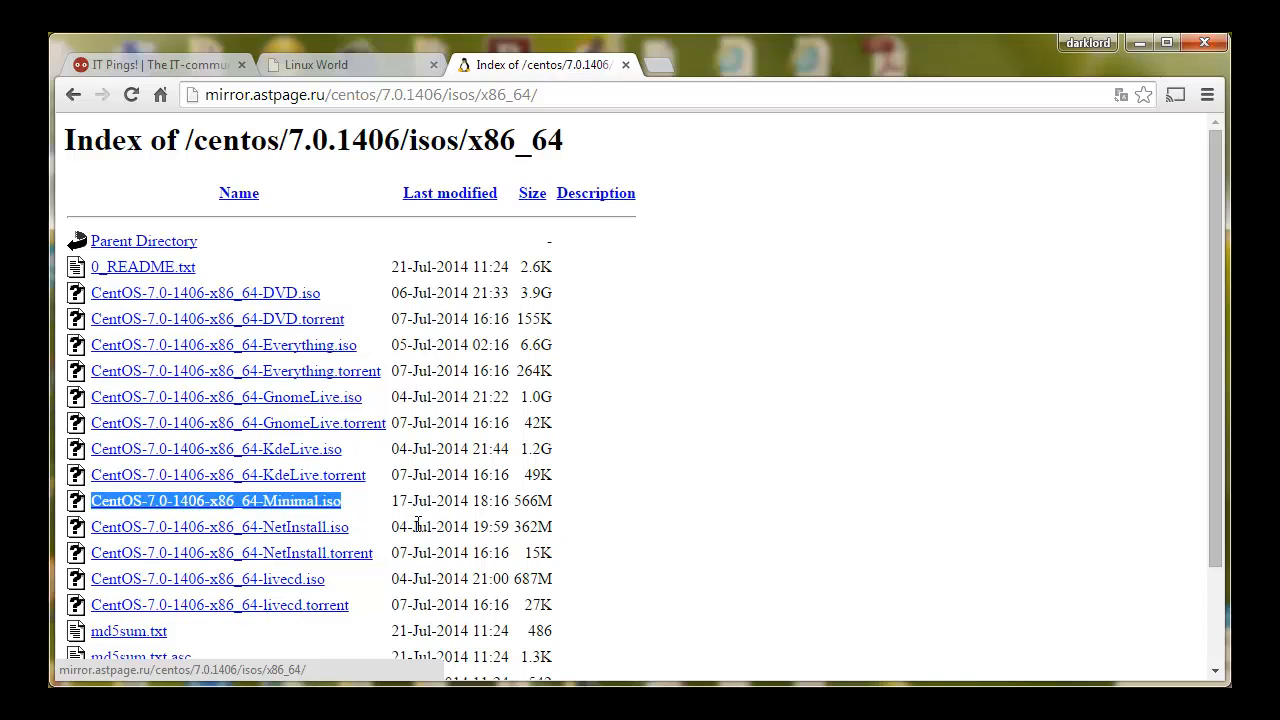
mouse_move(378, 533)
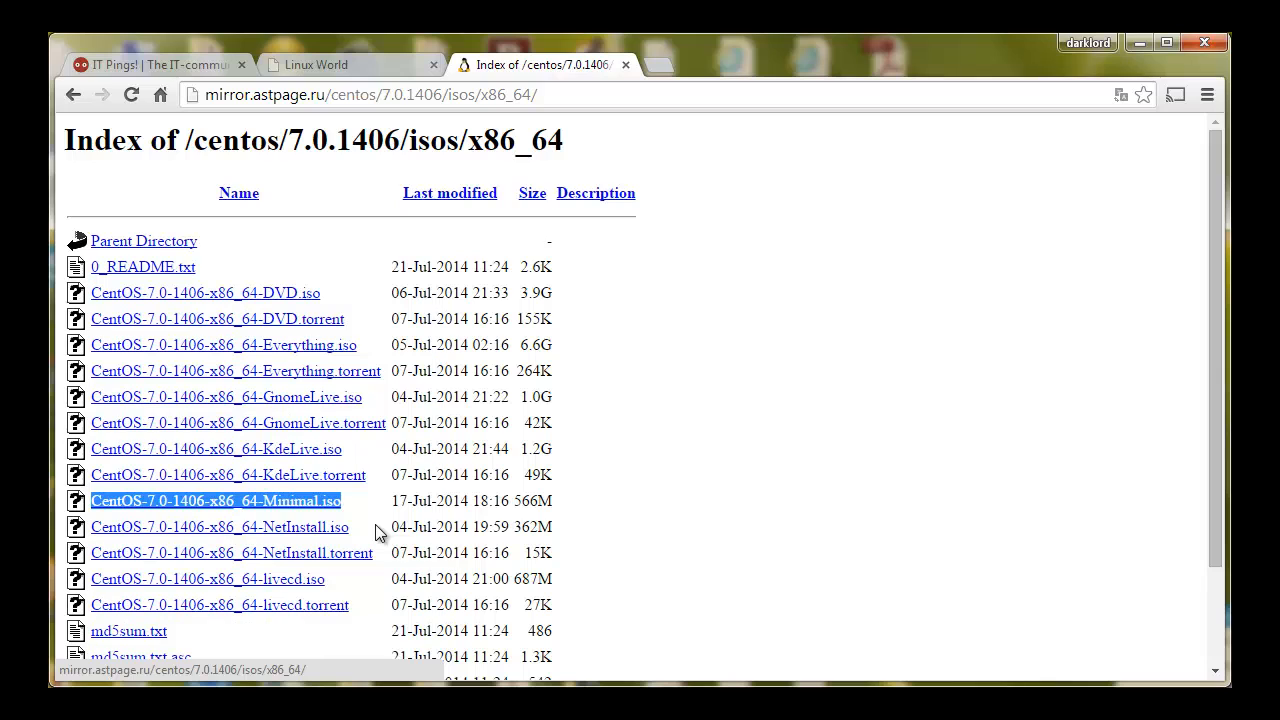
mouse_move(658, 578)
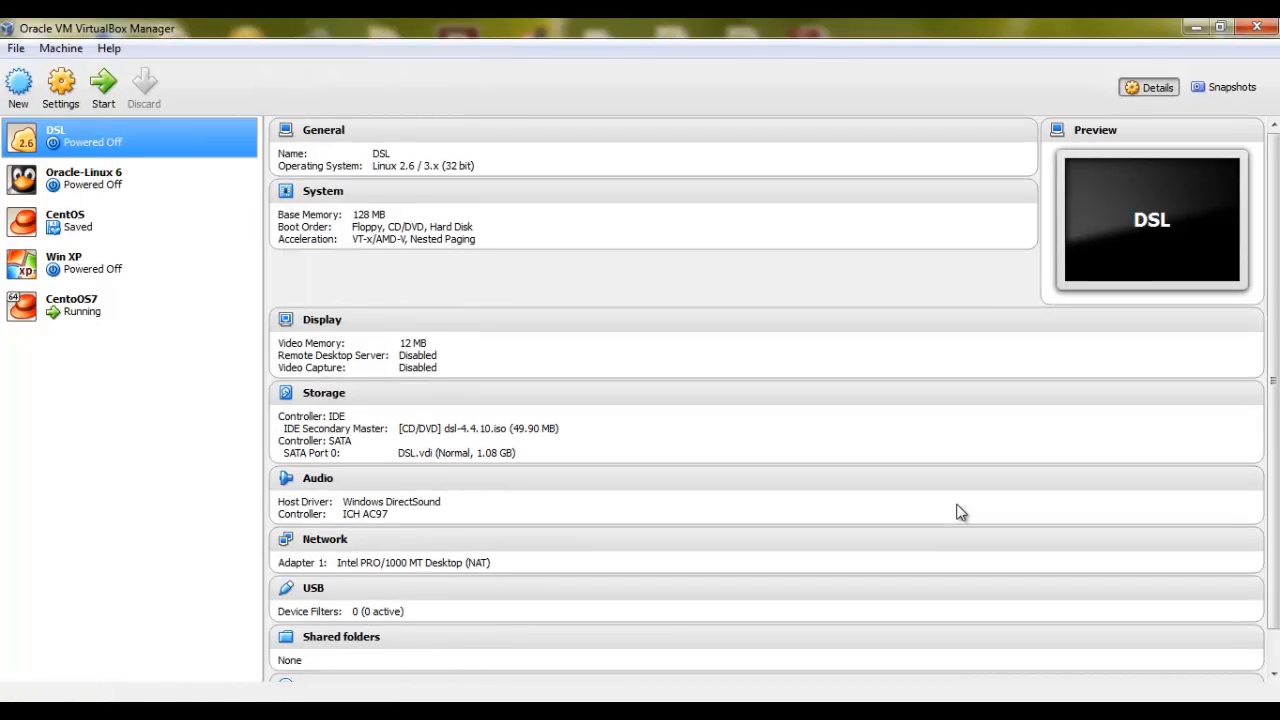
mouse_move(754, 272)
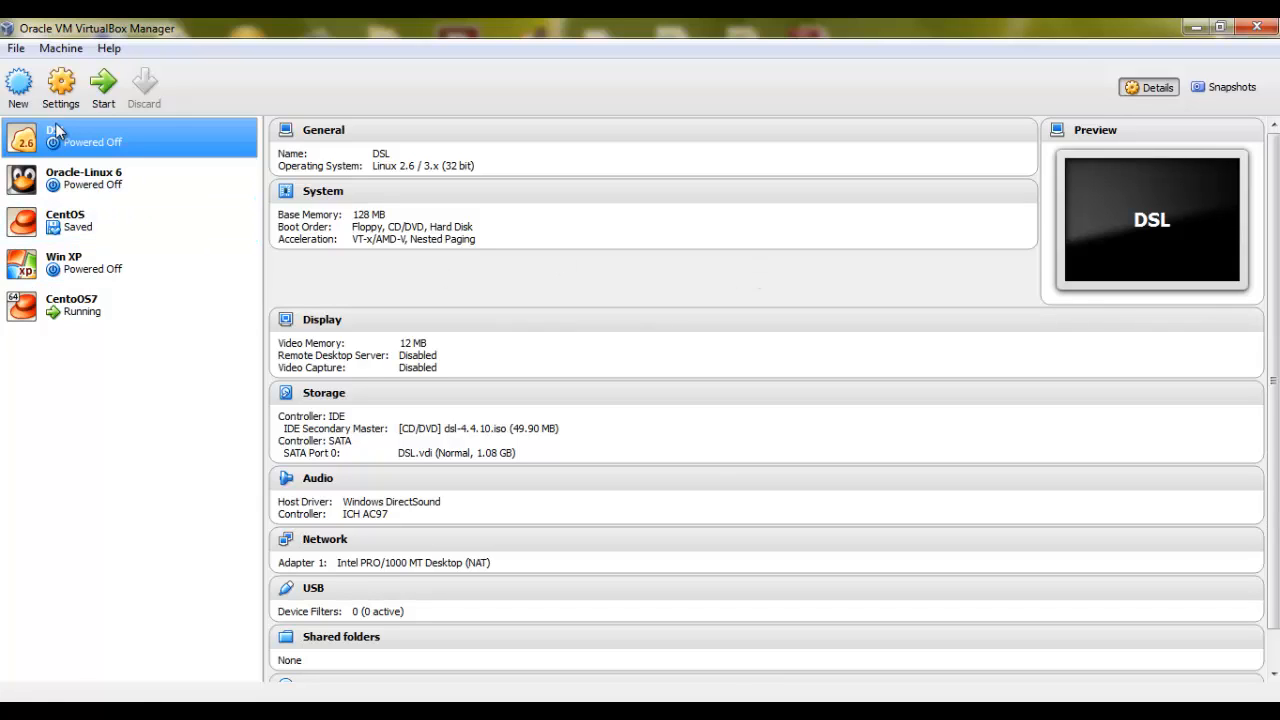
Step: Launch the Create Virtual Machine wizard from VirtualBox Manager
click(18, 85)
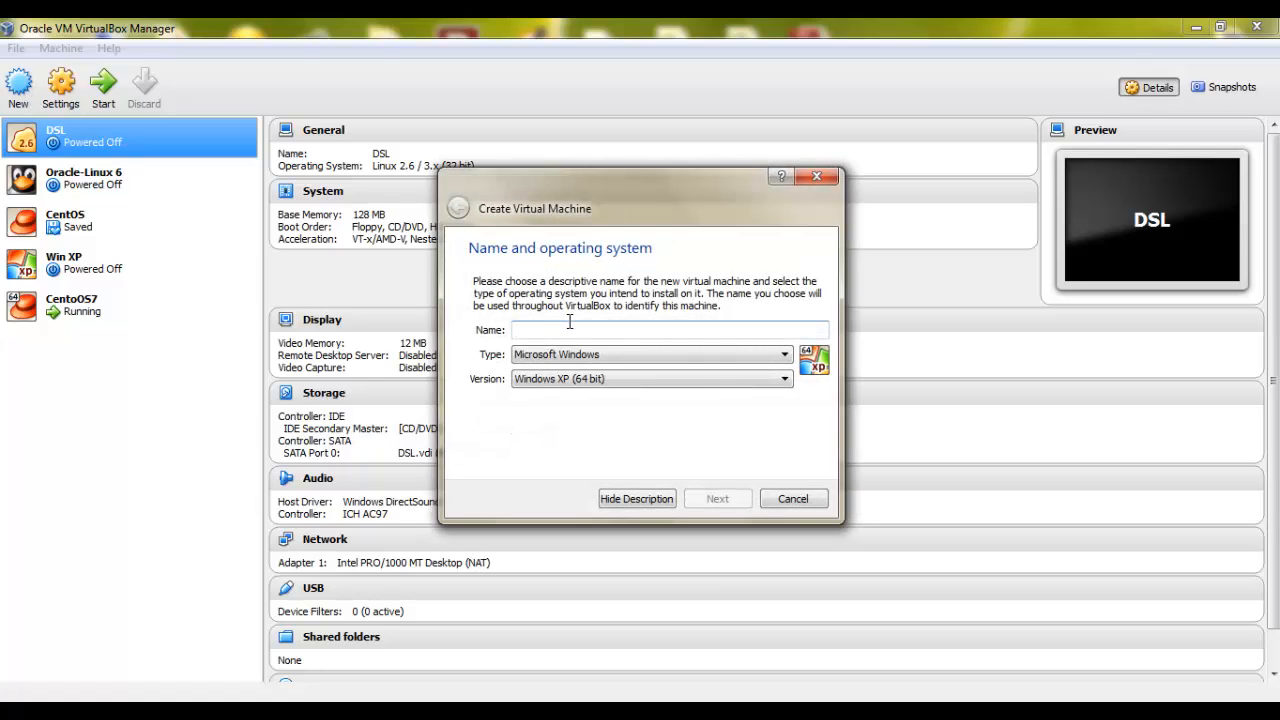
Step: Name the VM 'Centos-min-7' (Red Hat 64-bit) and keep 512 MB memory
text(Centos)
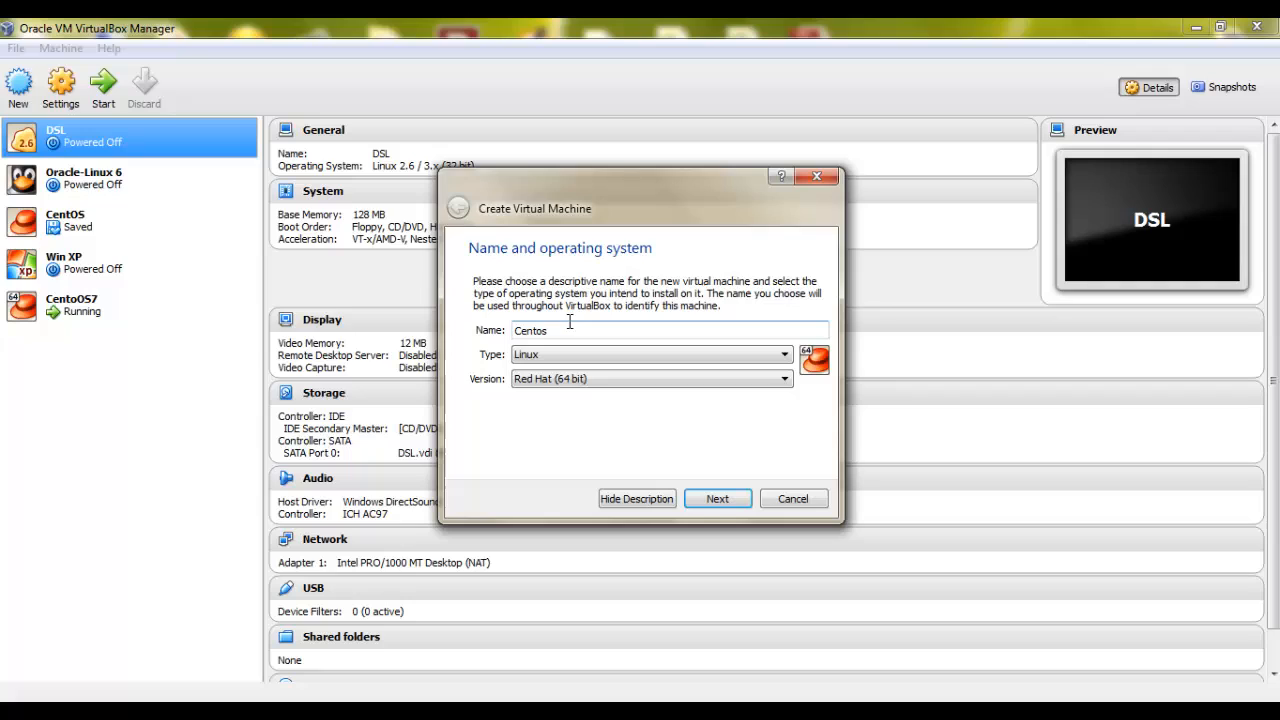
text(-min)
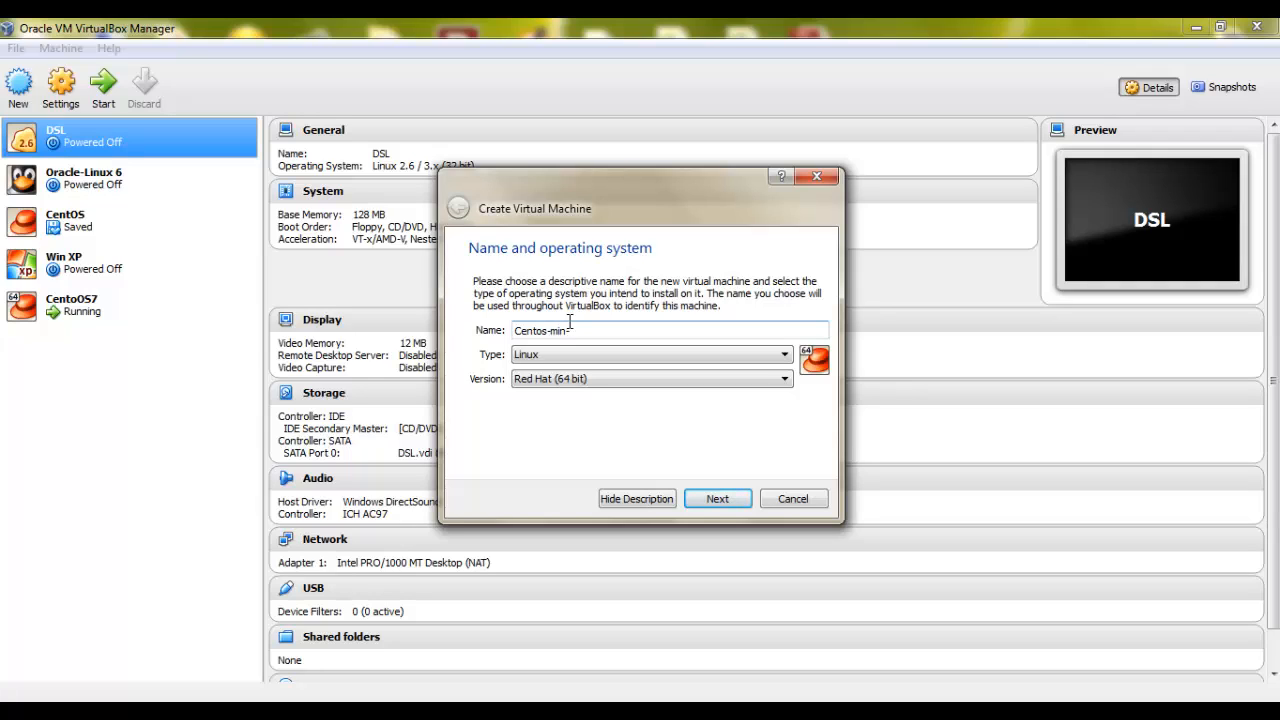
text(7)
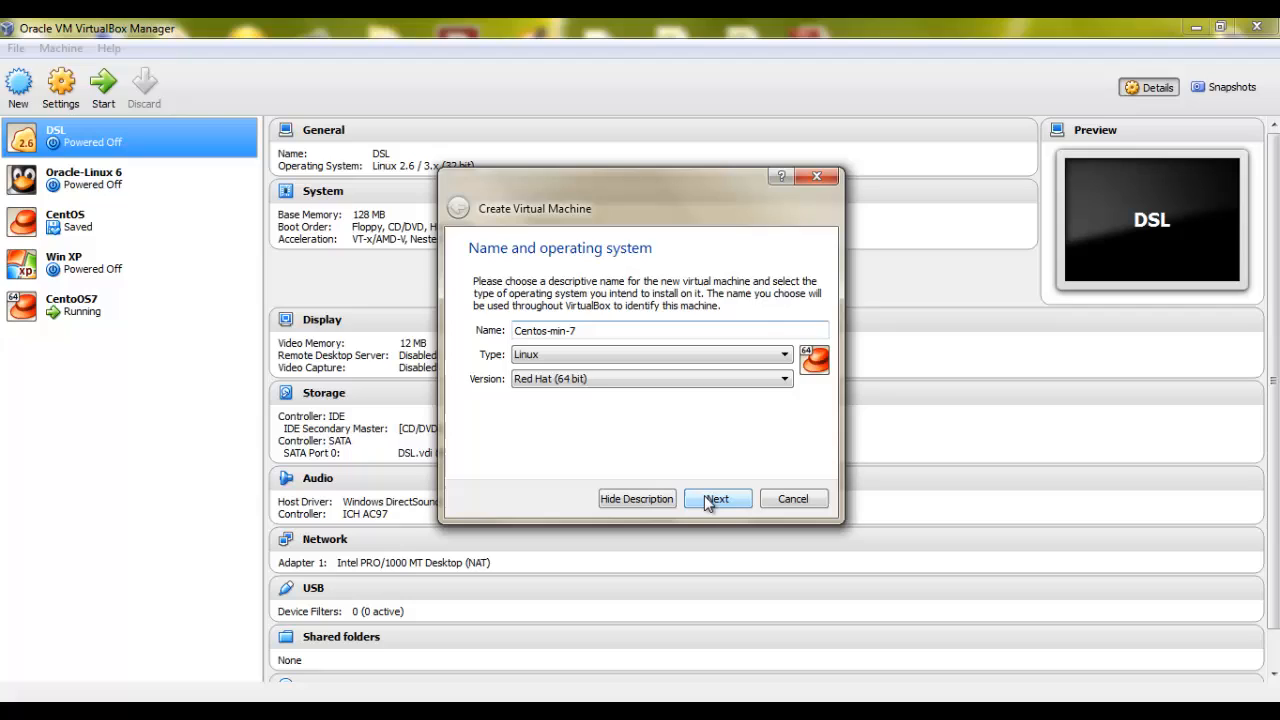
click(717, 498)
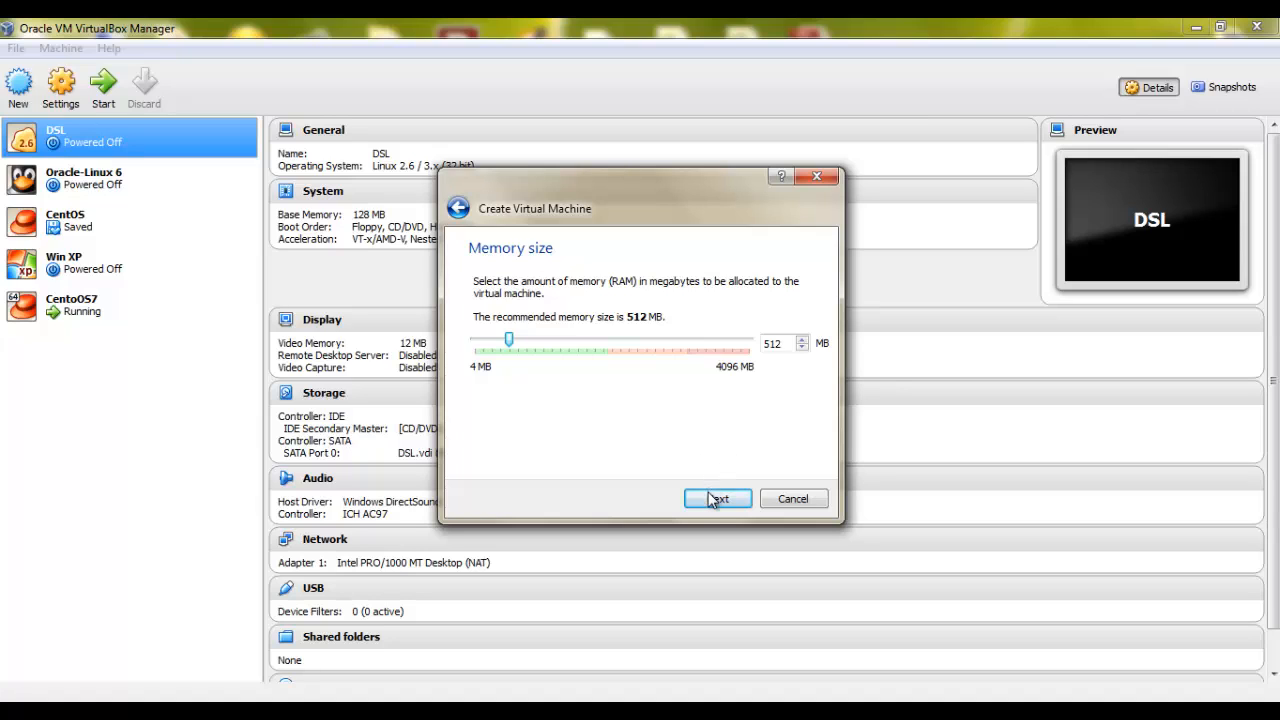
click(717, 499)
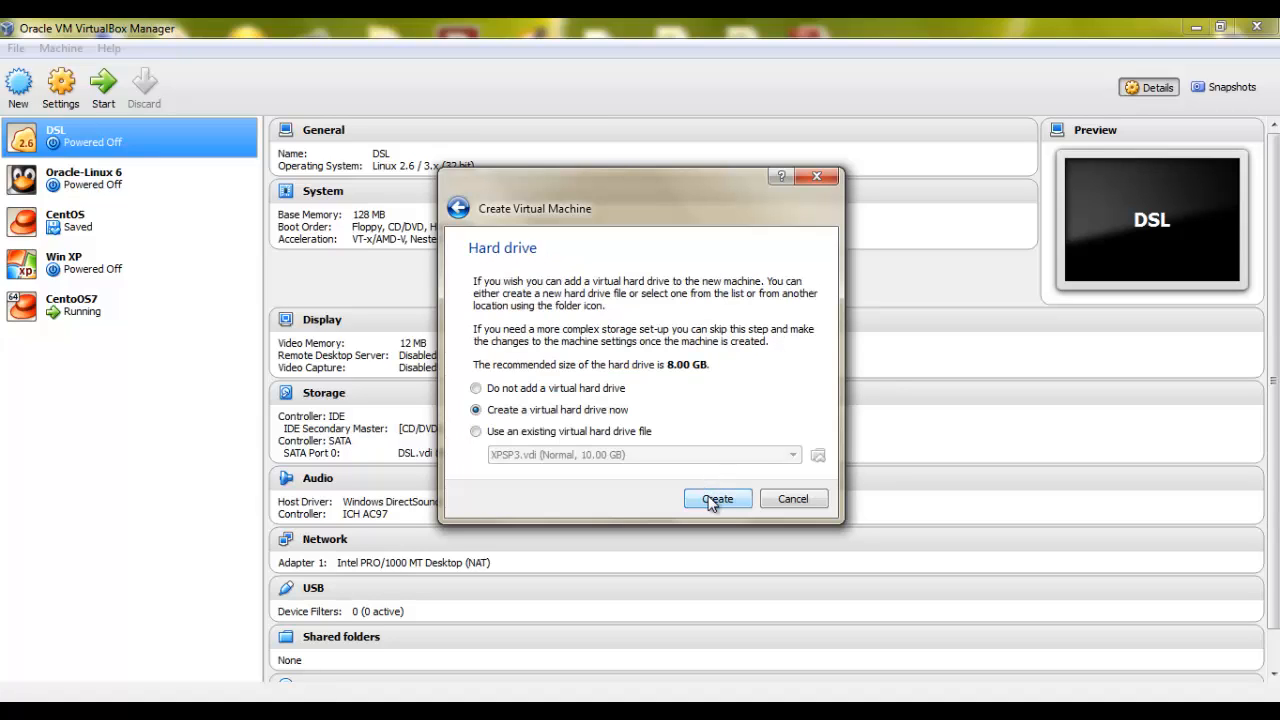
mouse_move(572, 425)
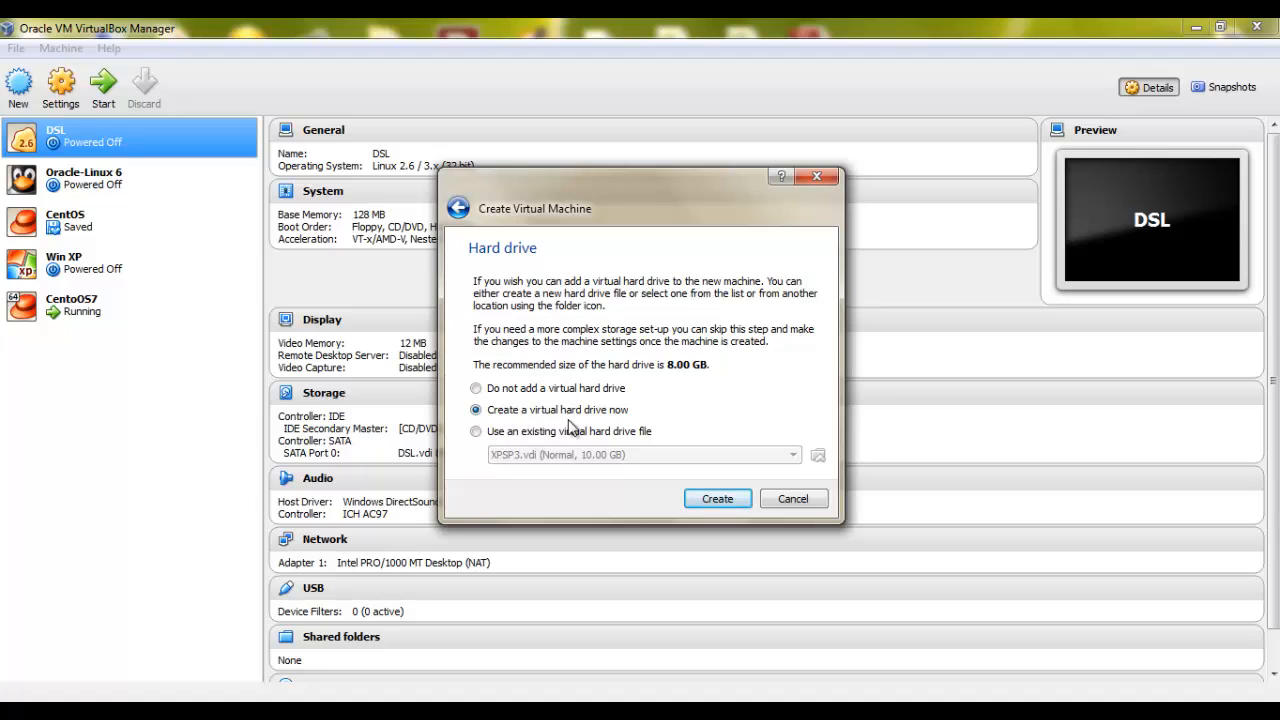
mouse_move(717, 505)
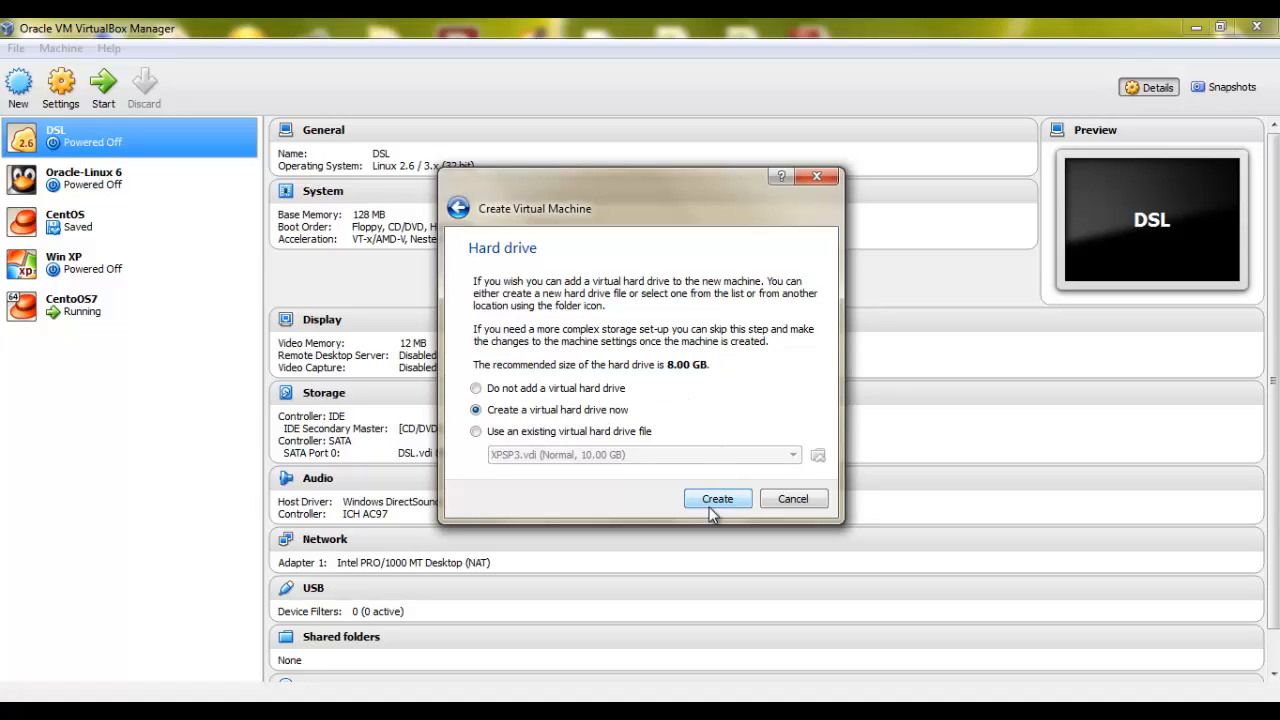
Step: Create a dynamically allocated 8.00 GB VDI hard disk for Centos-min-7
click(717, 498)
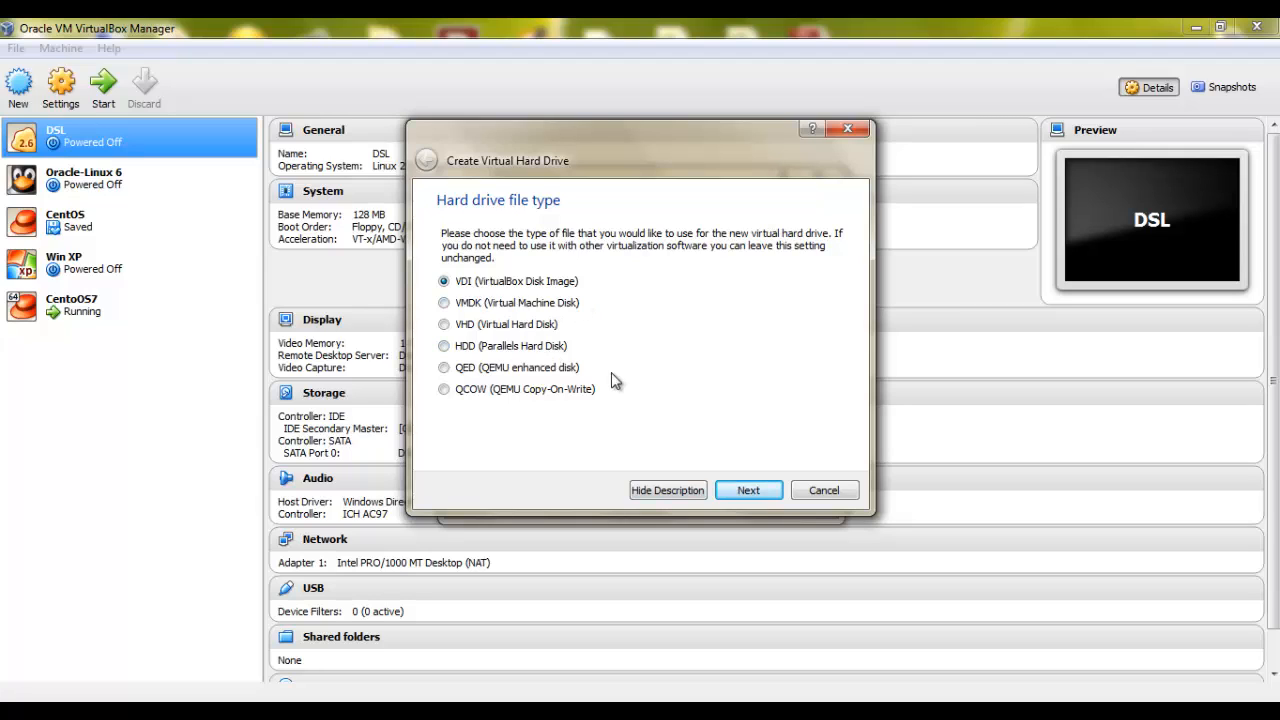
click(748, 490)
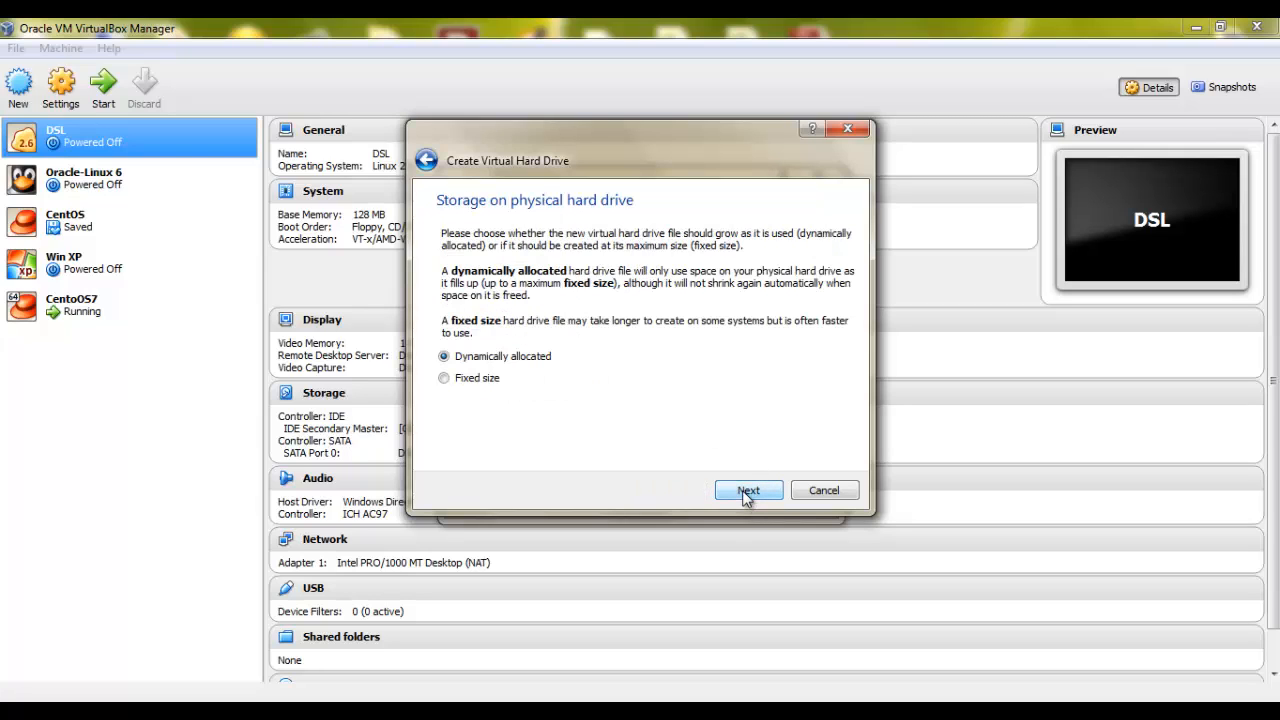
mouse_move(589, 367)
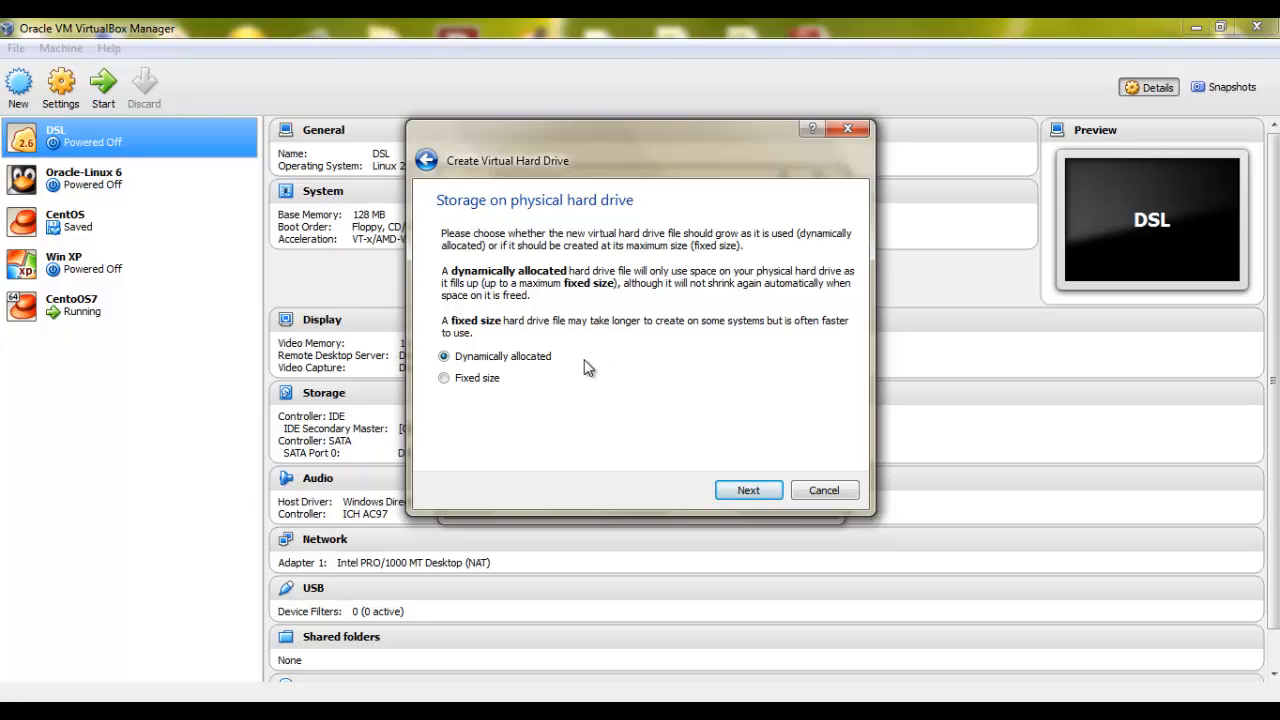
click(748, 490)
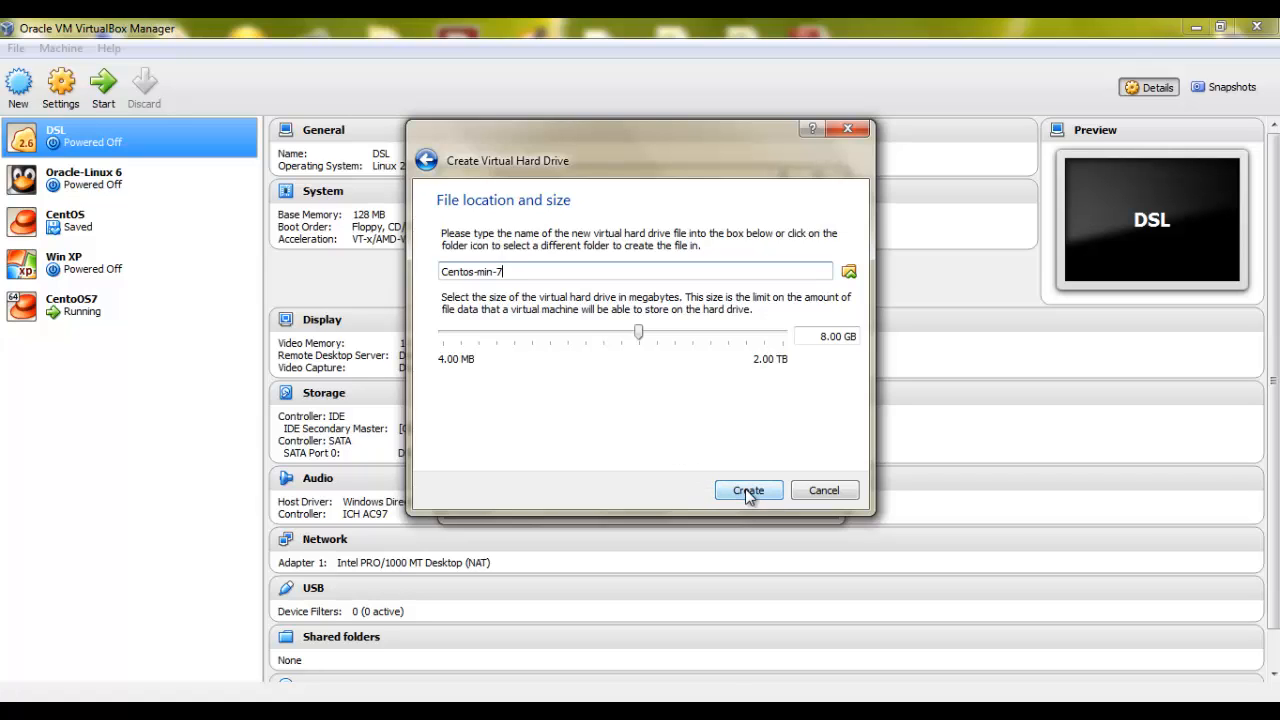
click(748, 490)
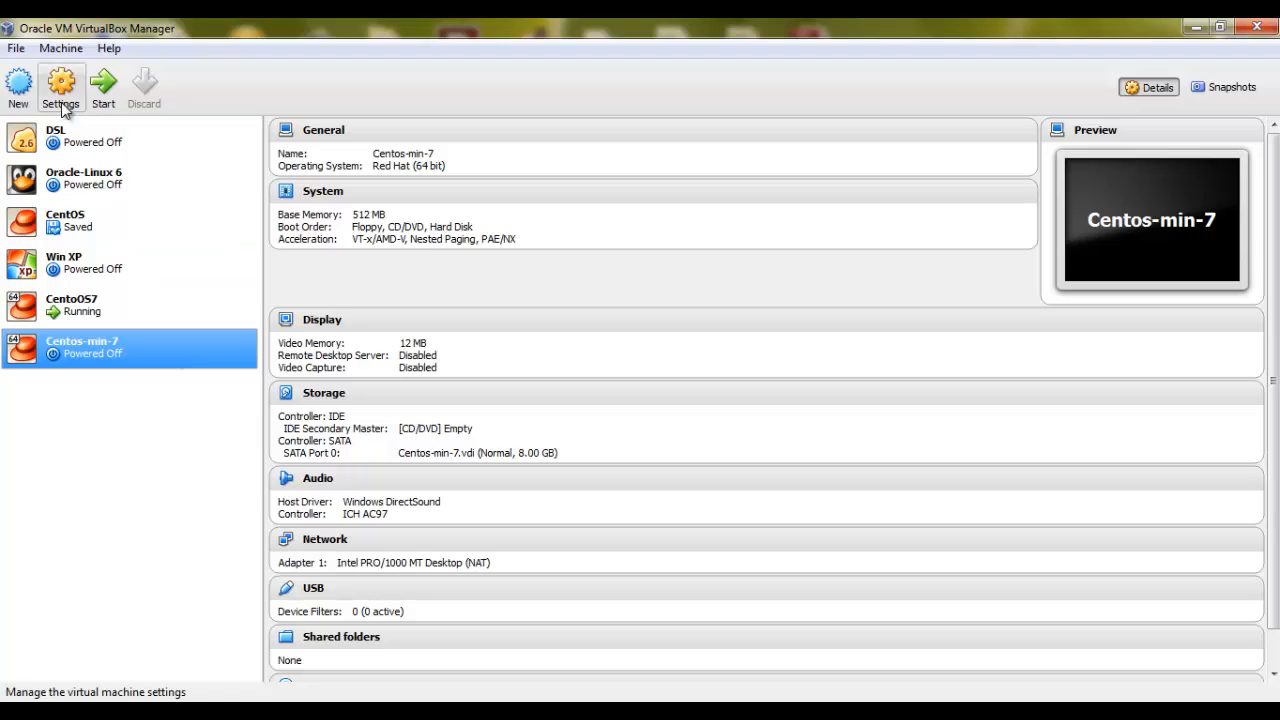
Step: Attach CentOS-7.0-1406-x86_64-Minimal.iso to the IDE optical drive in Storage settings
click(60, 85)
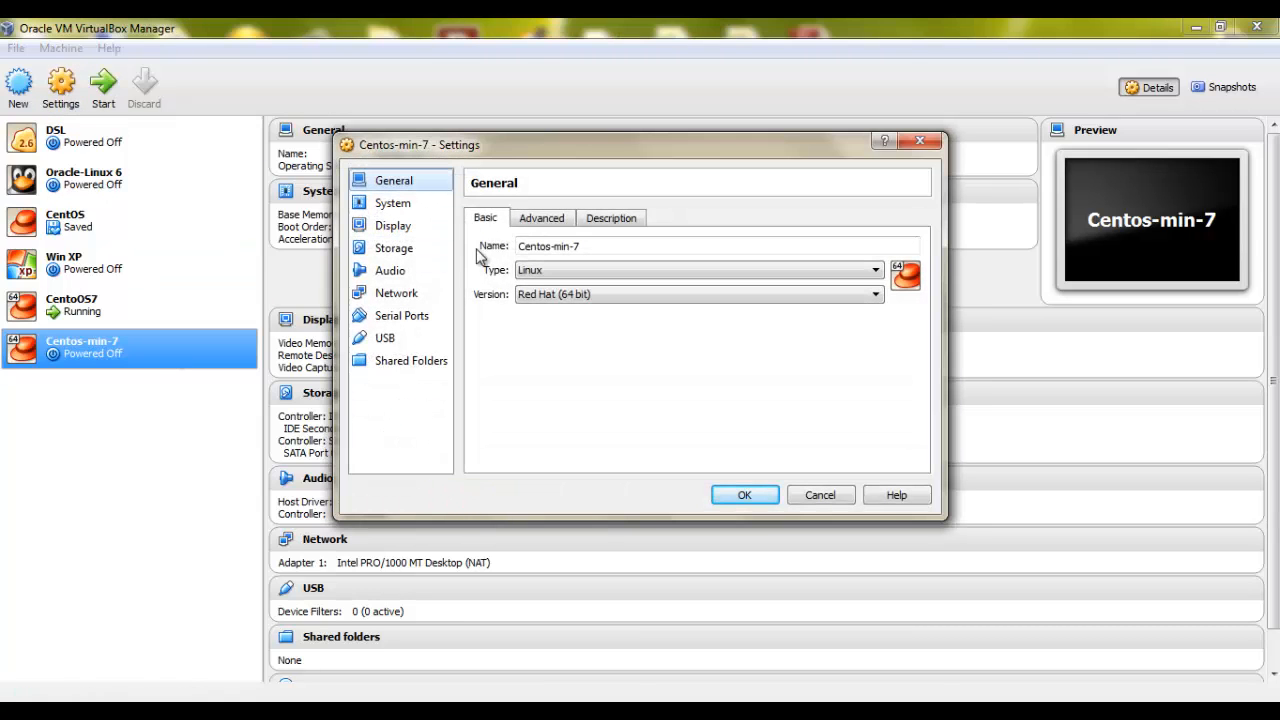
click(393, 247)
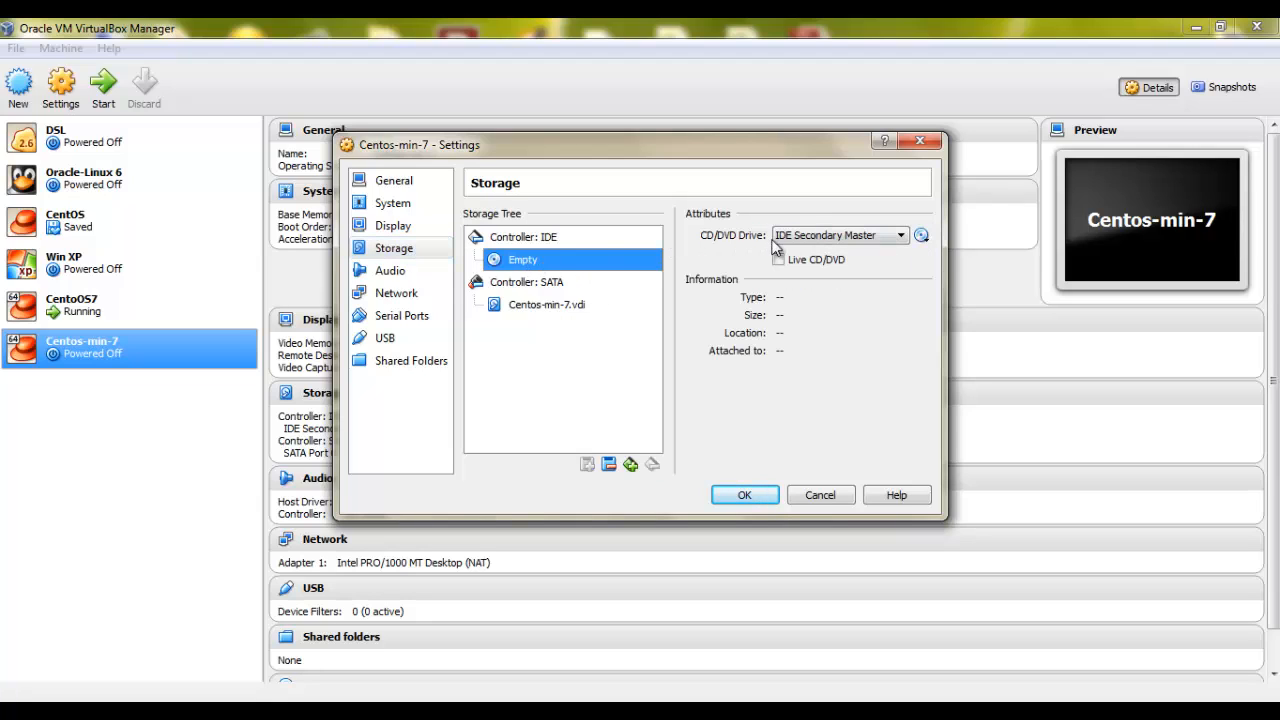
click(921, 234)
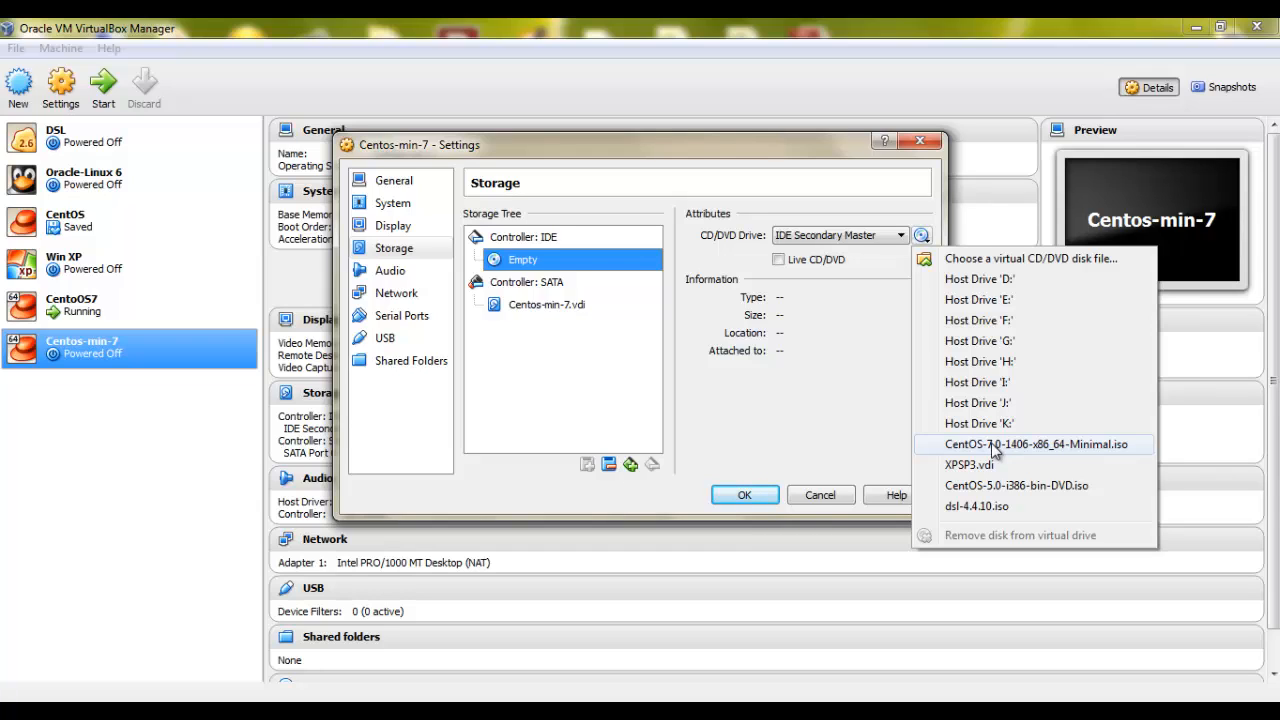
click(1038, 444)
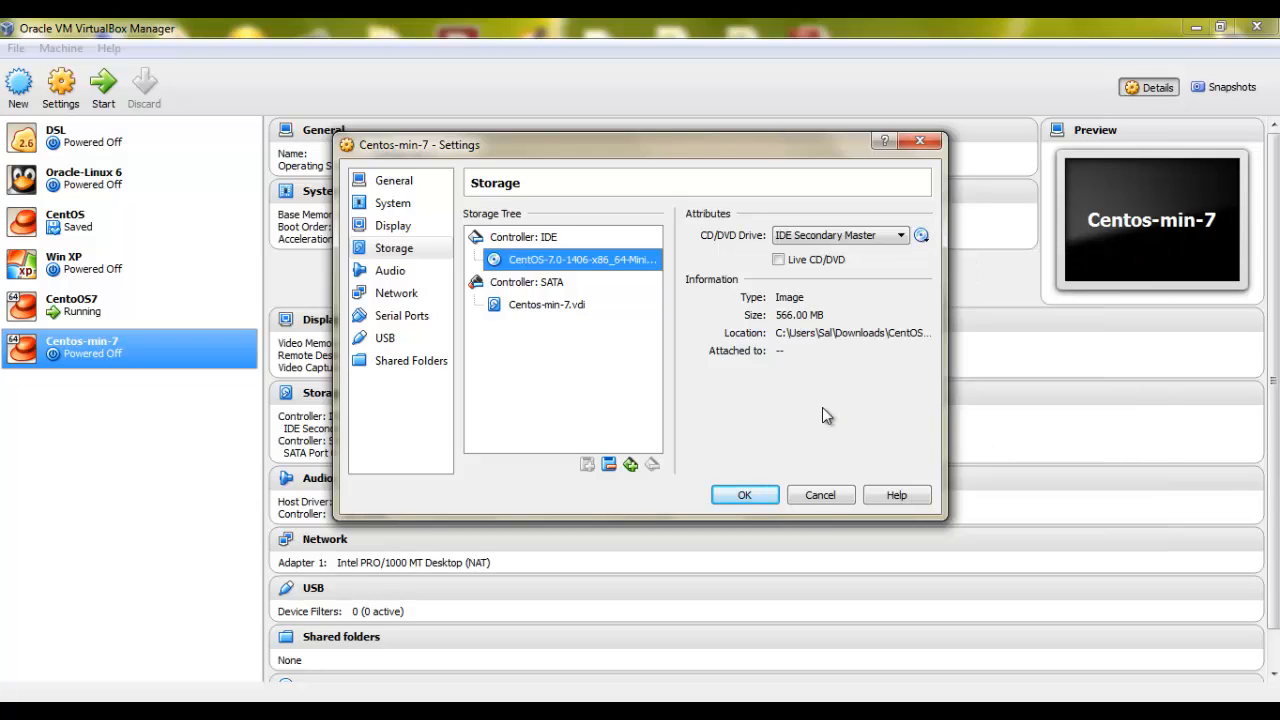
click(744, 495)
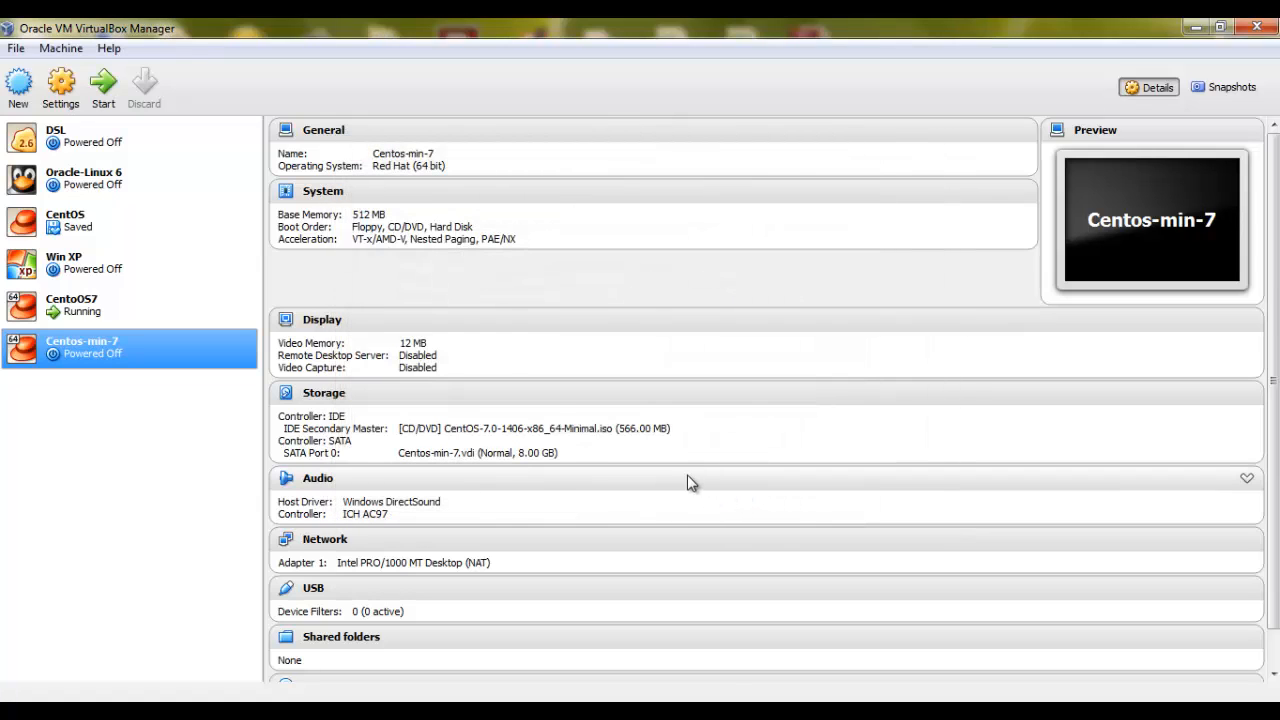
mouse_move(103, 86)
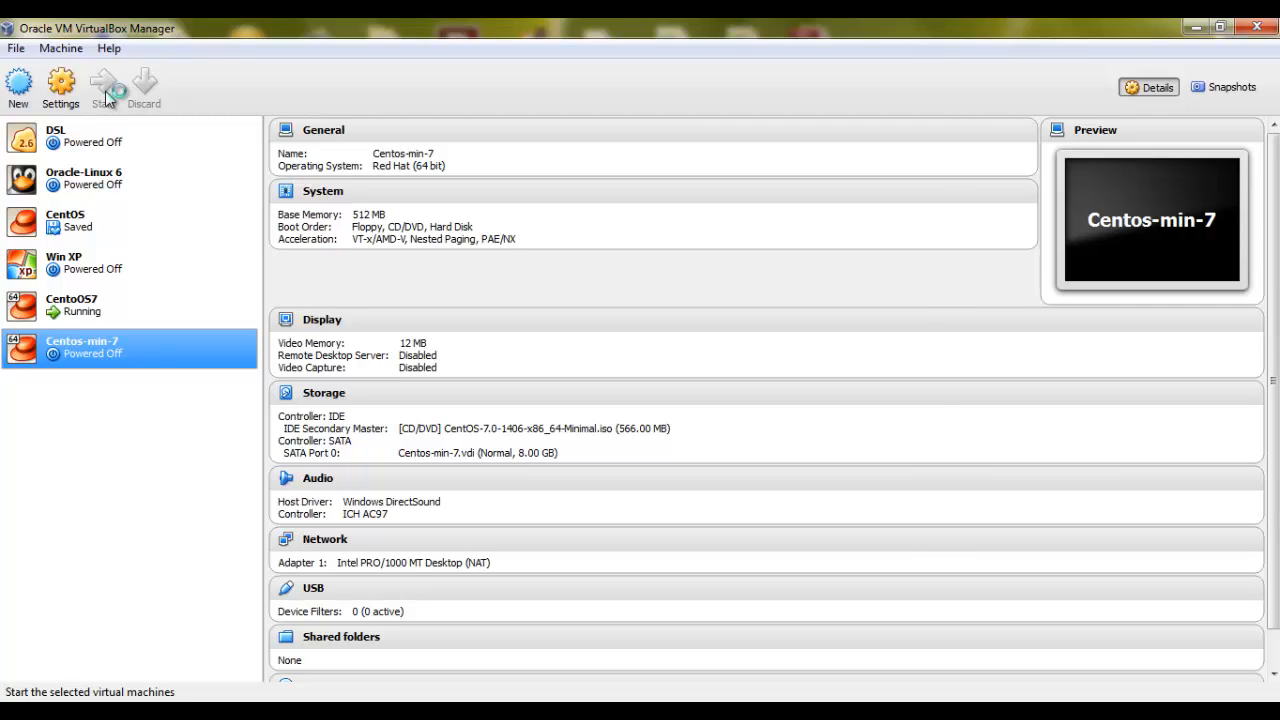
Step: Start the Centos-min-7 virtual machine to boot the installer
click(103, 87)
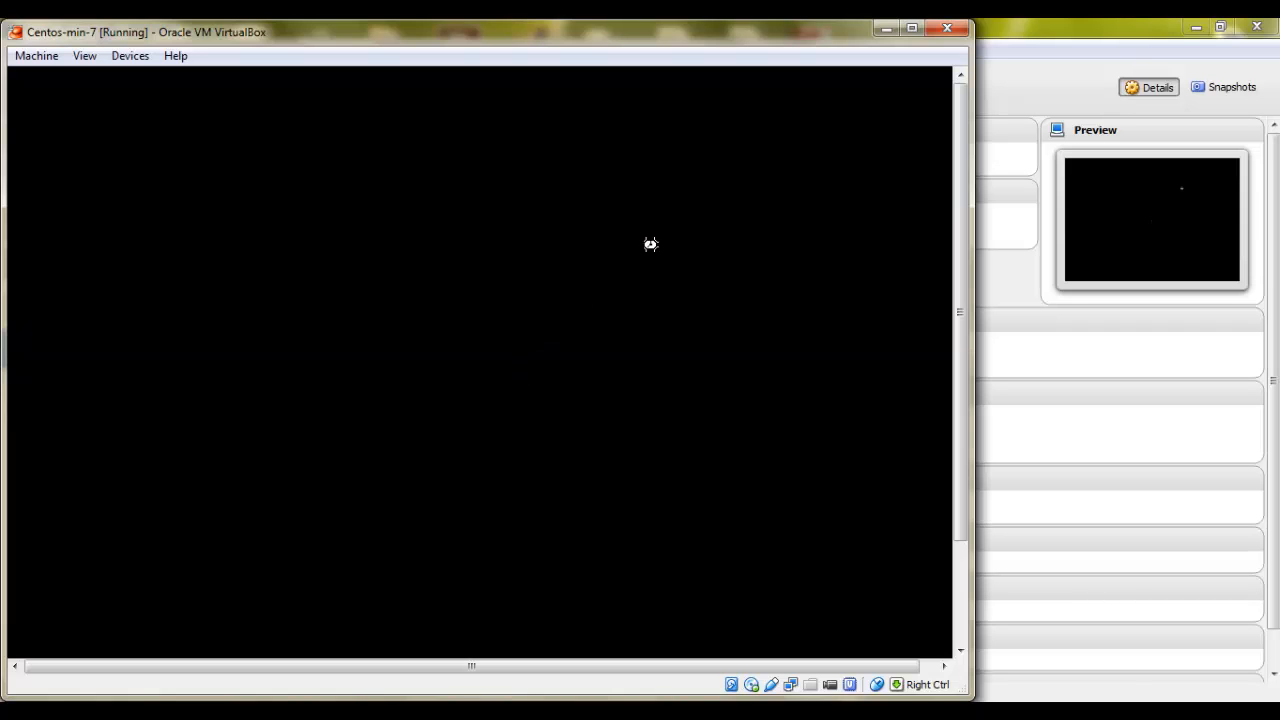
mouse_move(828, 60)
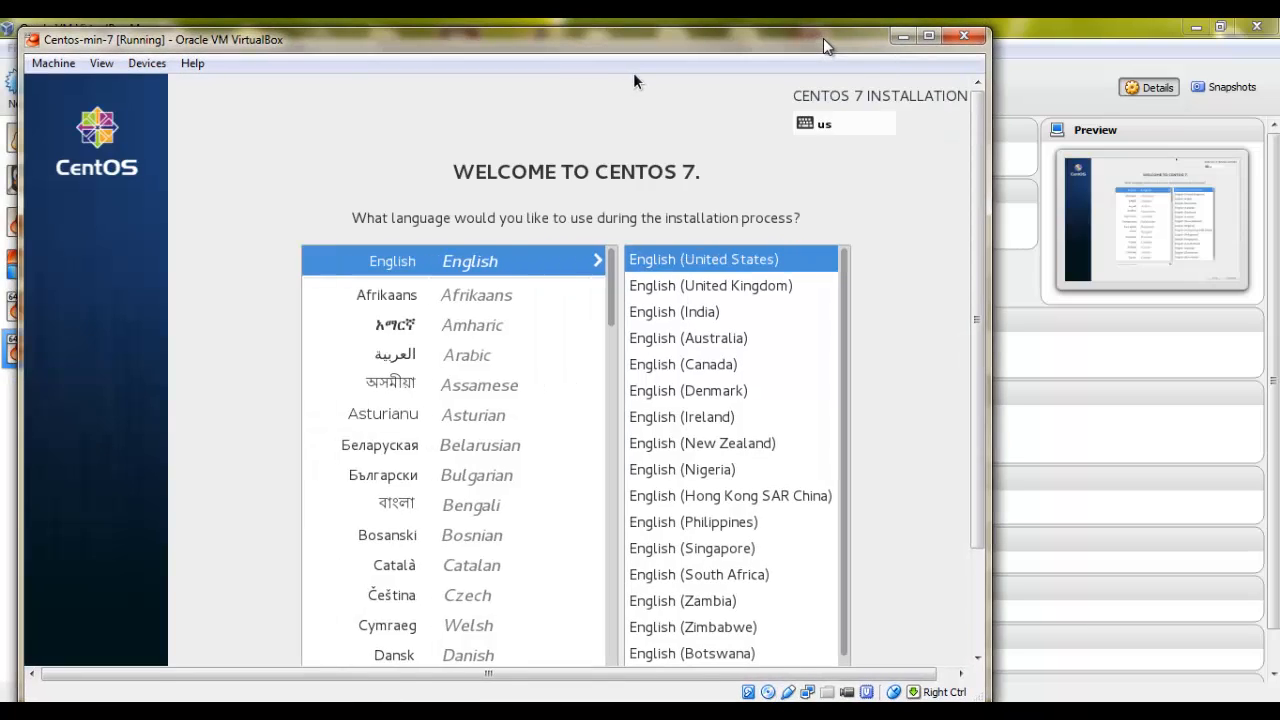
mouse_move(640, 233)
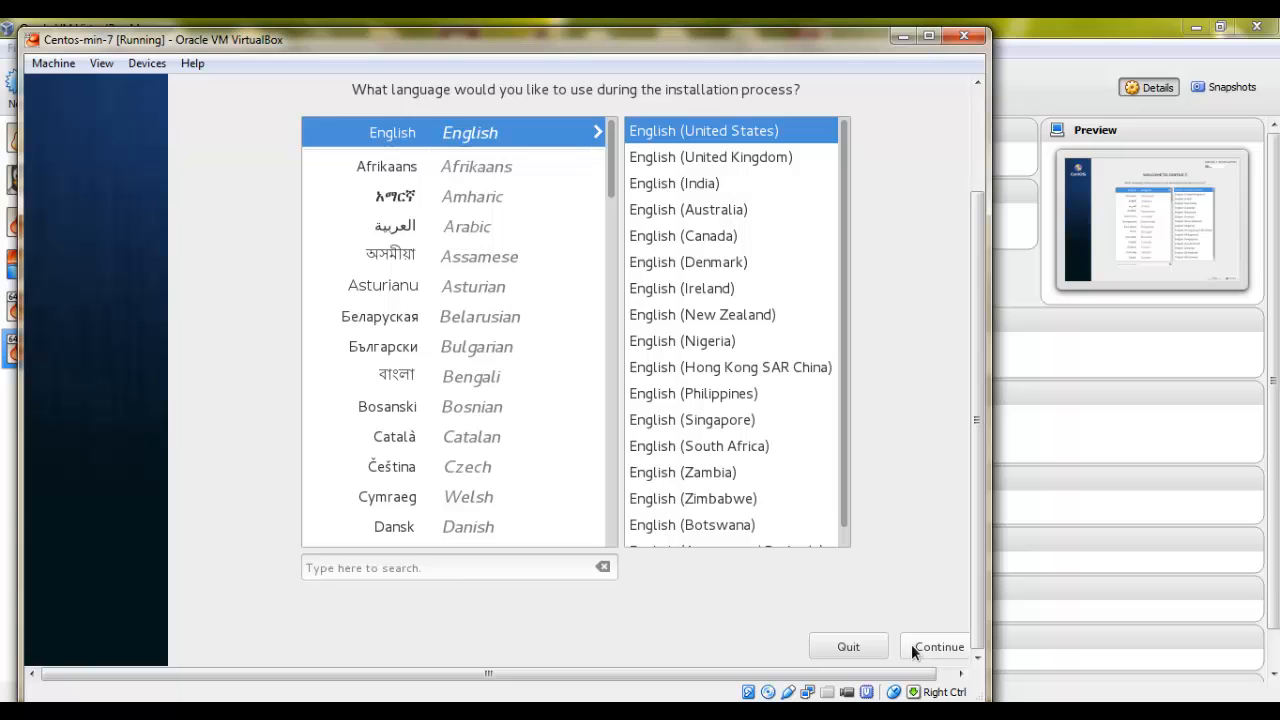
Step: Continue in English and accept automatic partitioning on the VBOX hard disk
click(938, 646)
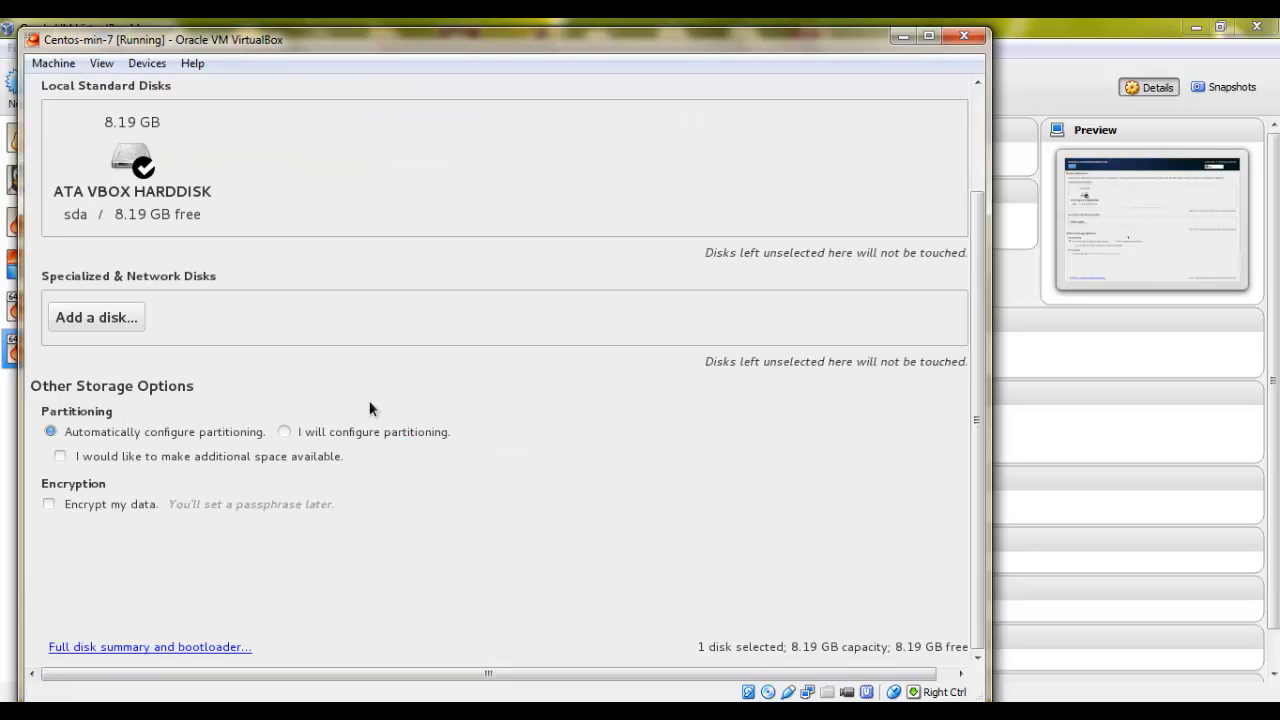
mouse_move(260, 304)
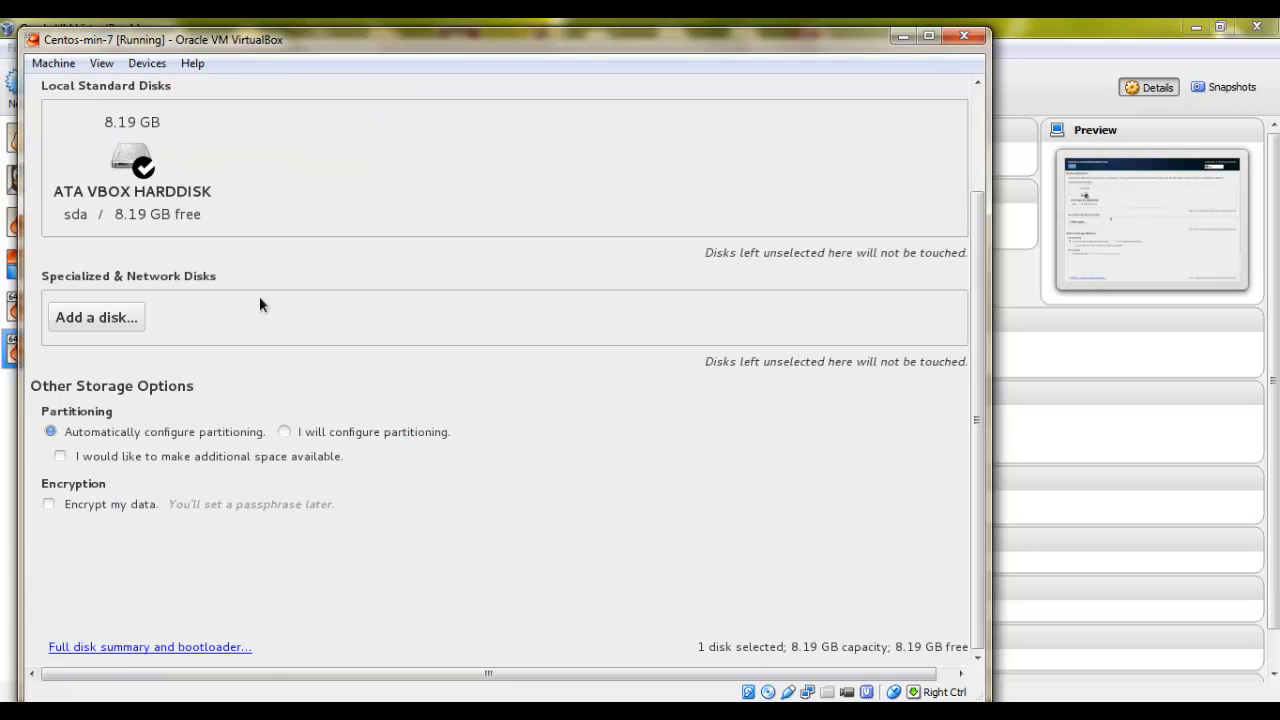
mouse_move(780, 480)
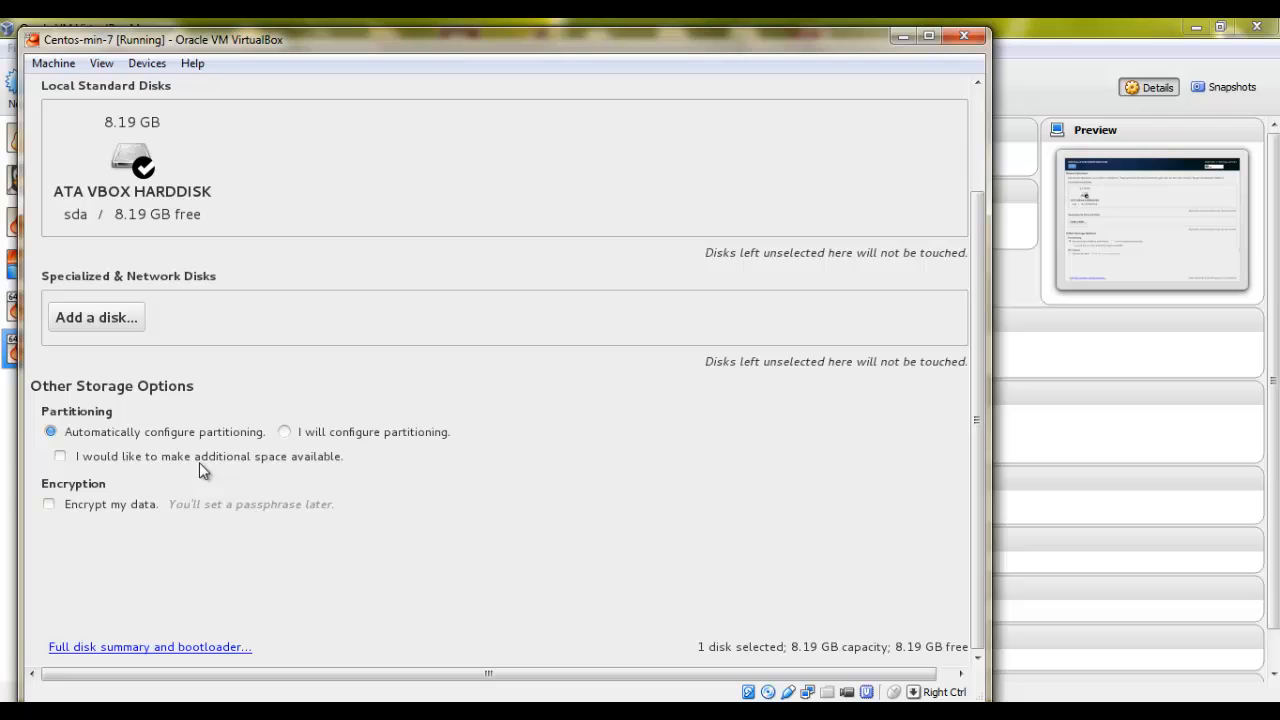
mouse_move(213, 444)
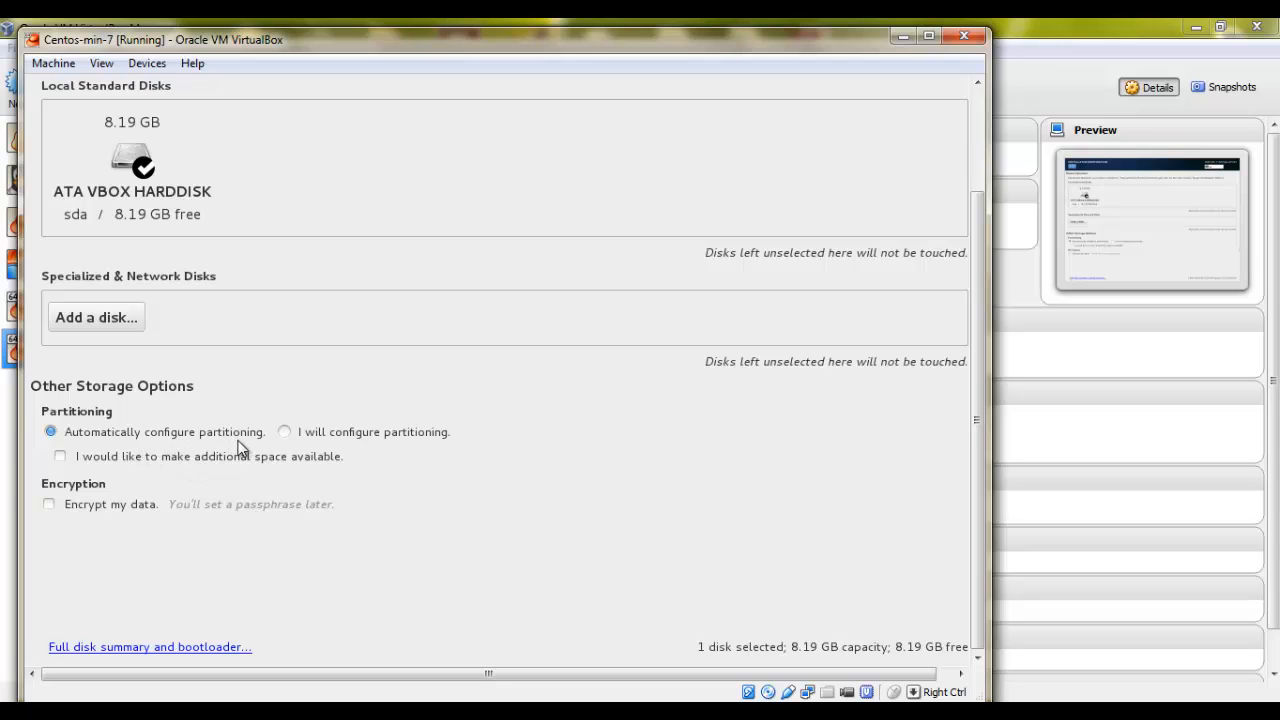
mouse_move(818, 523)
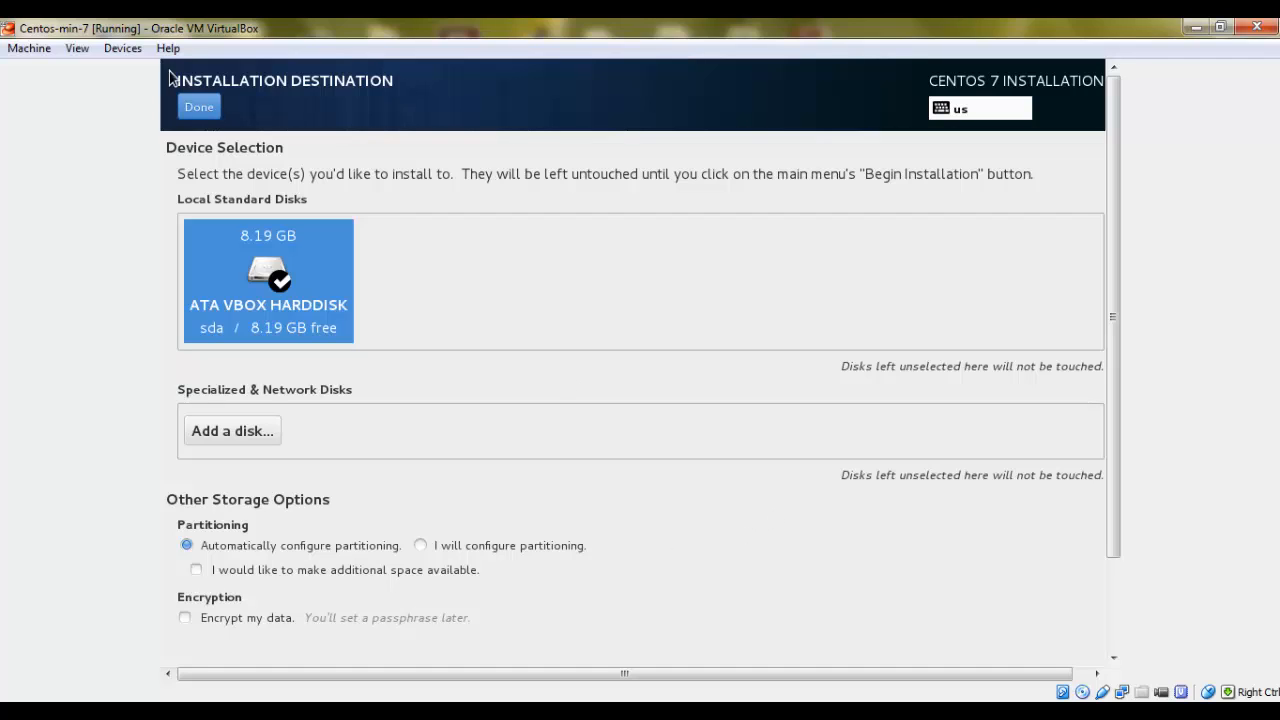
click(198, 106)
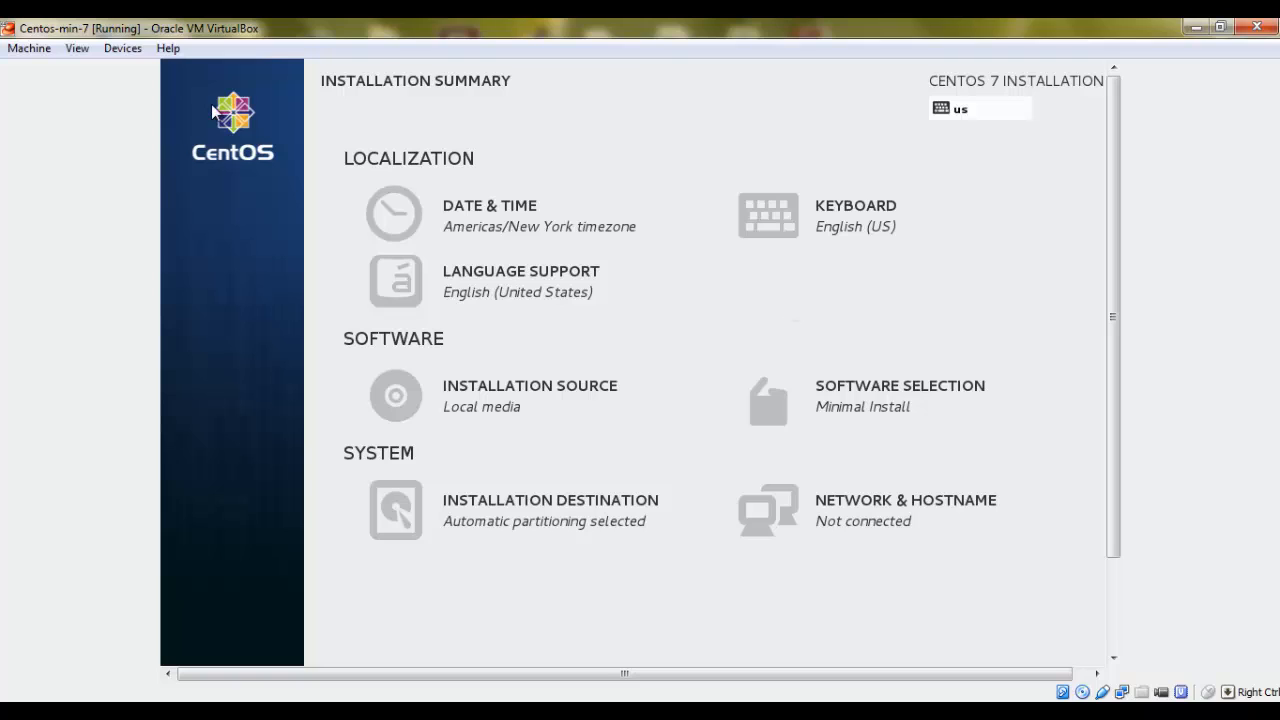
scroll(down, 3)
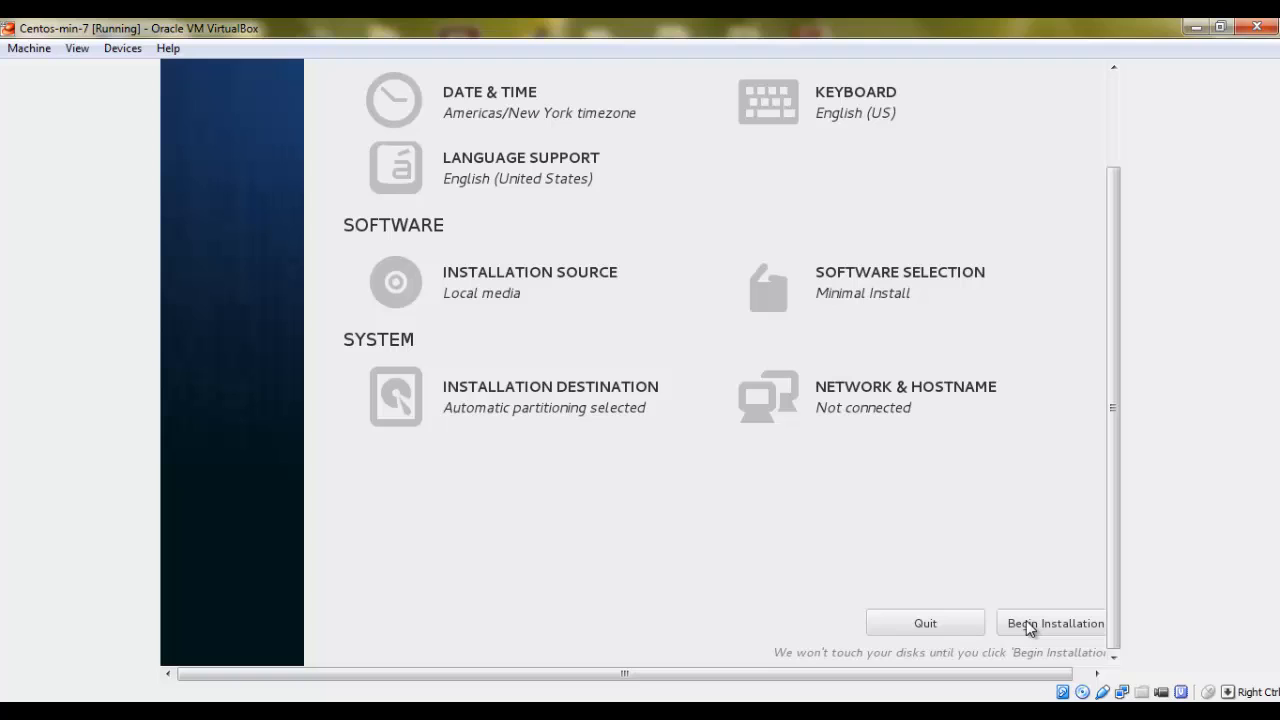
mouse_move(1031, 629)
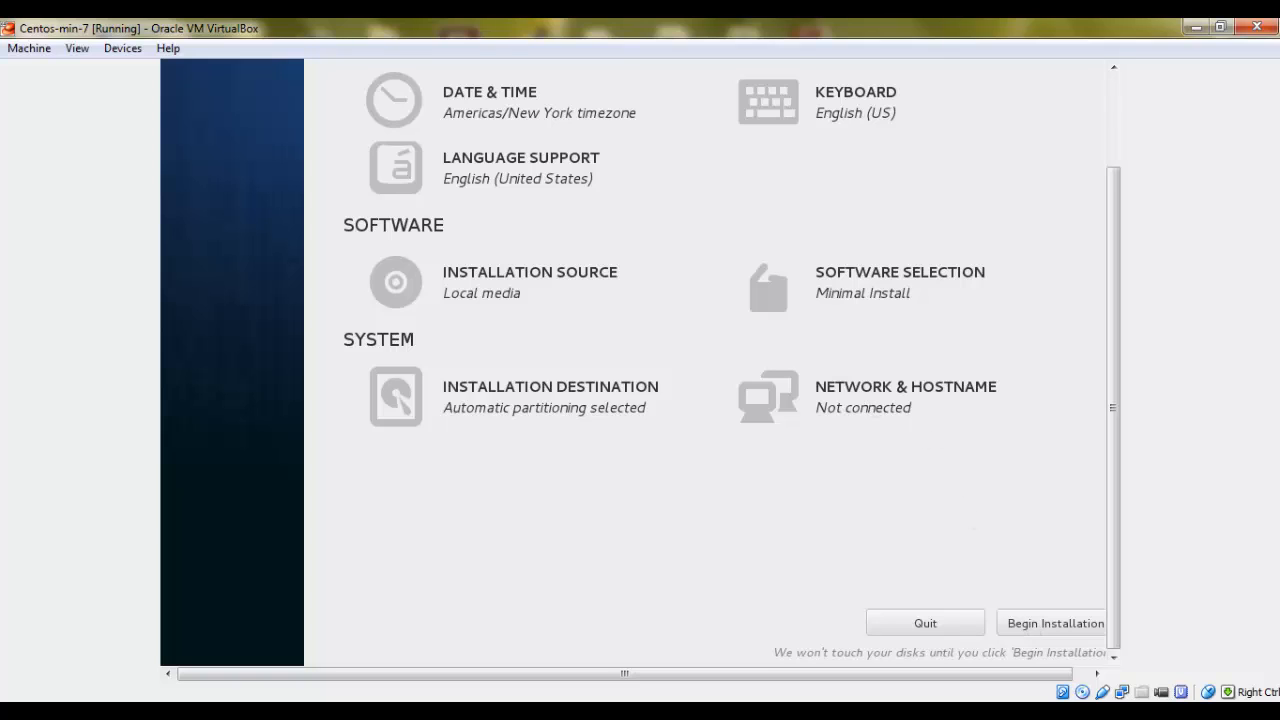
mouse_move(824, 397)
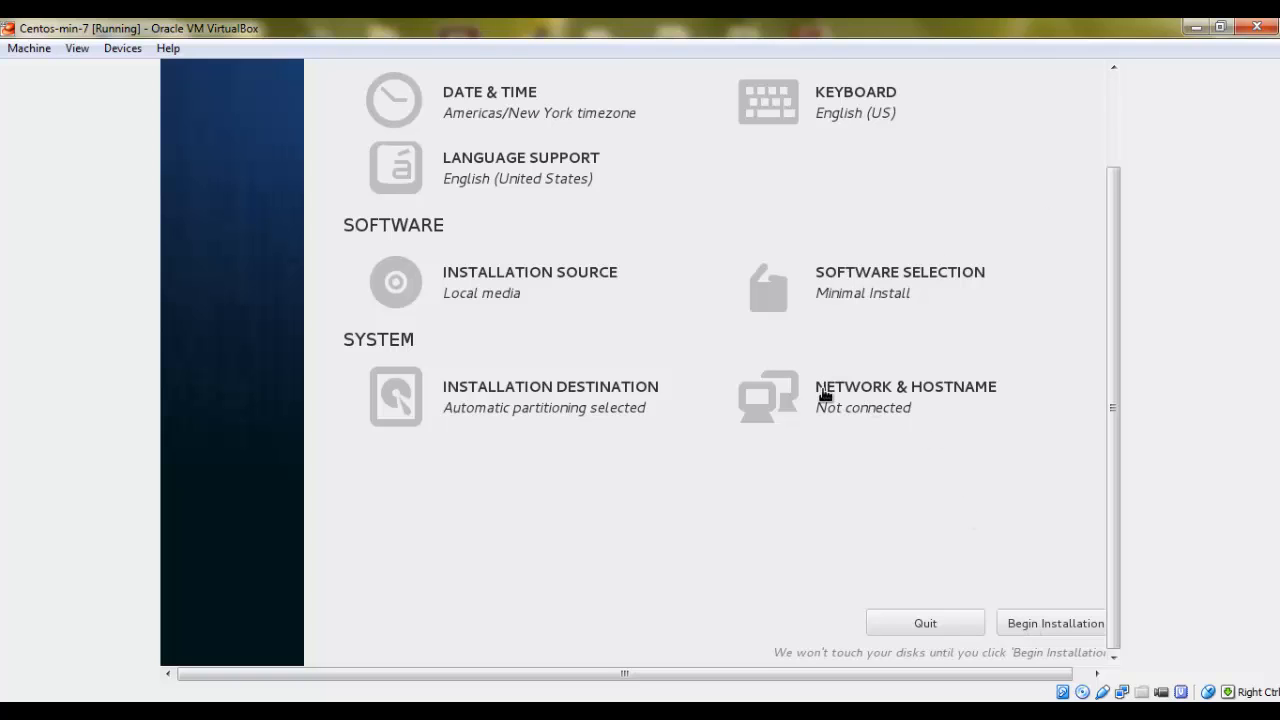
click(905, 386)
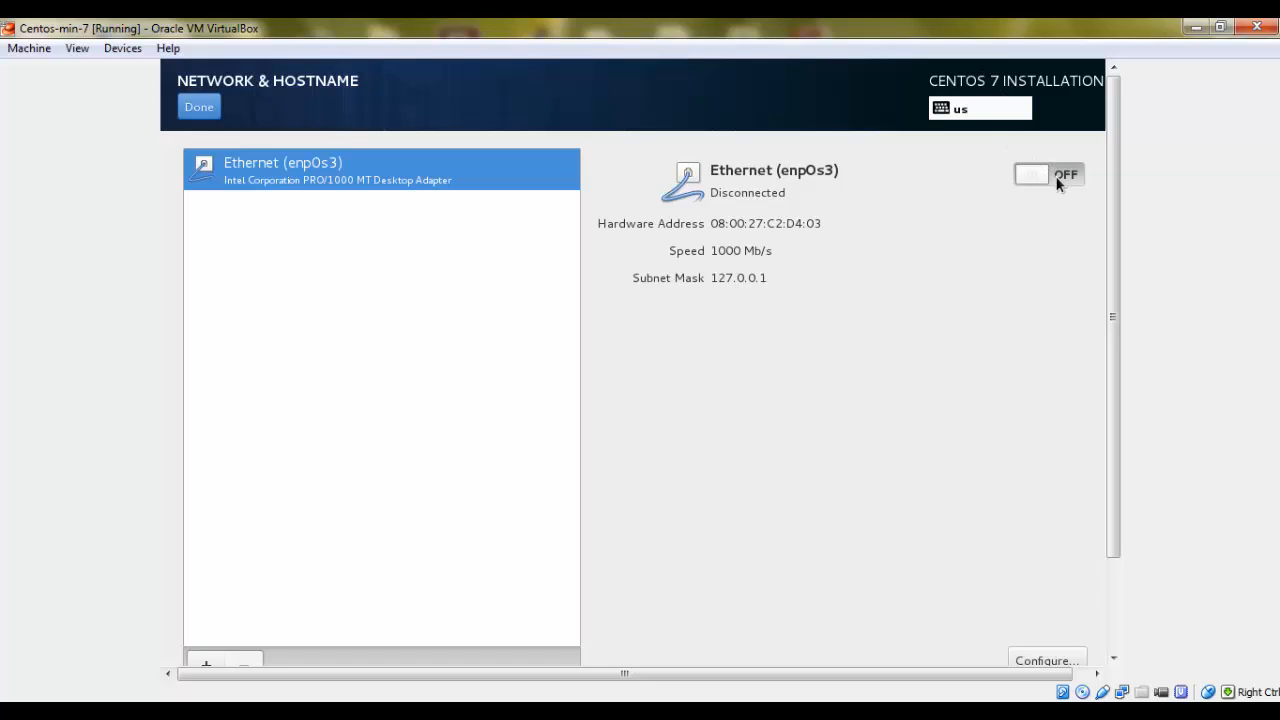
Step: Switch Ethernet enp0s3 ON, confirm IP 10.0.2.15, and return to the summary
click(1048, 174)
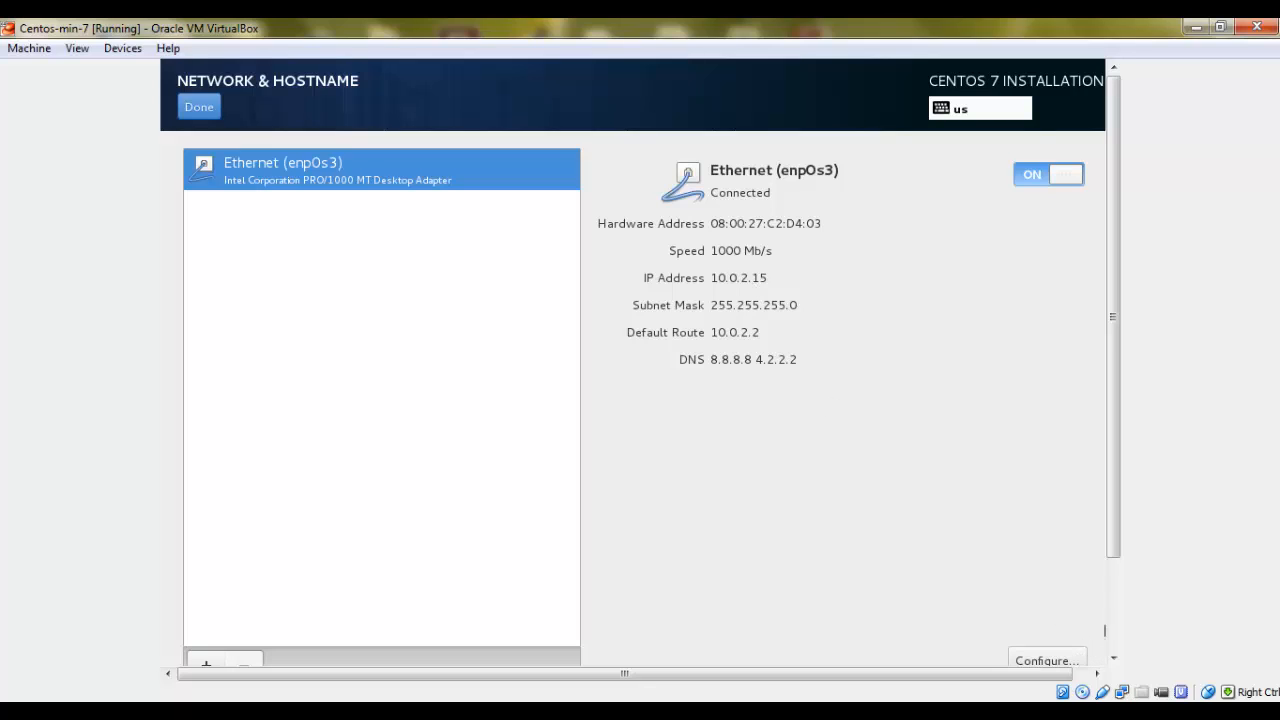
scroll(down, 3)
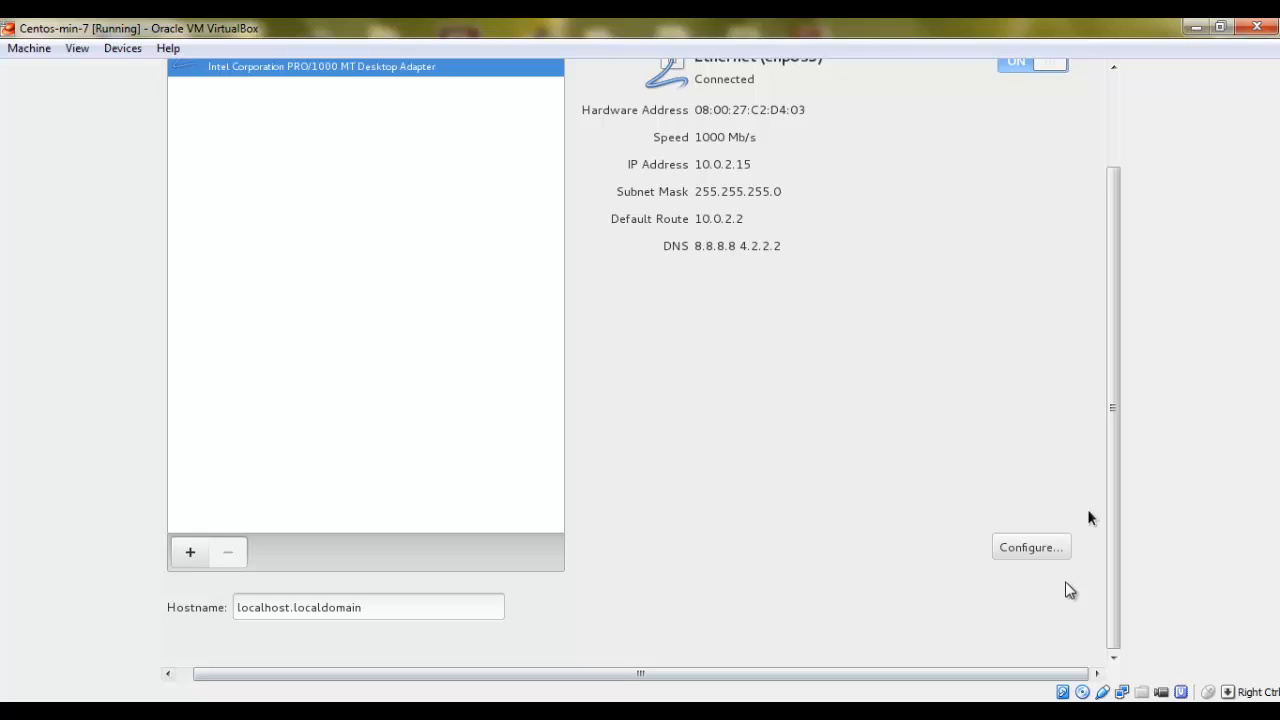
scroll(up, 3)
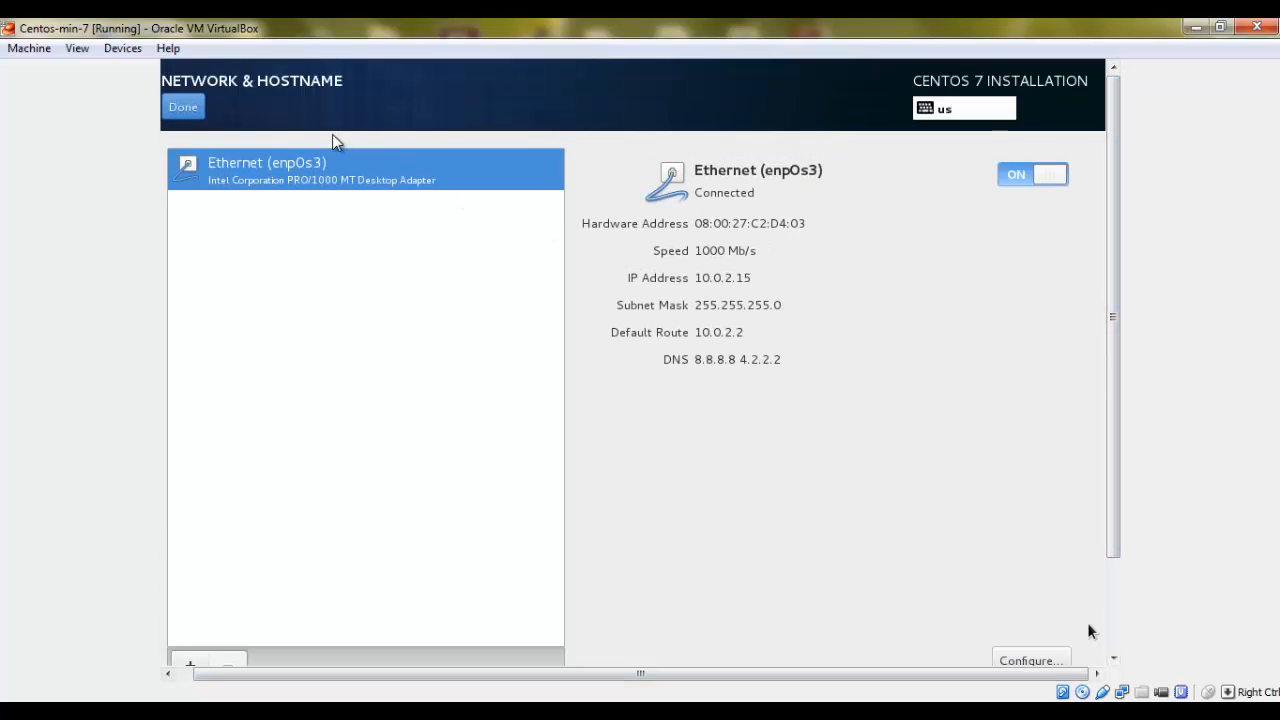
mouse_move(198, 175)
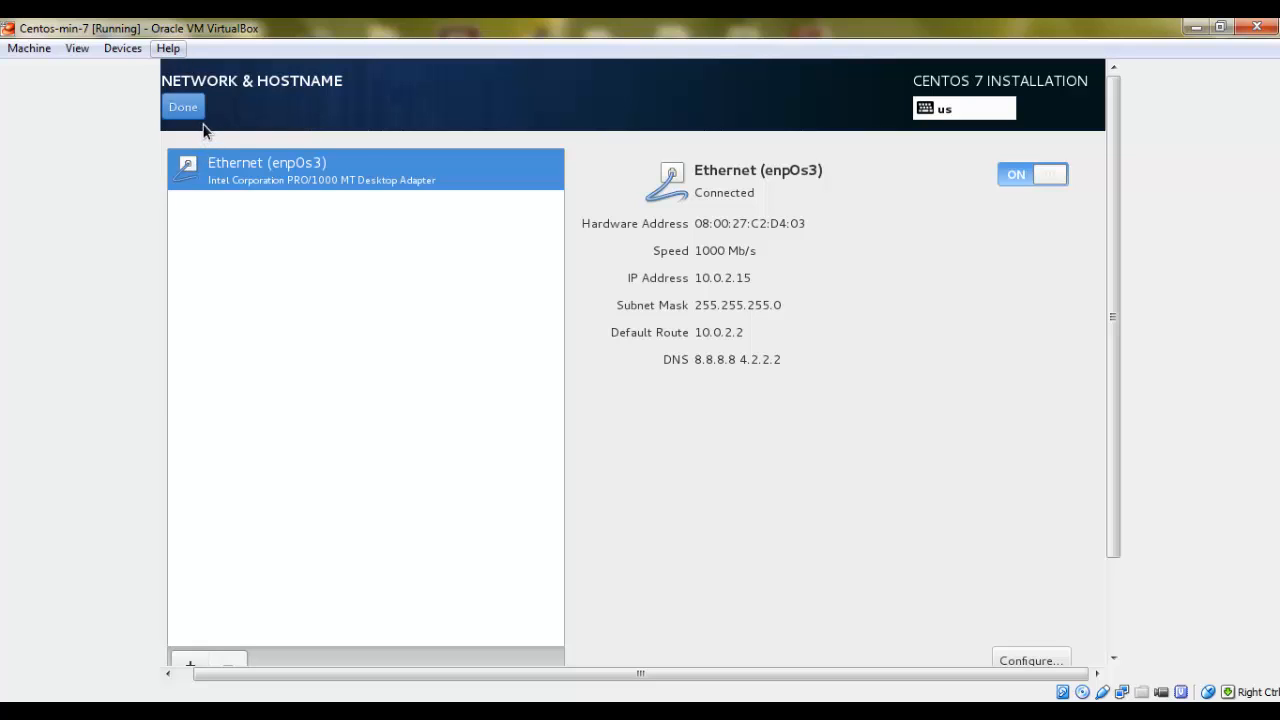
mouse_move(240, 128)
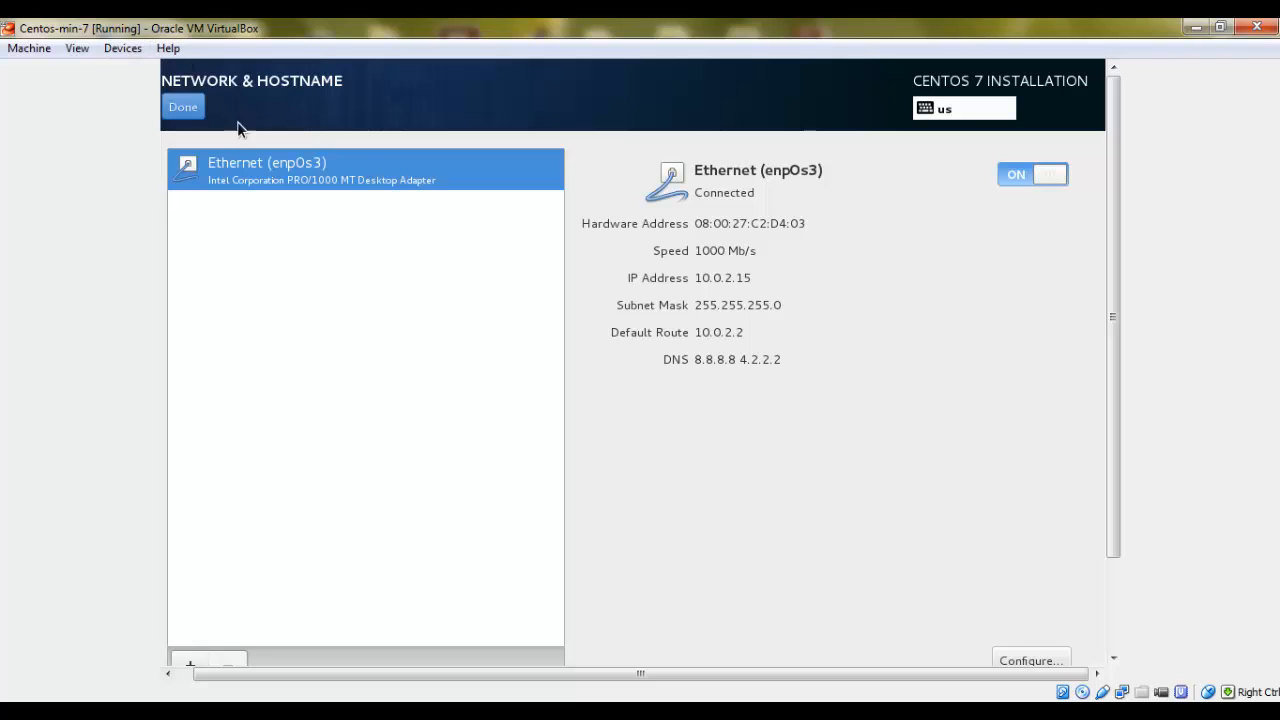
click(182, 107)
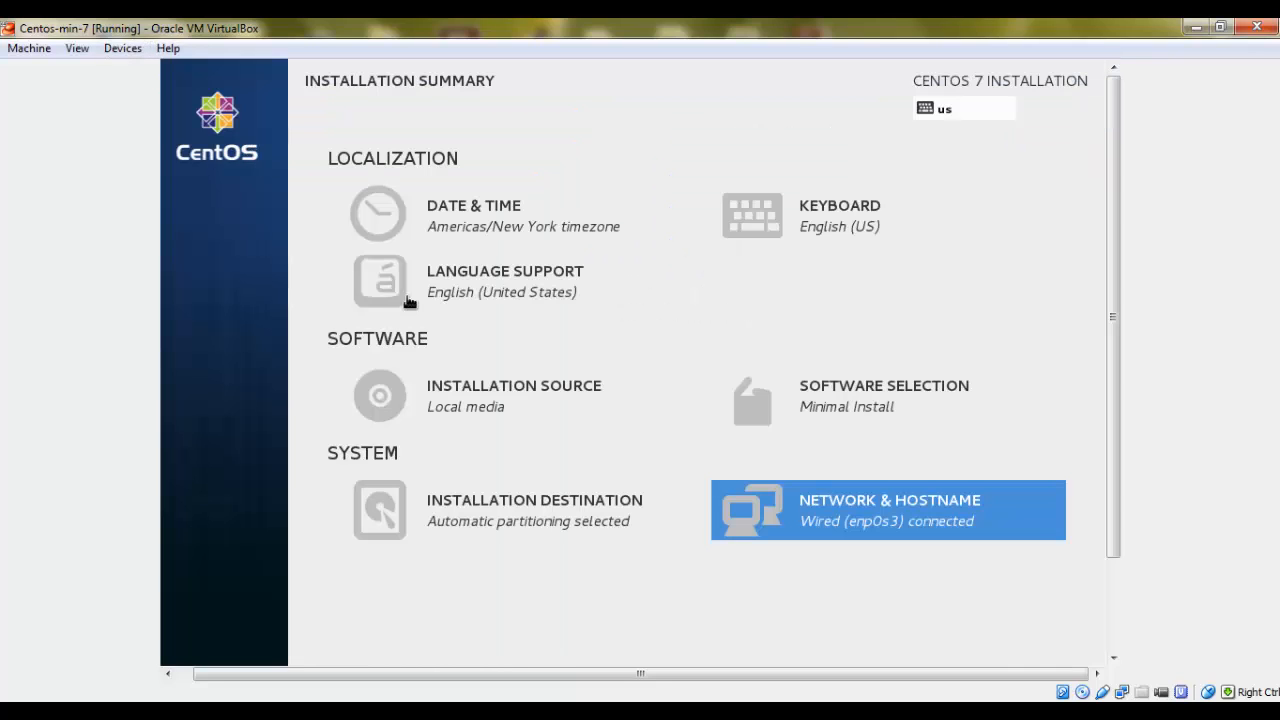
Step: Scroll down the Installation Summary and begin installing CentOS 7 onto the disk
scroll(down, 3)
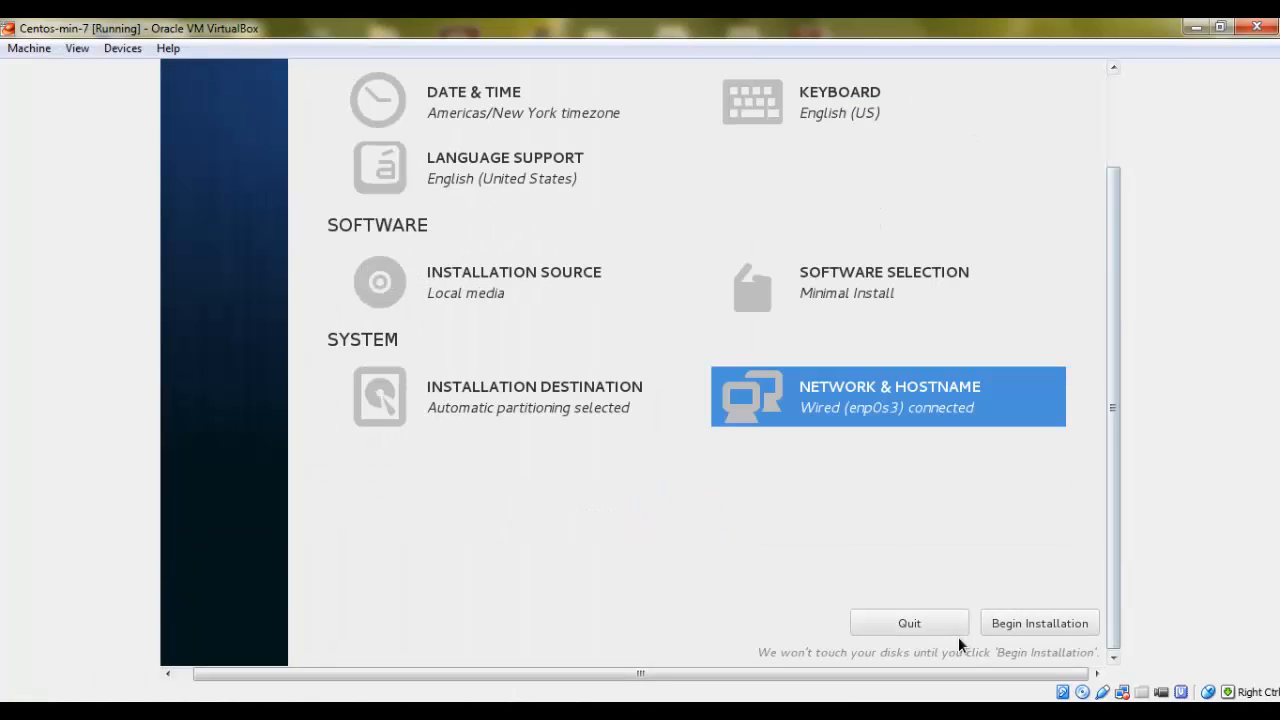
click(1039, 622)
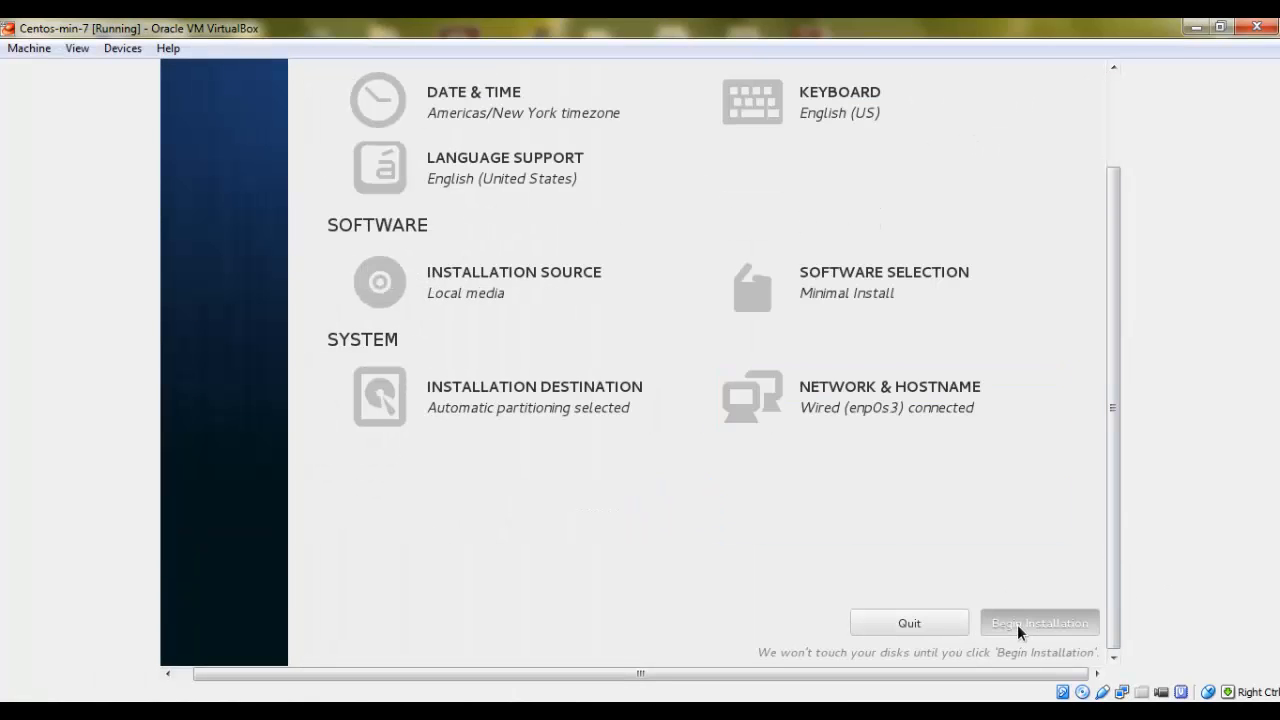
click(1038, 622)
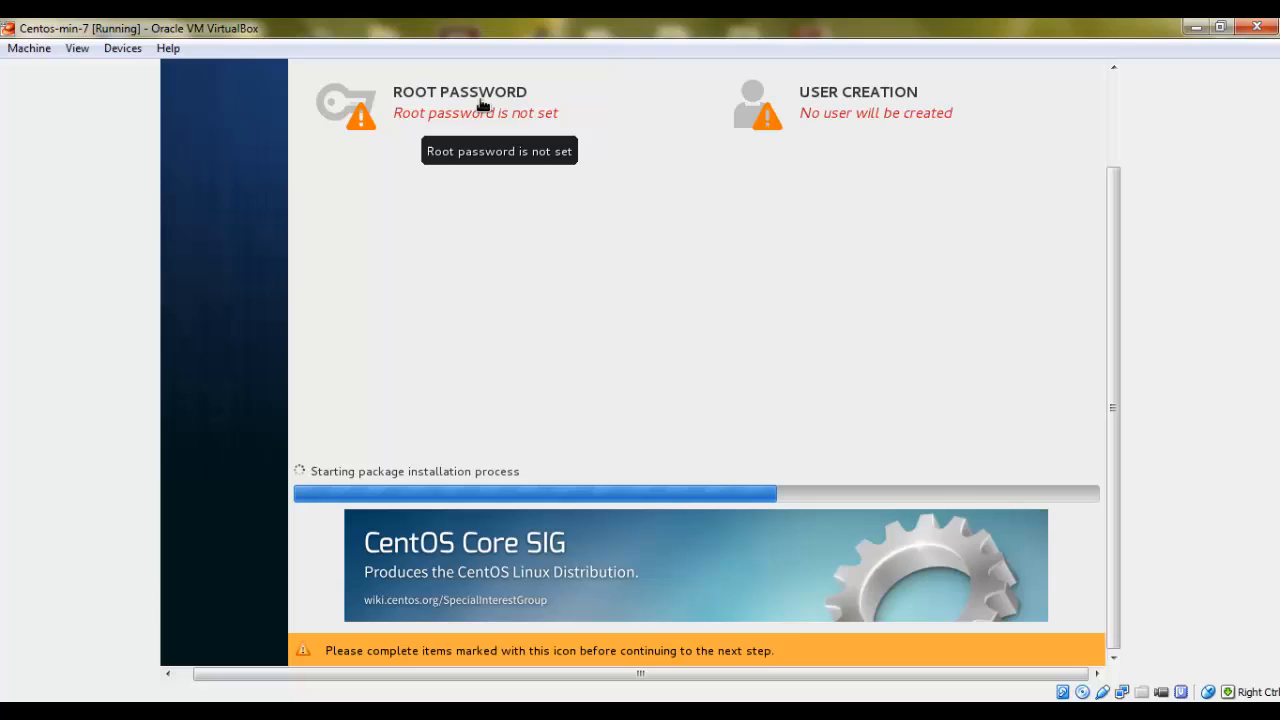
Step: Enter and confirm the root password, then return to the configuration screen
click(460, 100)
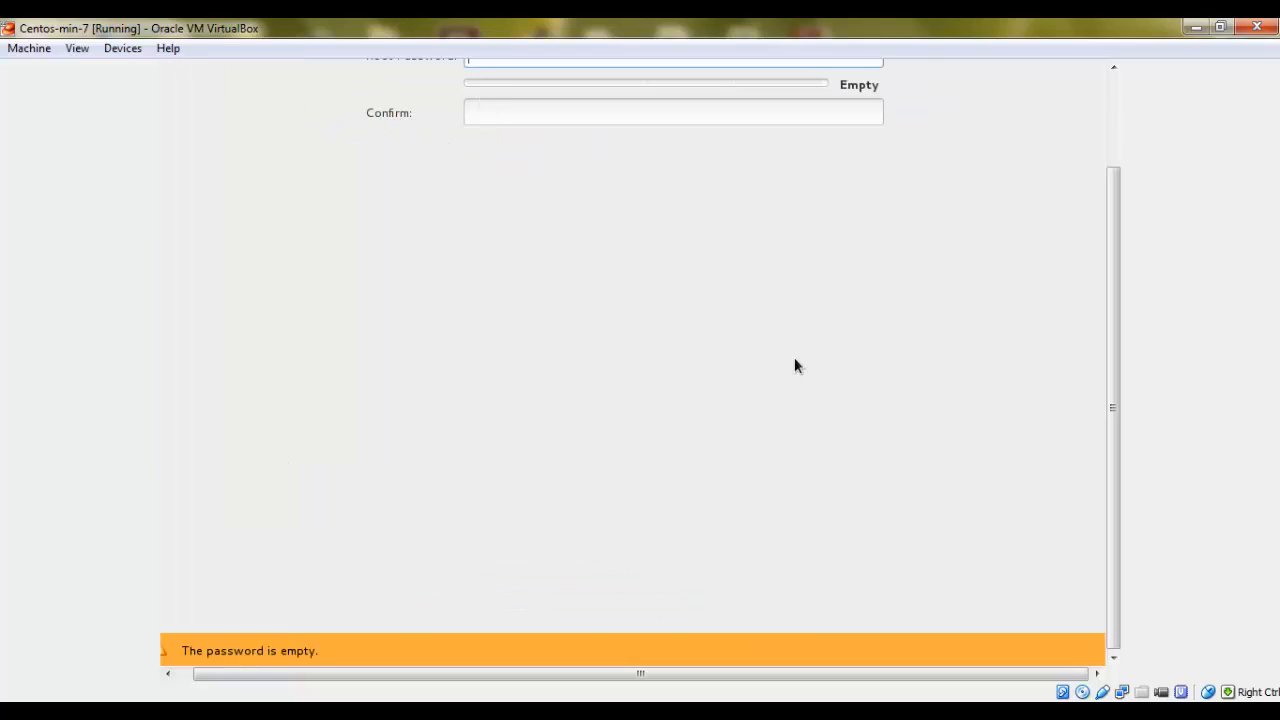
mouse_move(1128, 478)
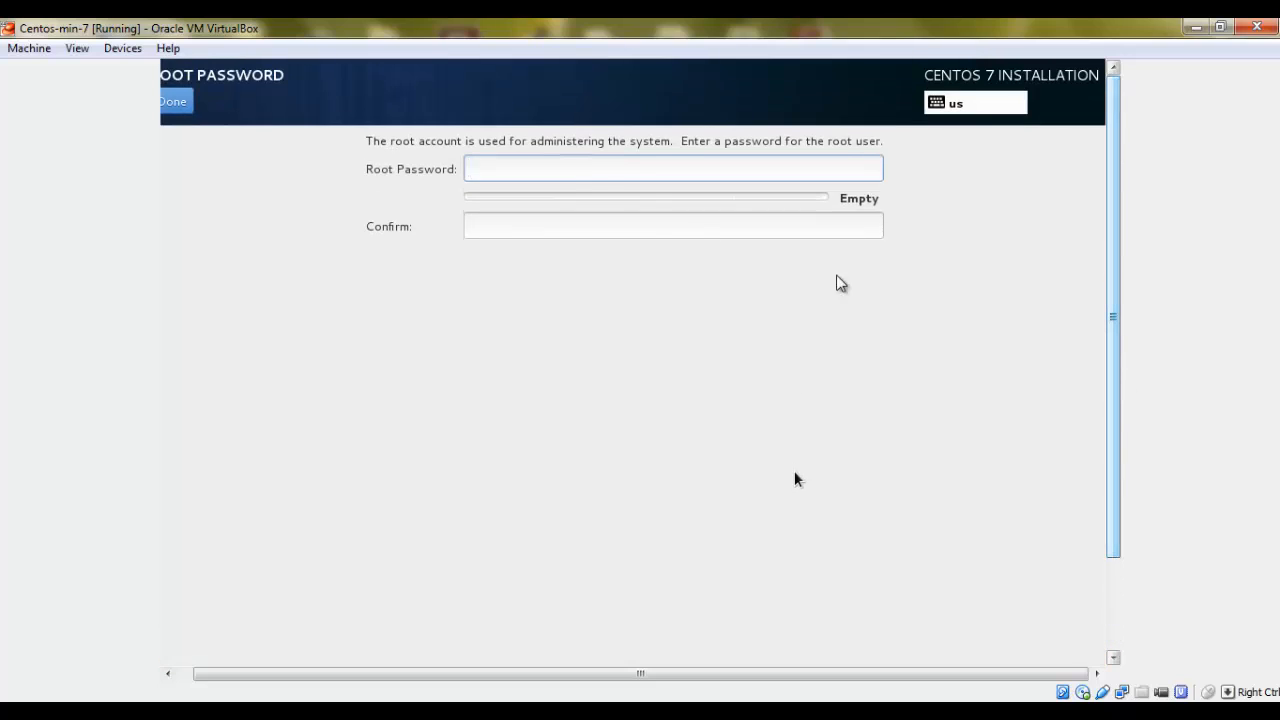
click(672, 168)
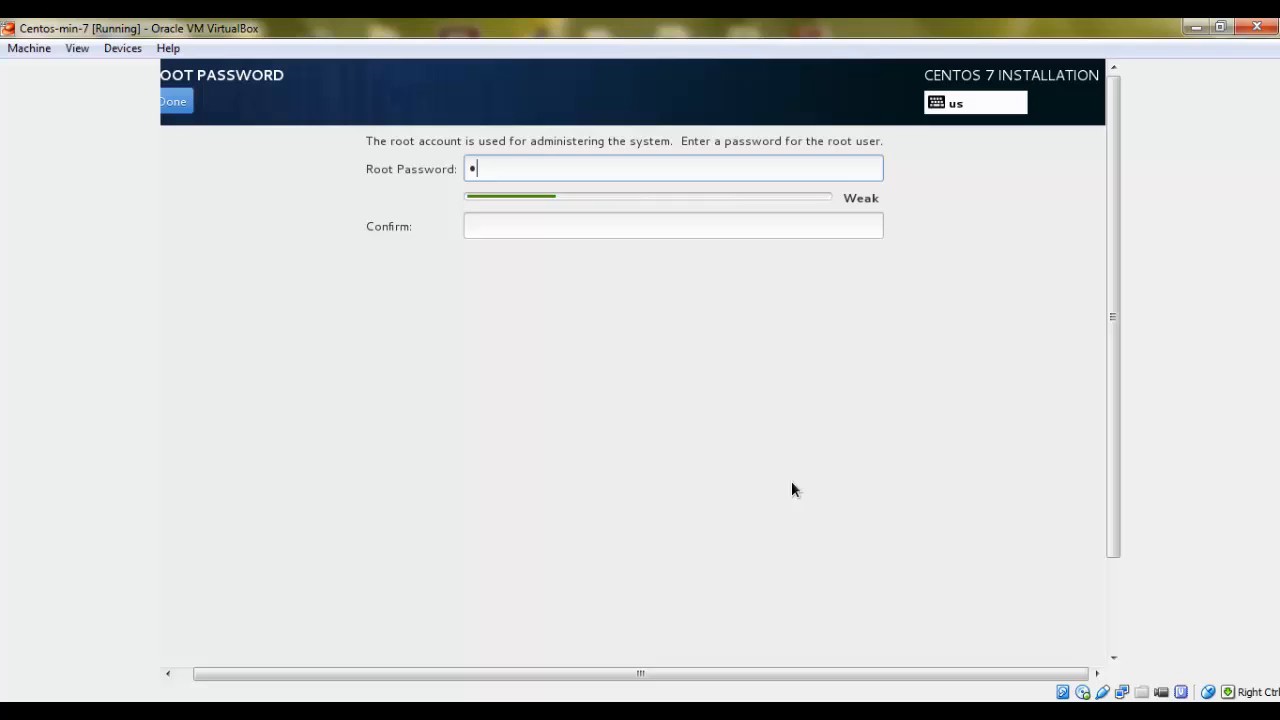
text(password)
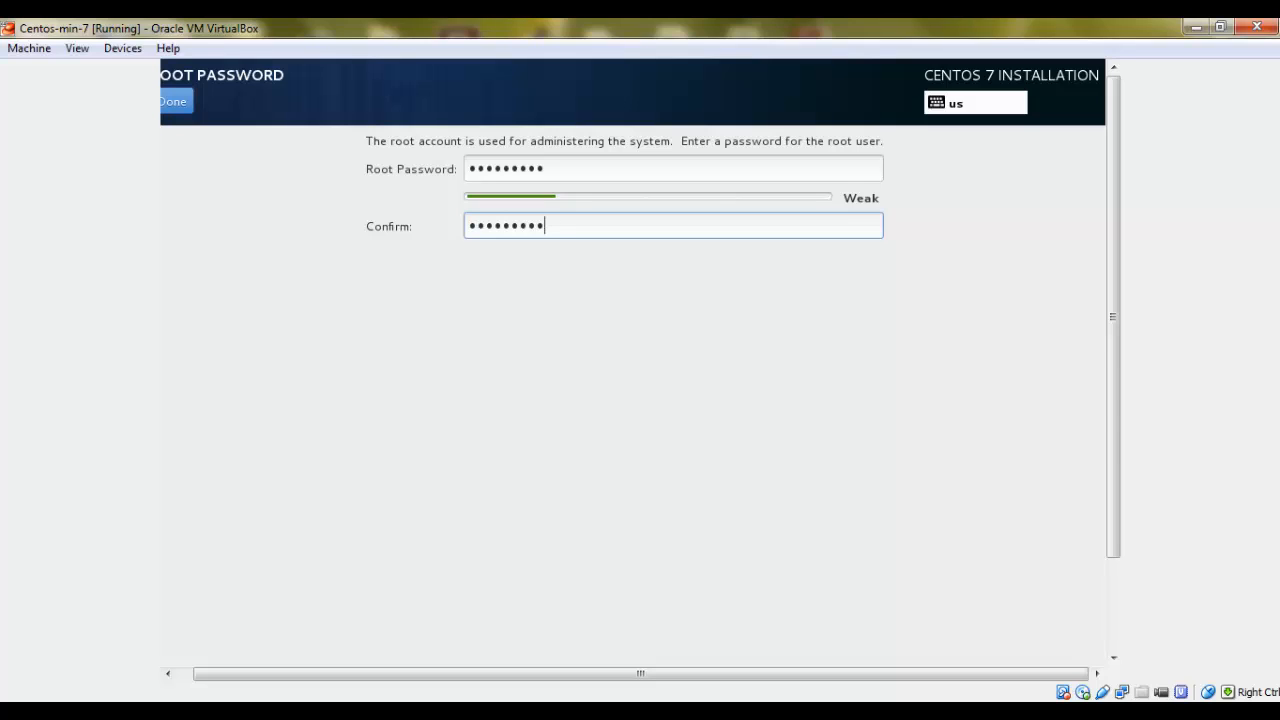
mouse_move(428, 163)
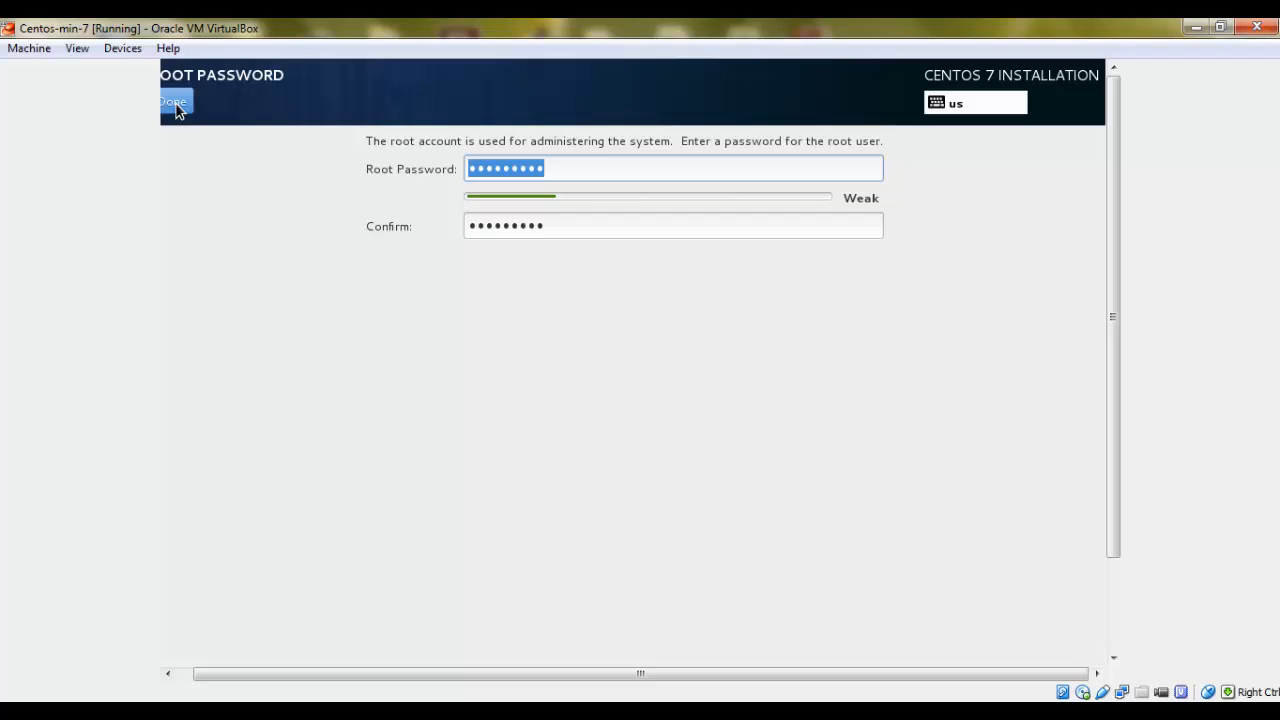
click(172, 102)
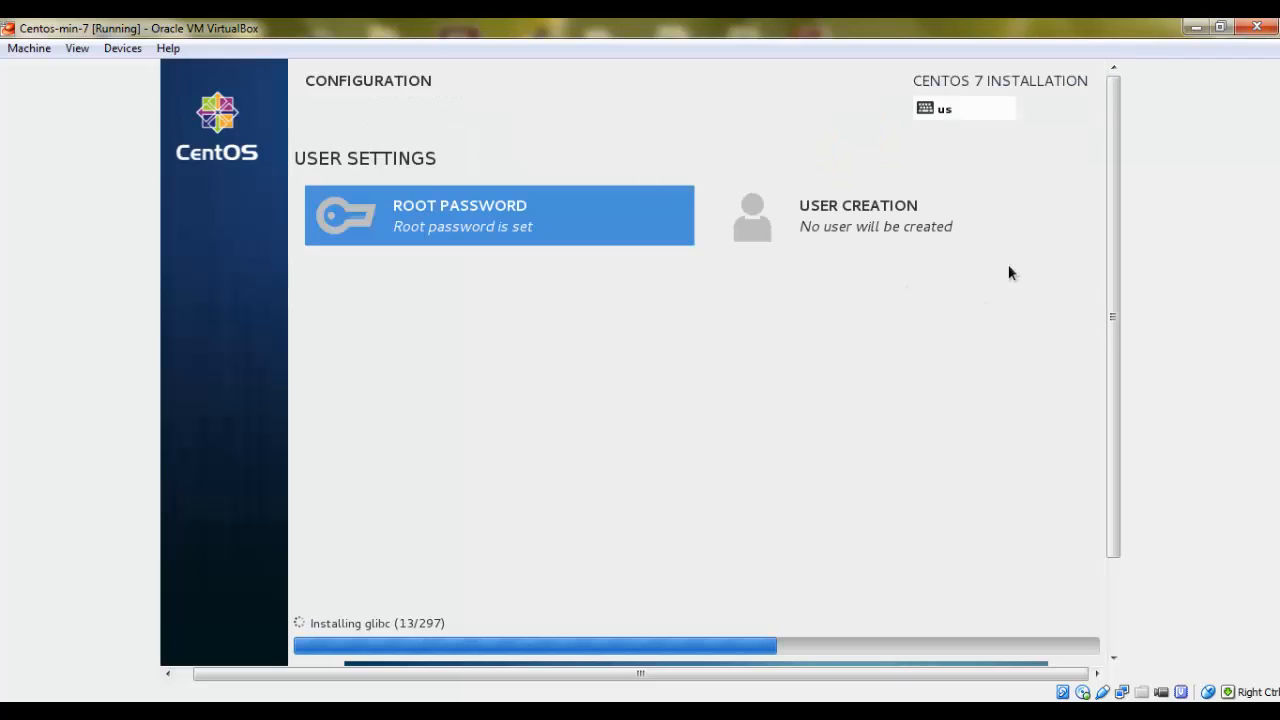
Step: Open User Creation and enter the account name lzh-user
click(857, 215)
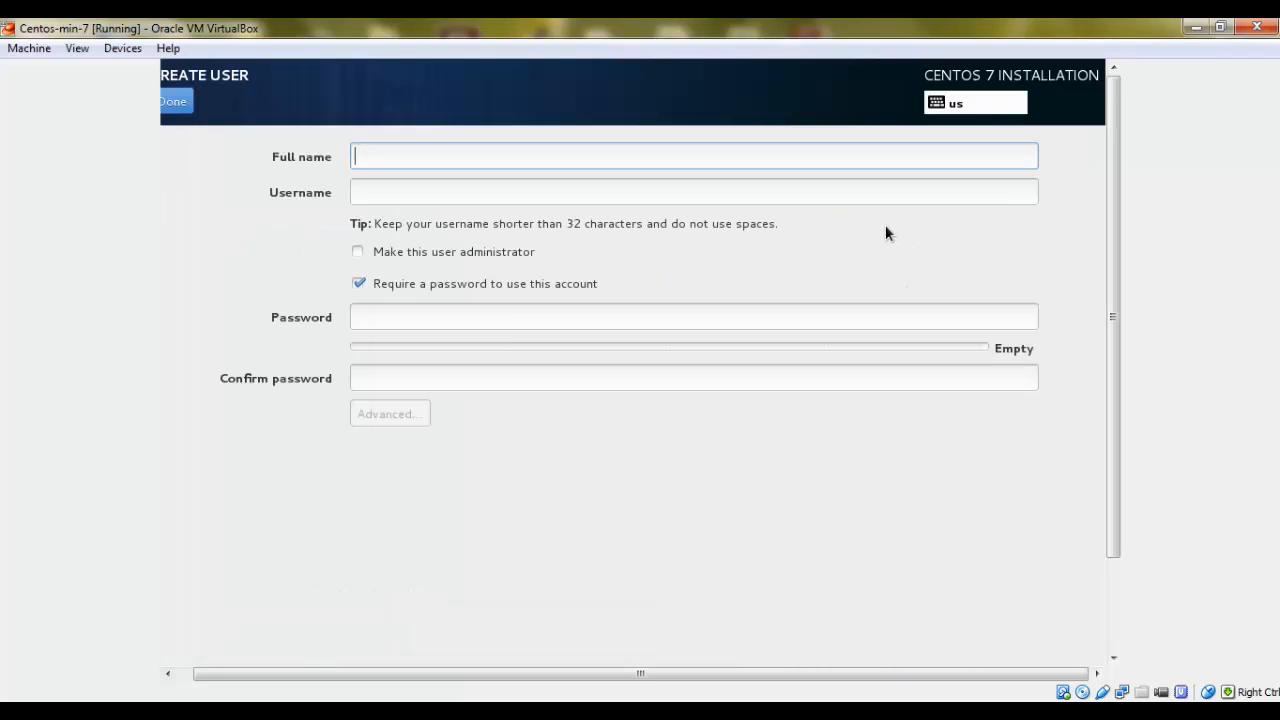
mouse_move(880, 234)
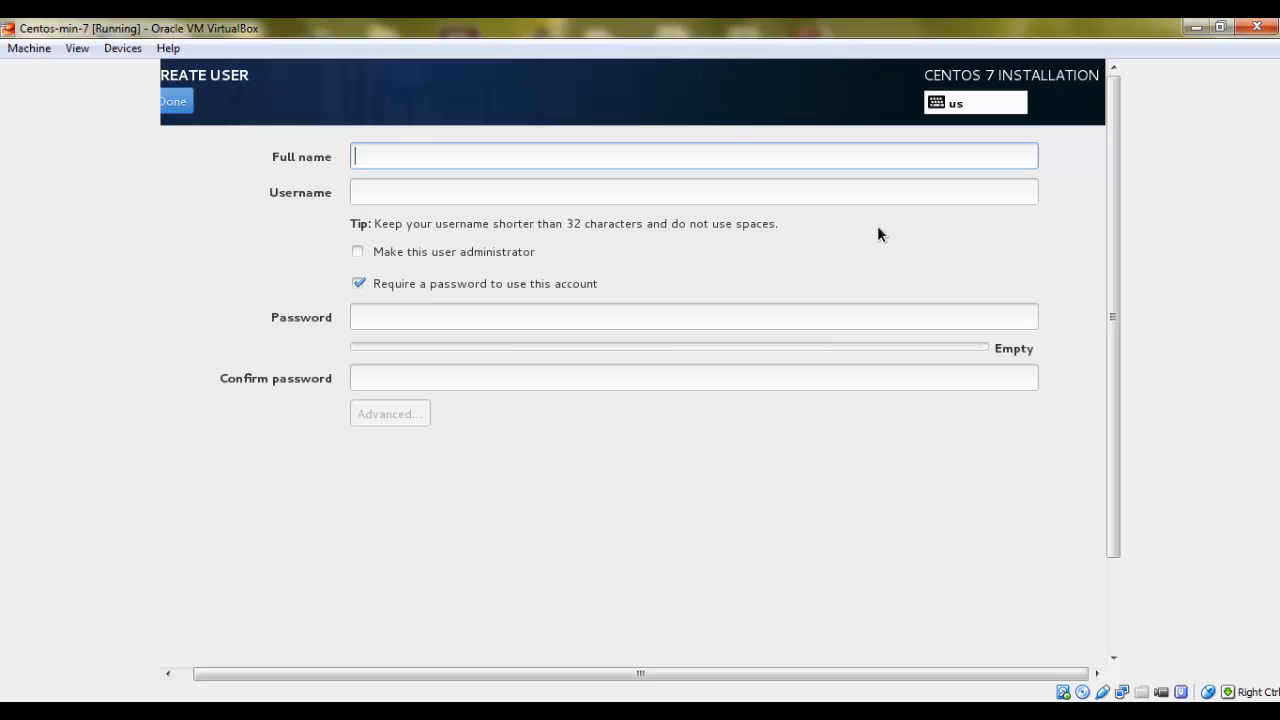
text(l)
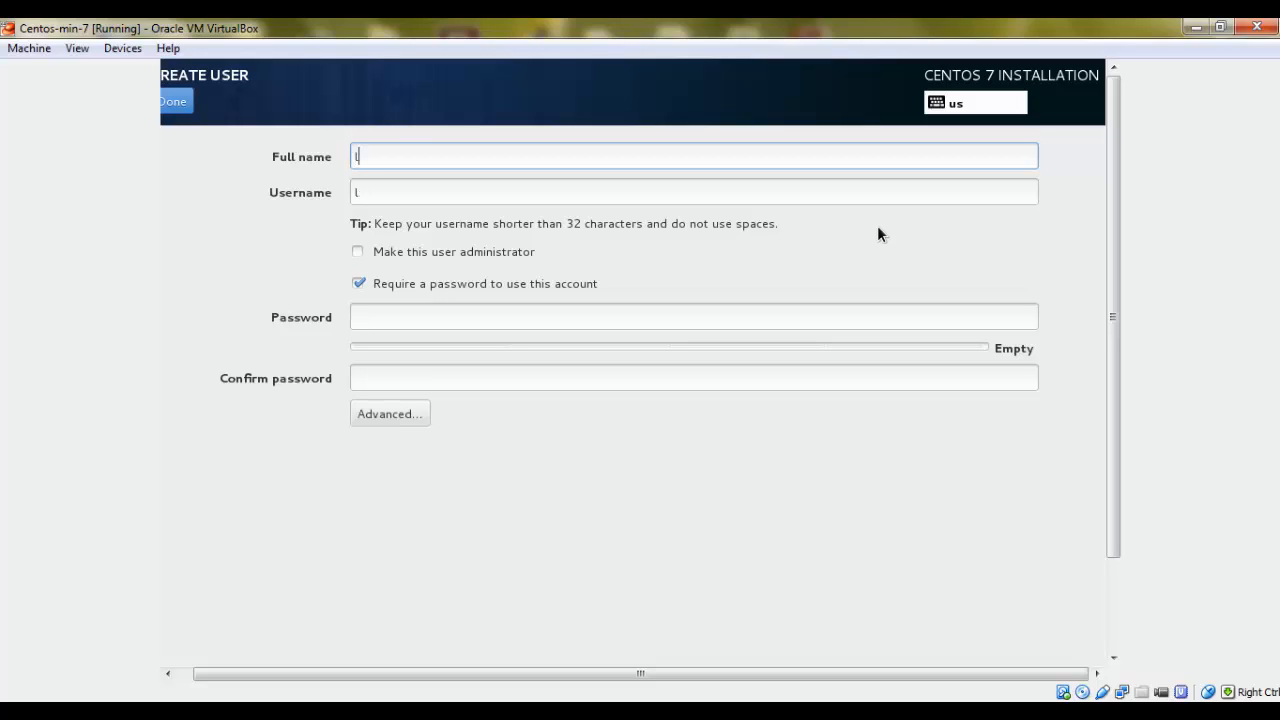
text(zh)
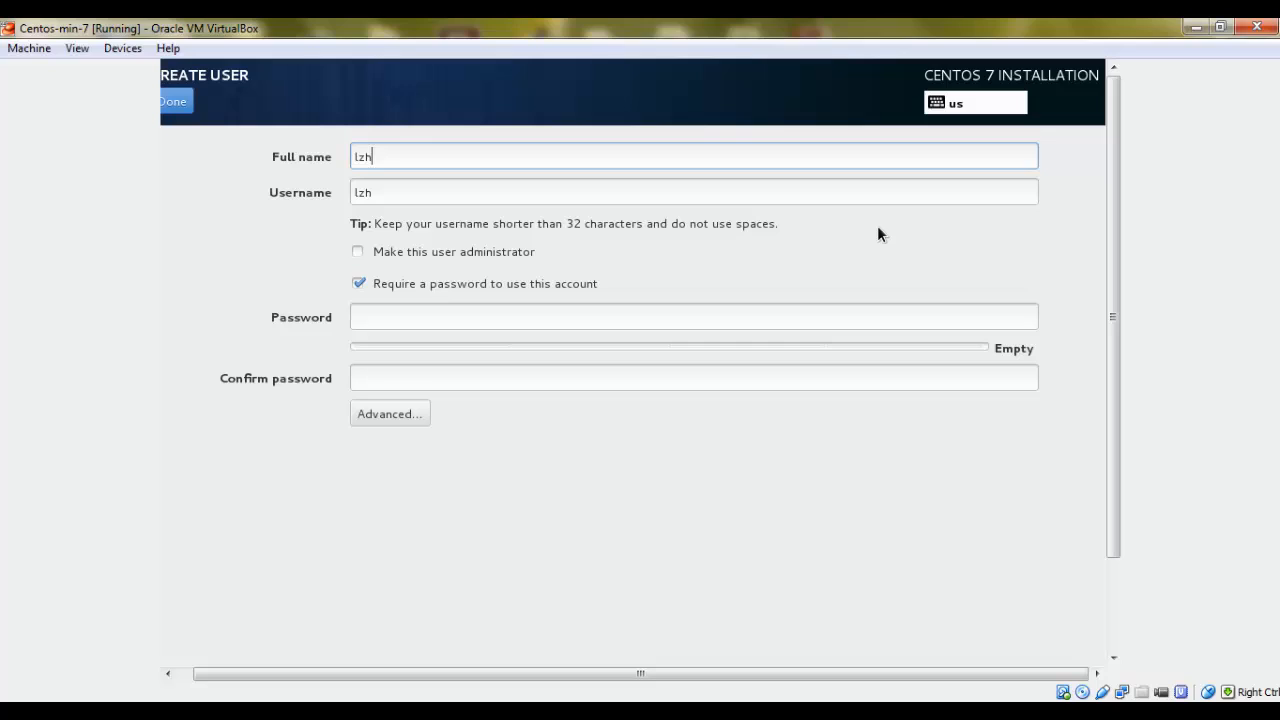
text(-p)
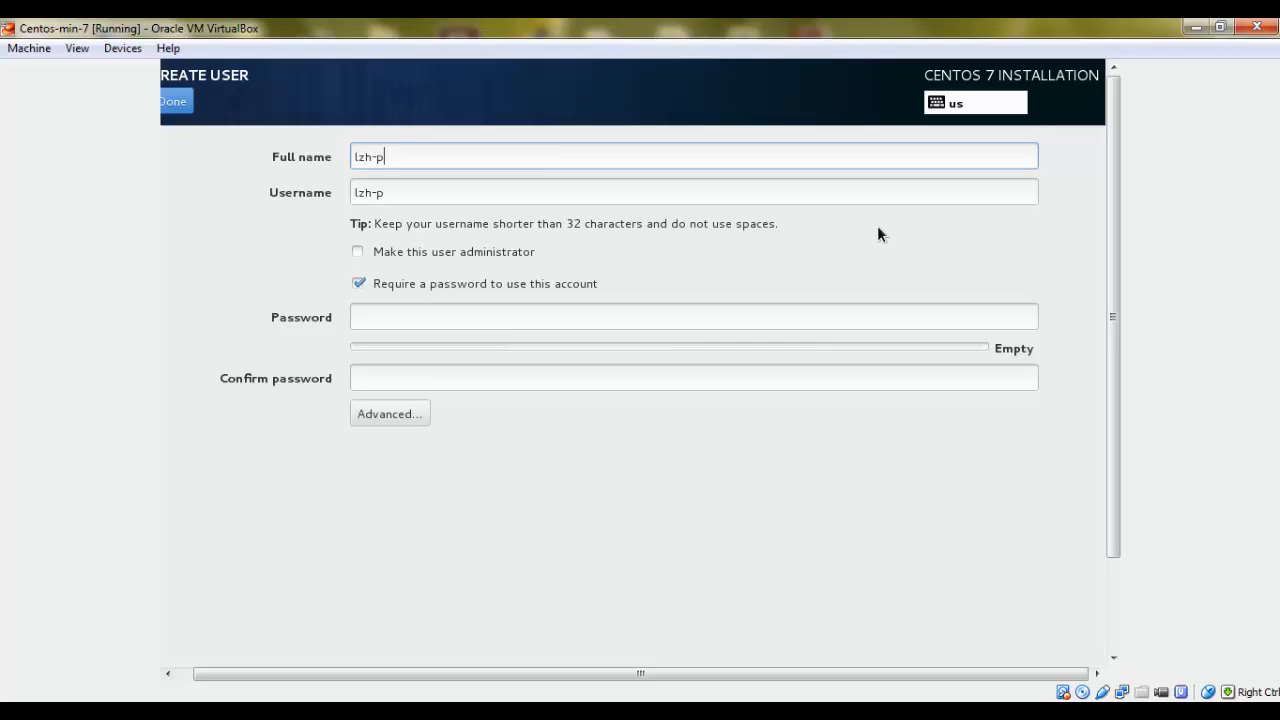
text(u)
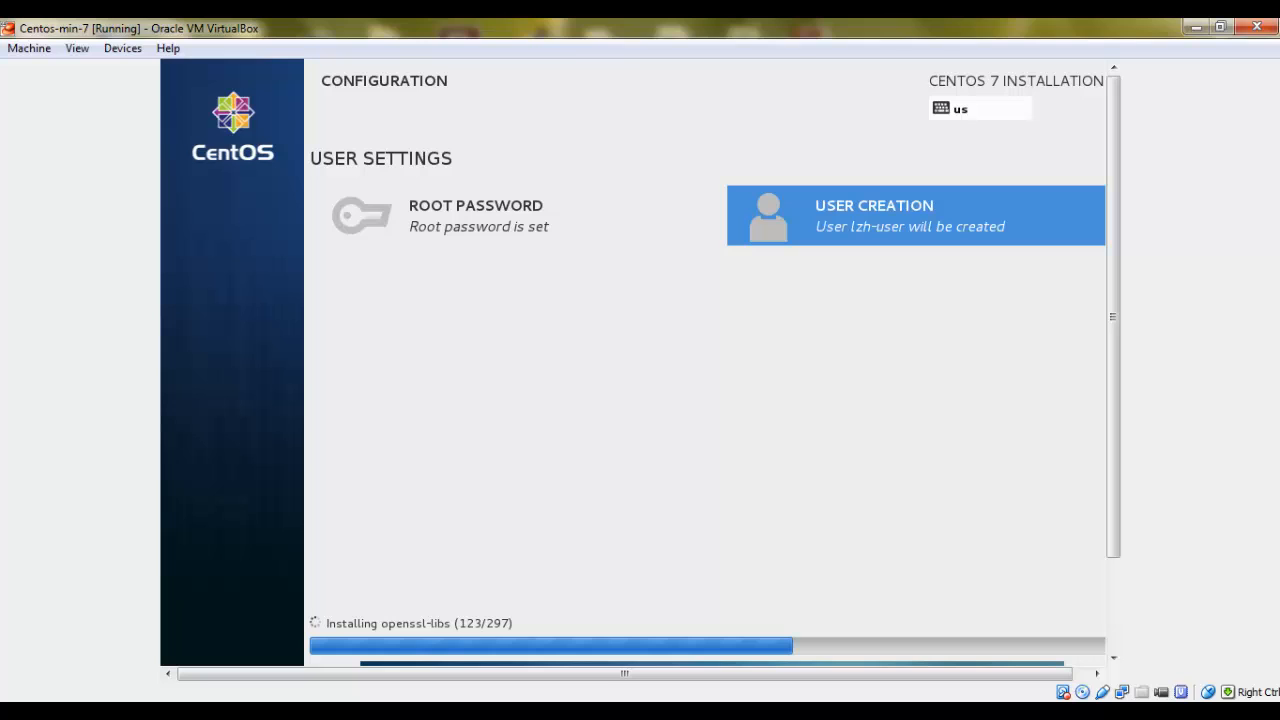
mouse_move(1089, 322)
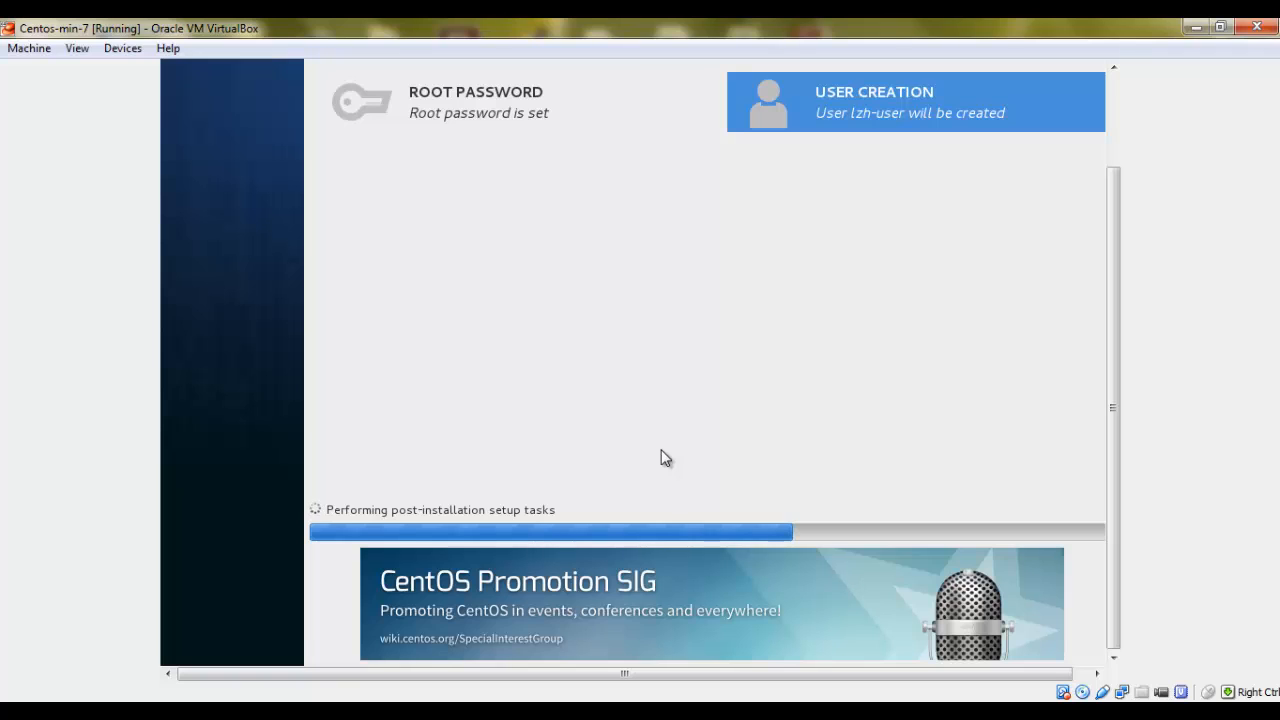
mouse_move(698, 530)
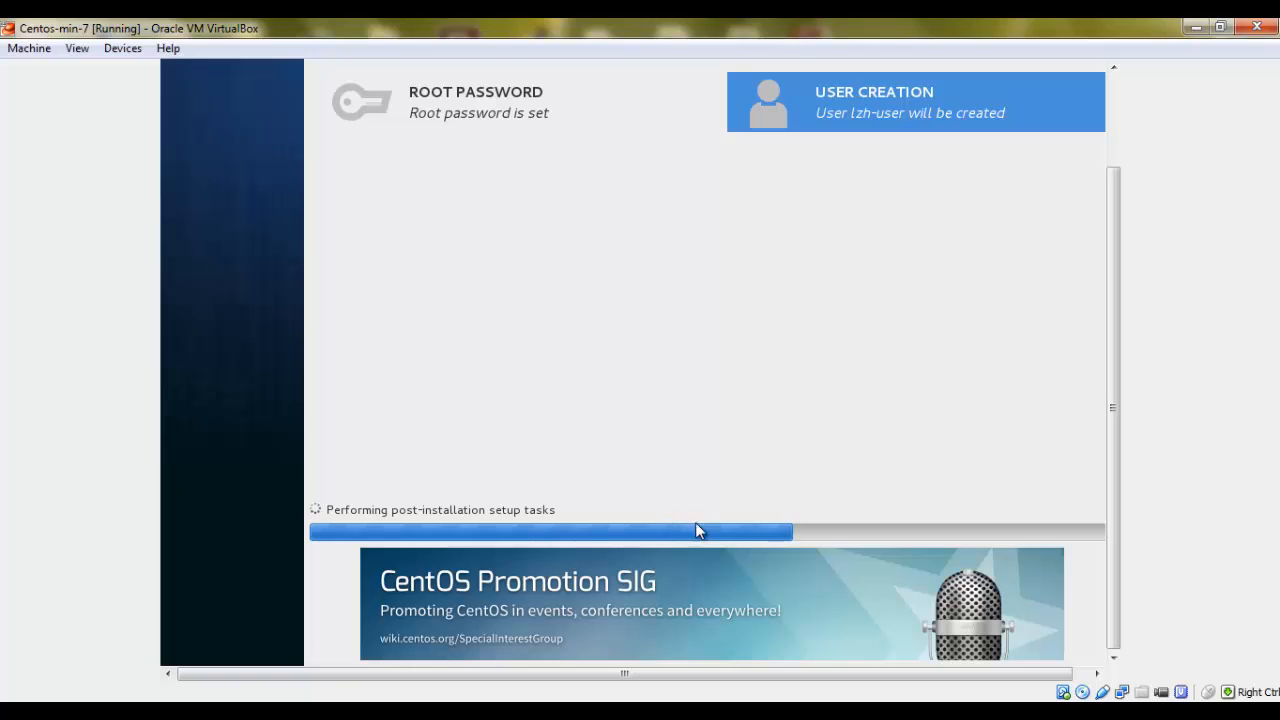
mouse_move(1020, 443)
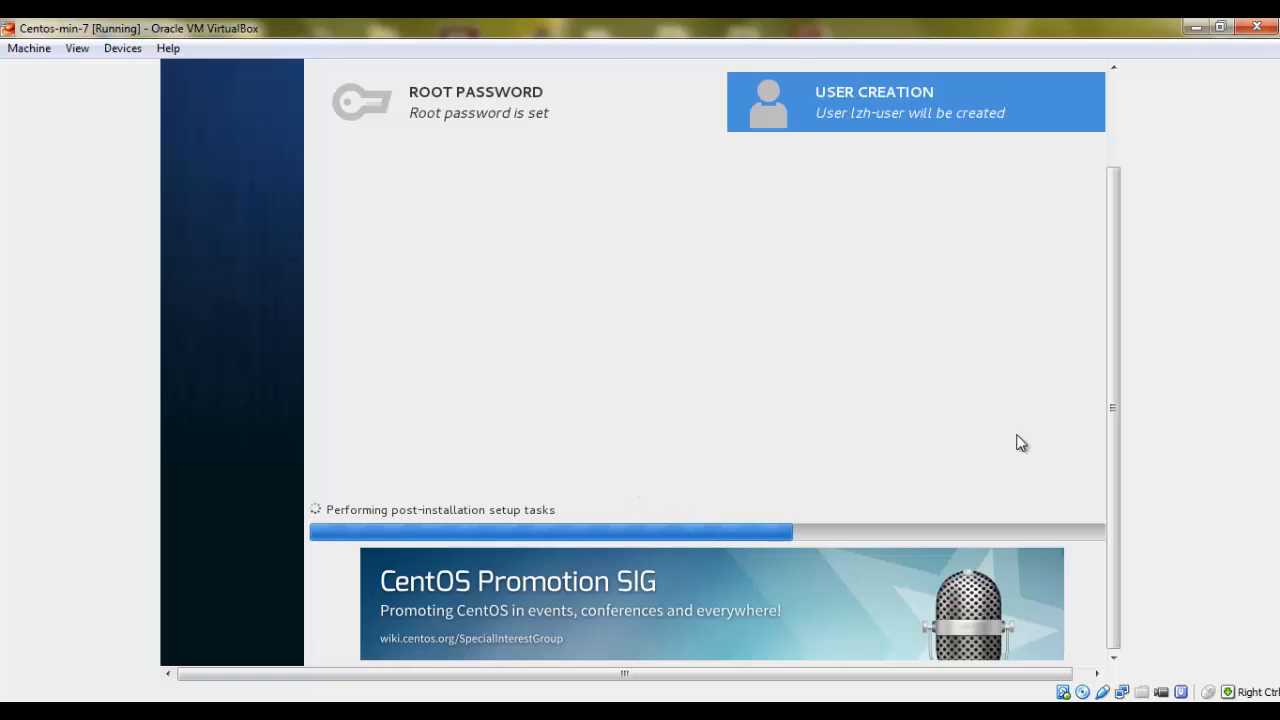
mouse_move(870, 447)
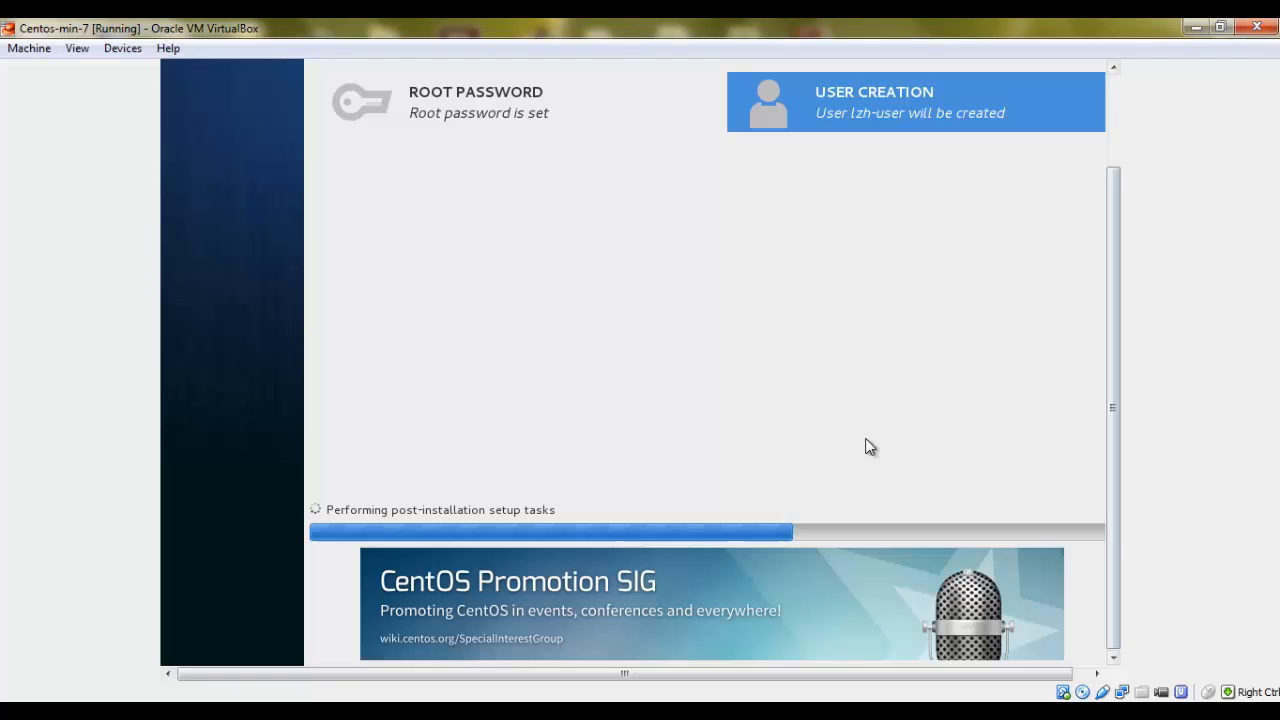
mouse_move(730, 479)
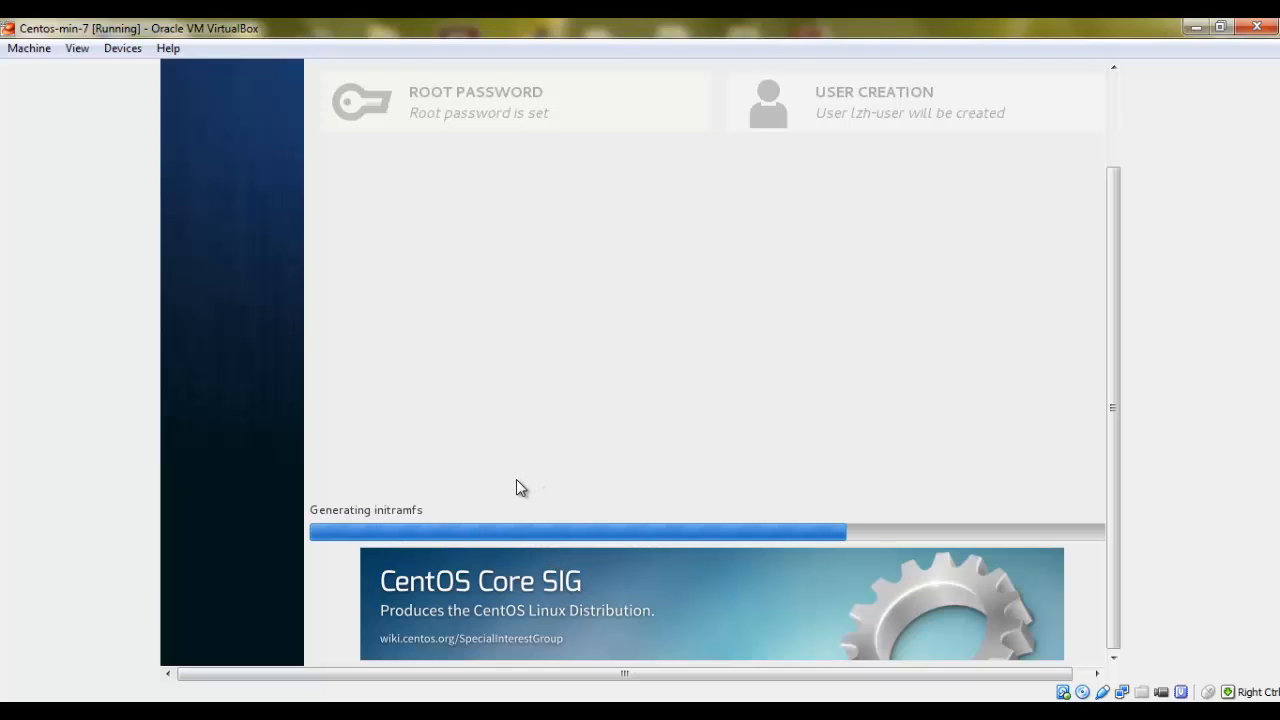
mouse_move(529, 498)
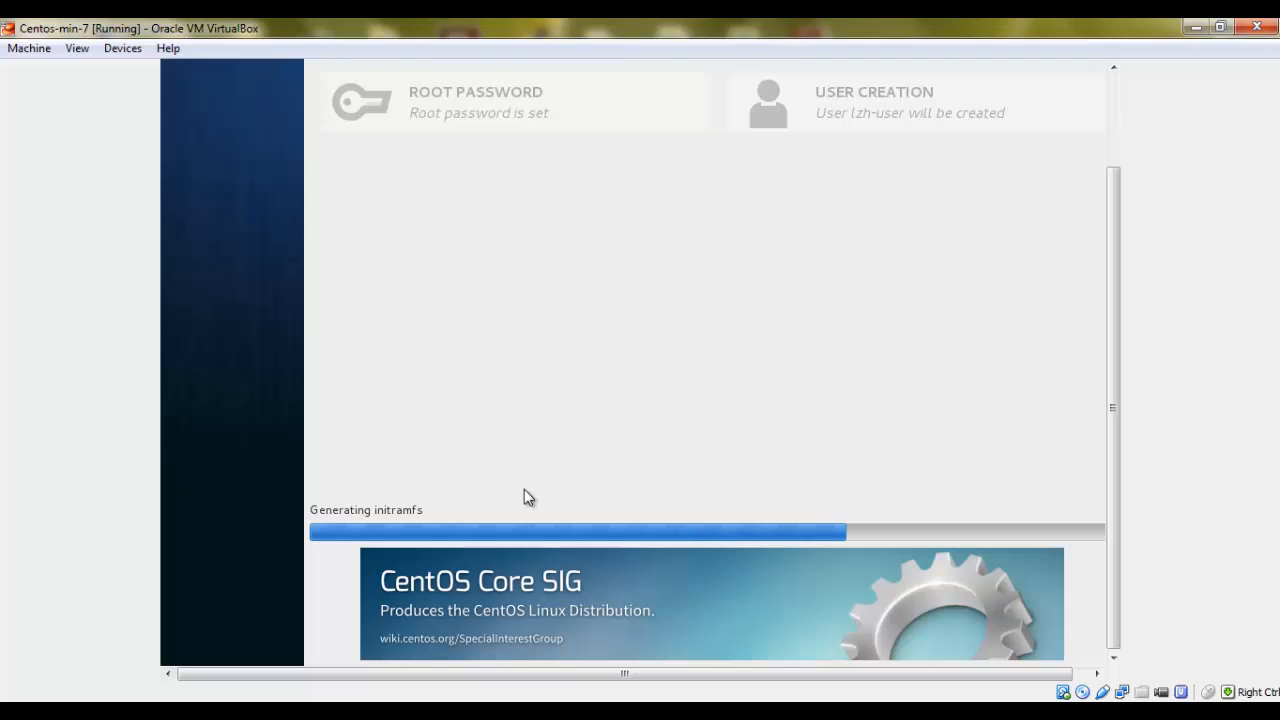
mouse_move(1108, 473)
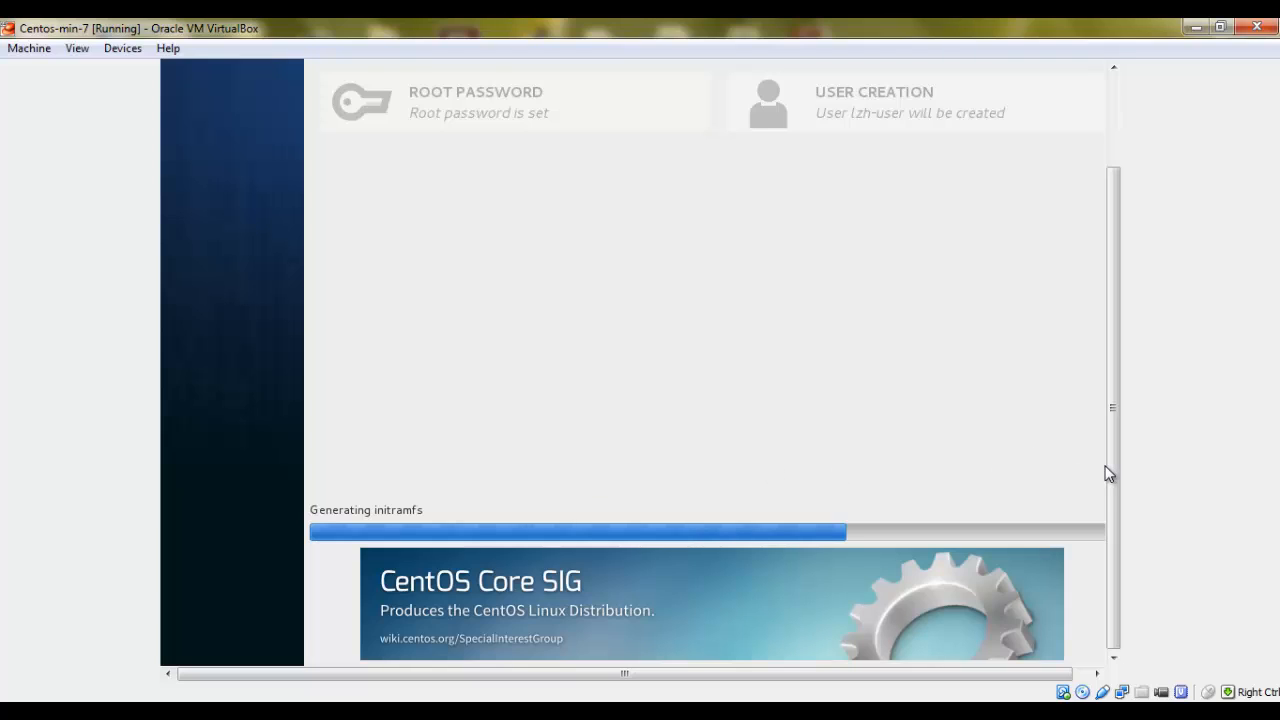
mouse_move(632, 582)
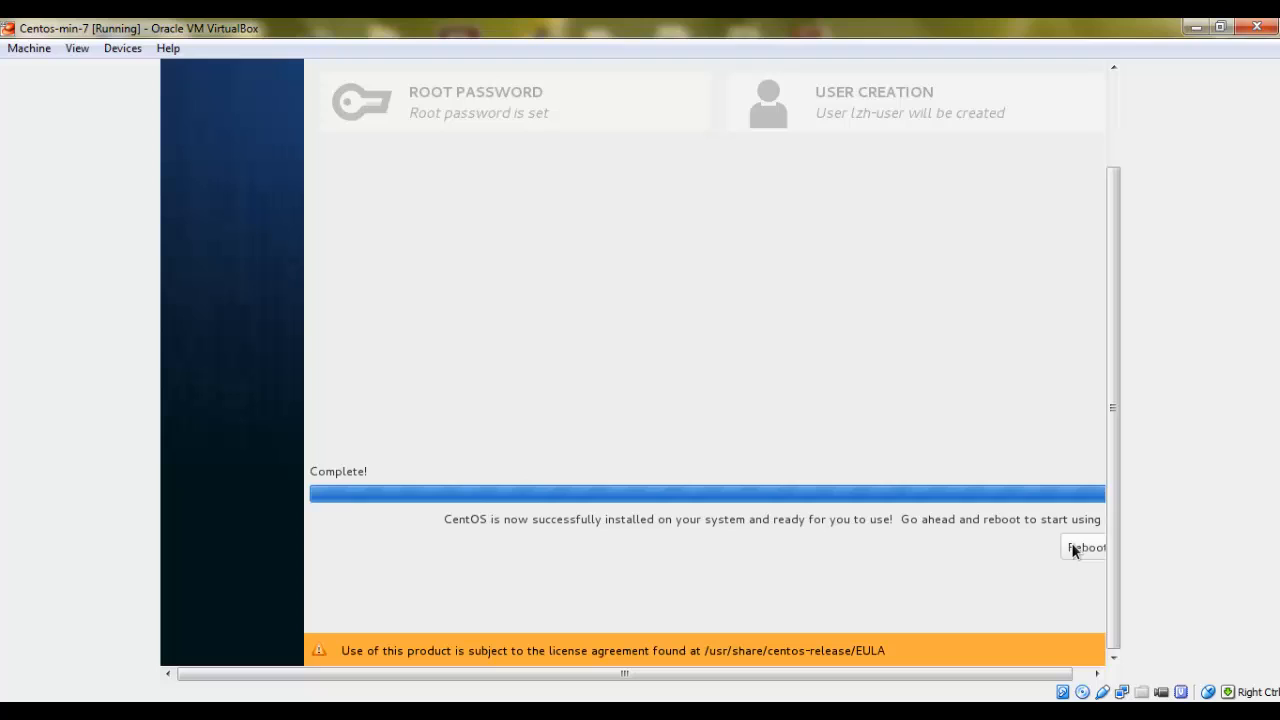
Step: Reboot the VM into the installed CentOS and reach the localhost login prompt
click(1083, 547)
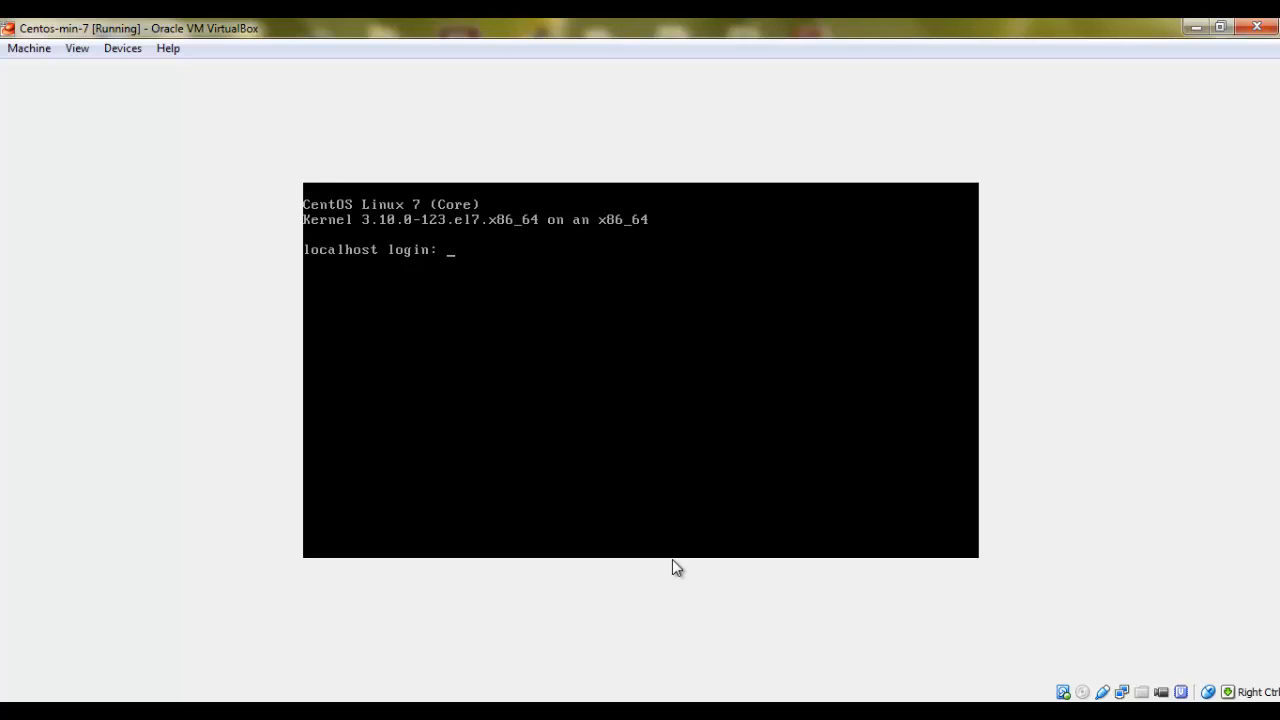
Step: Log in at the localhost prompt as lzh-user with the account password
text(lzh)
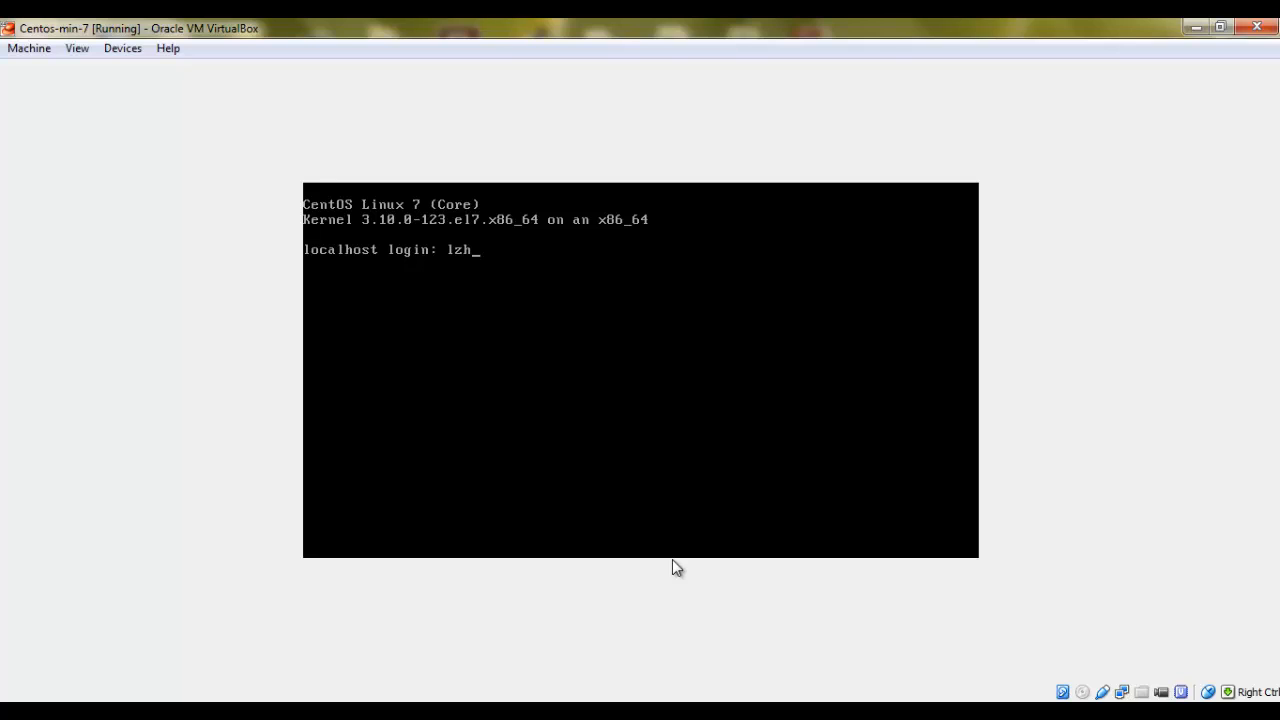
text(-)
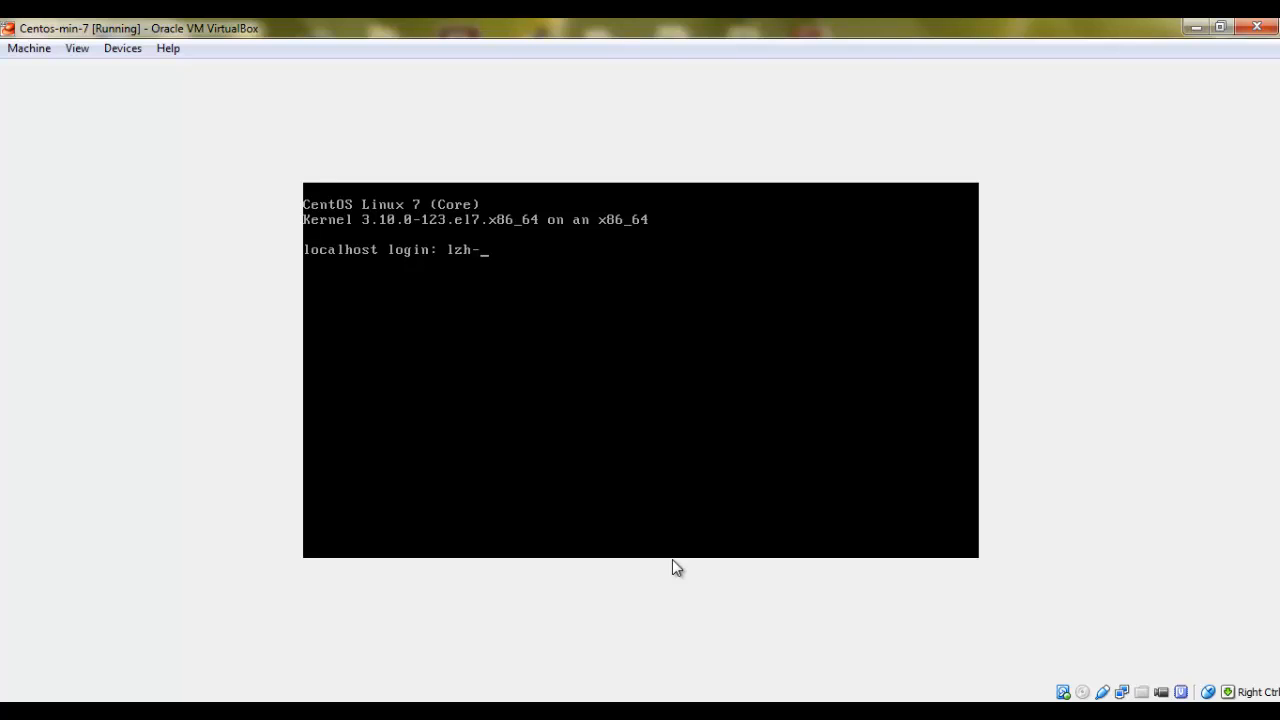
text(us)
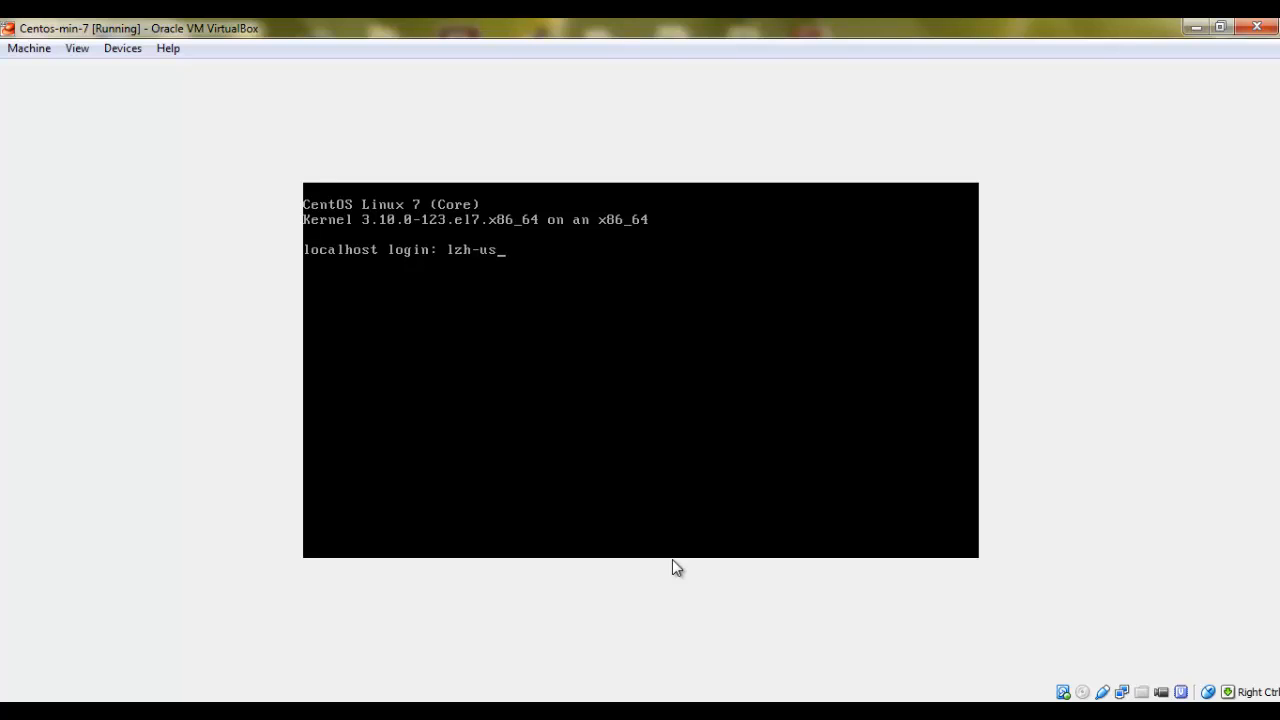
key(Return)
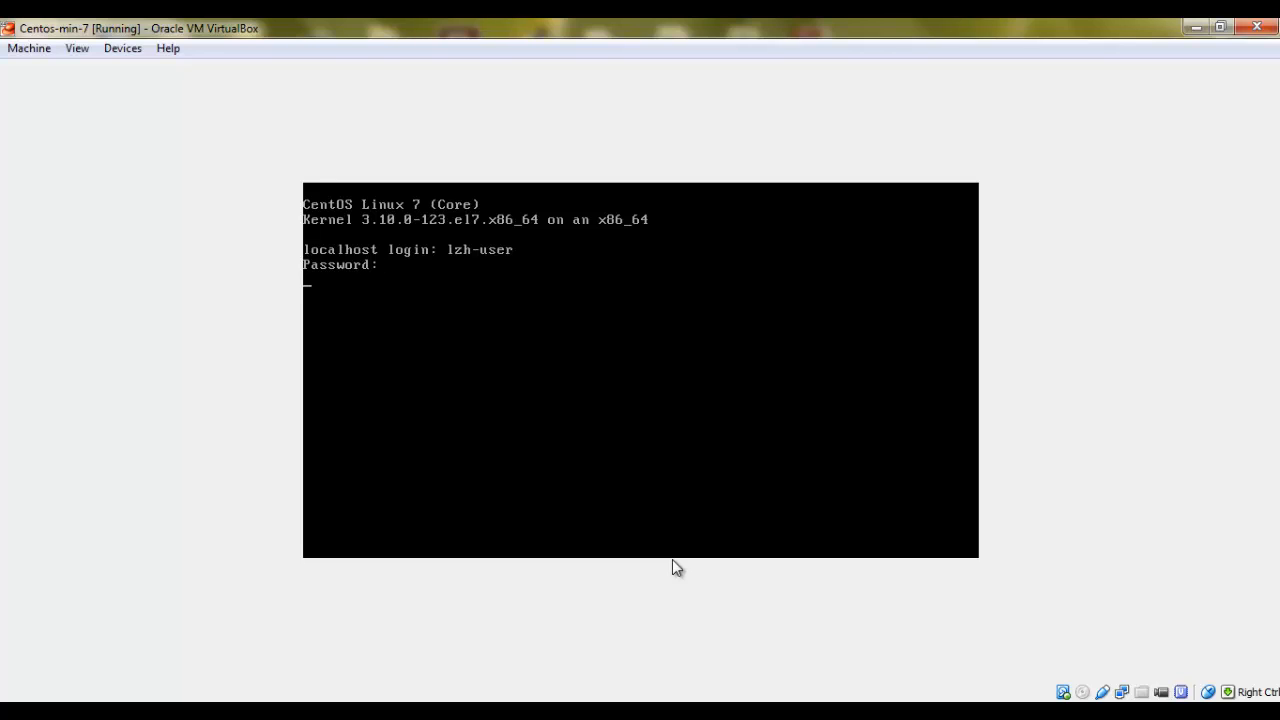
key(Return)
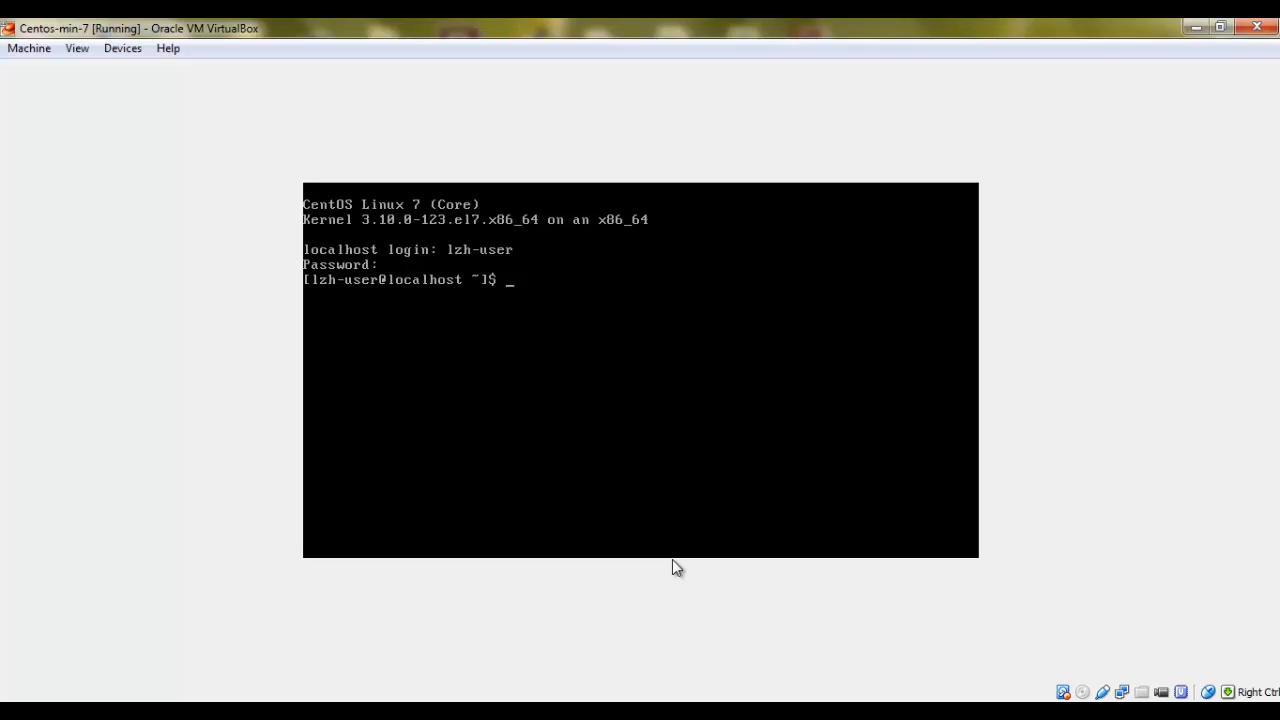
text(ping)
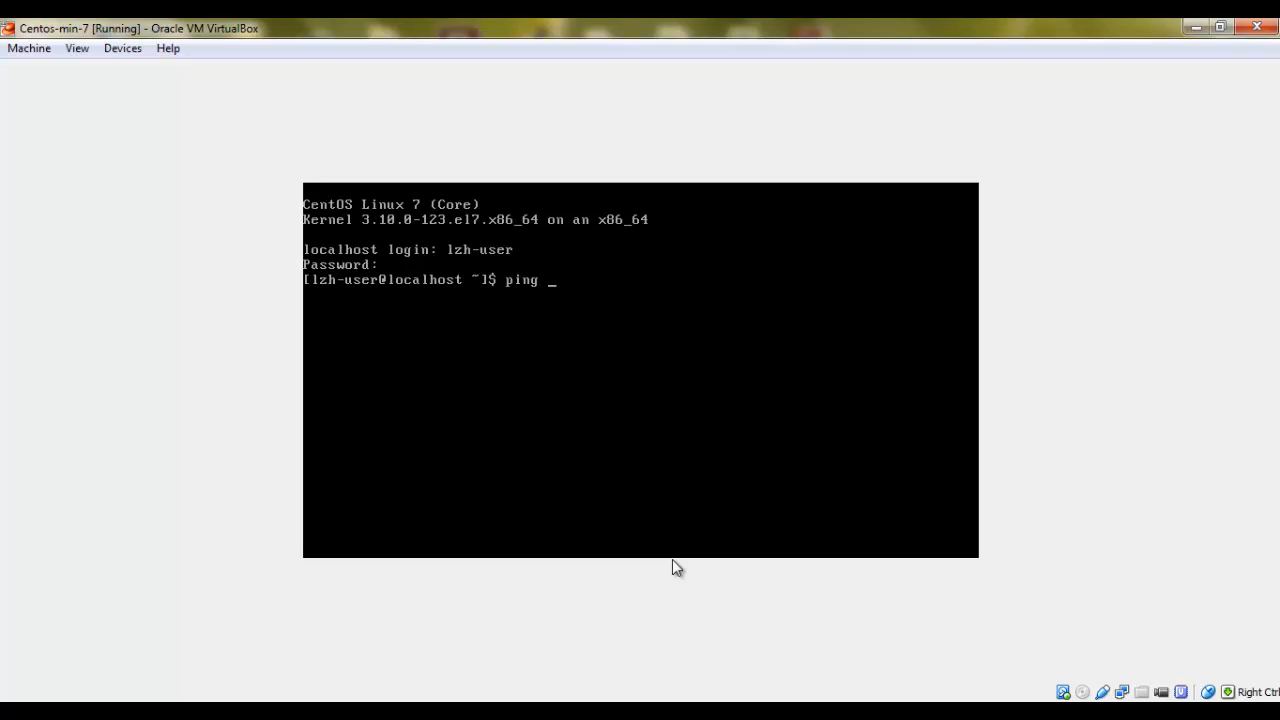
Step: Ping 4.2.2.2, then stop it after five replies with 0% packet loss
text(4.2.2.2)
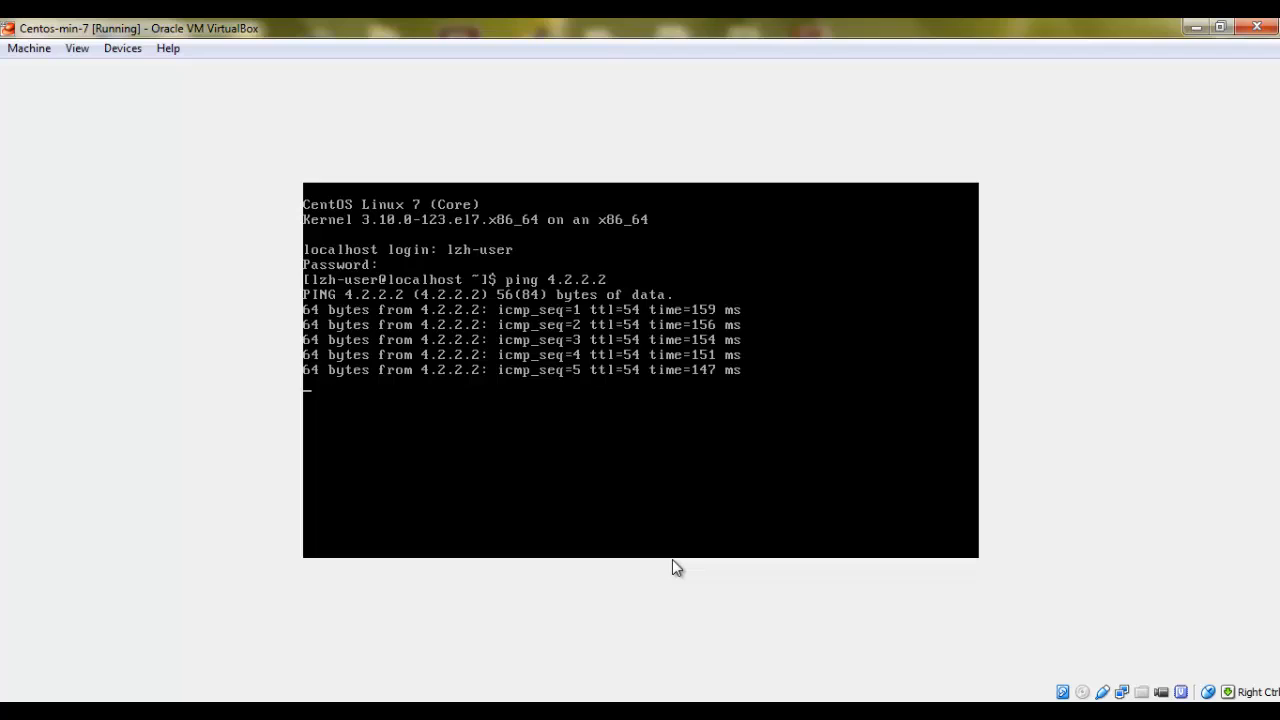
key(ctrl+c)
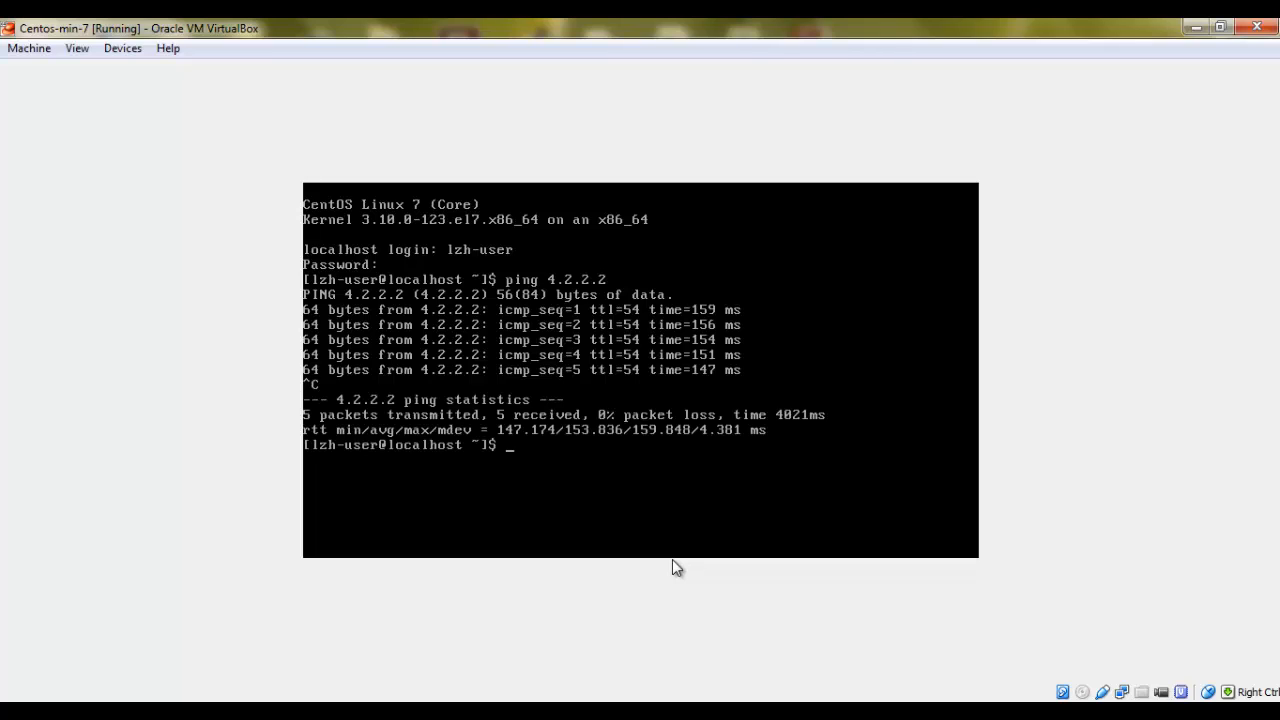